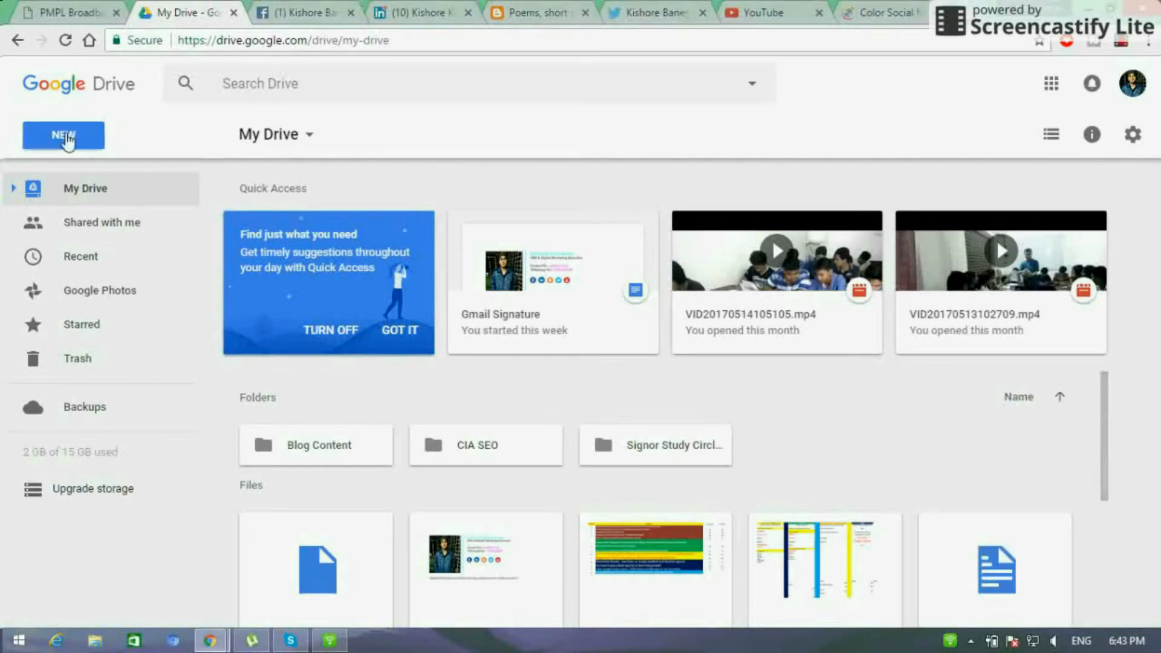
Step: Create a new blank Google Docs document from Google Drive's New menu
click(63, 135)
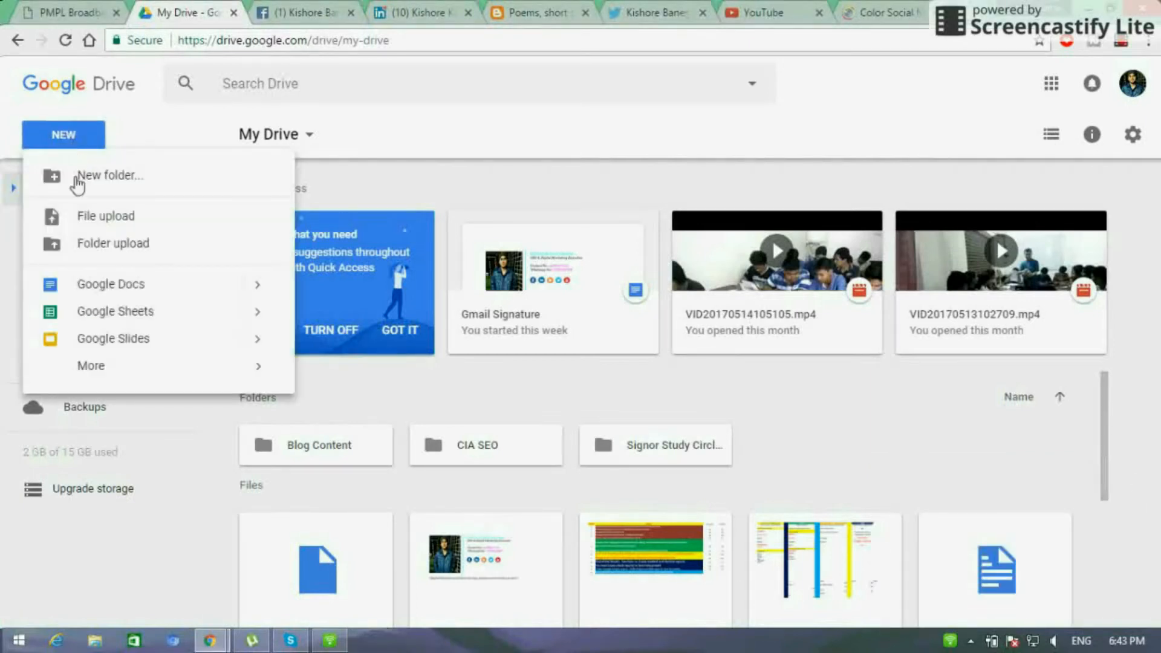
click(110, 284)
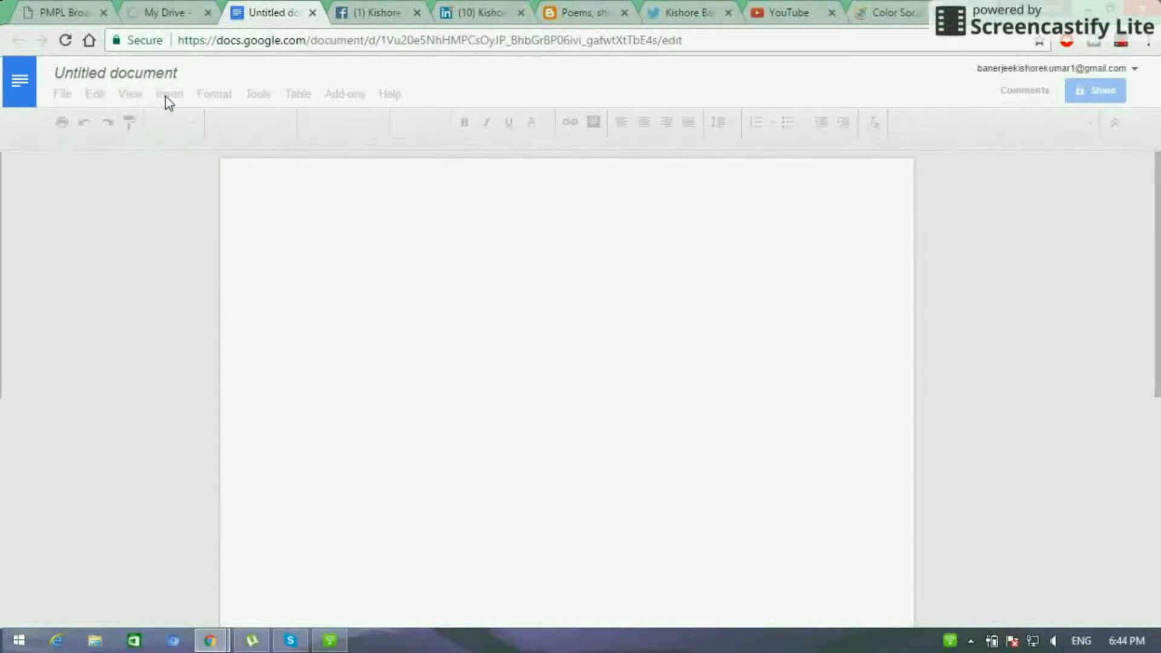
Step: Insert a 2 x 2 table into the blank document from the Insert menu
click(303, 248)
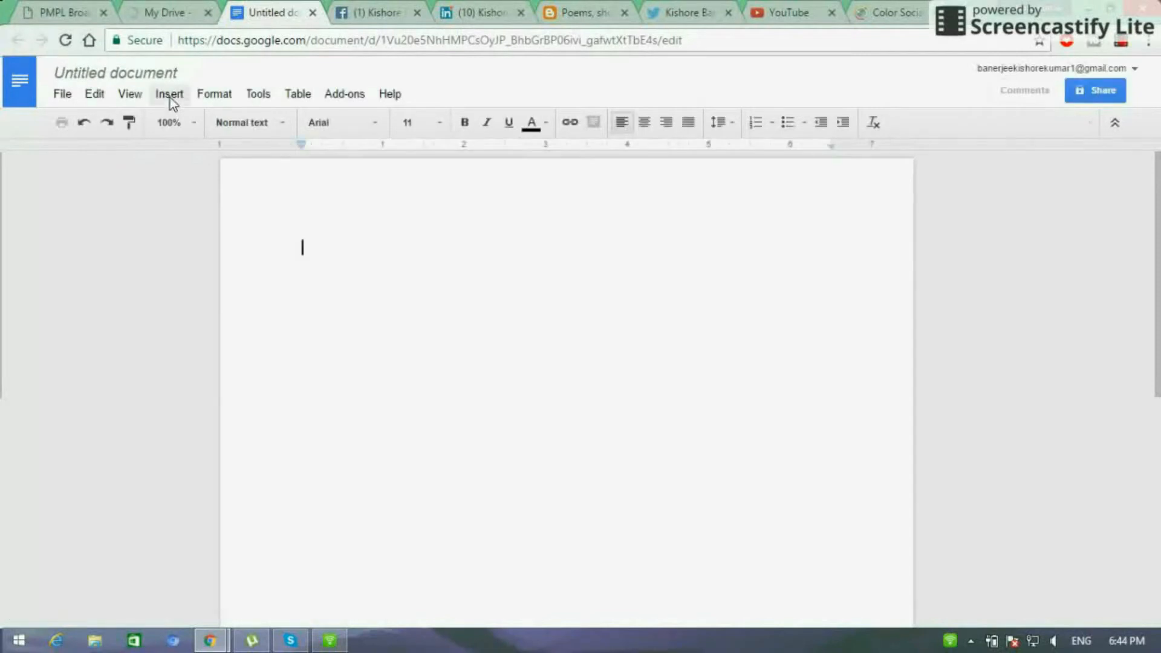
click(168, 94)
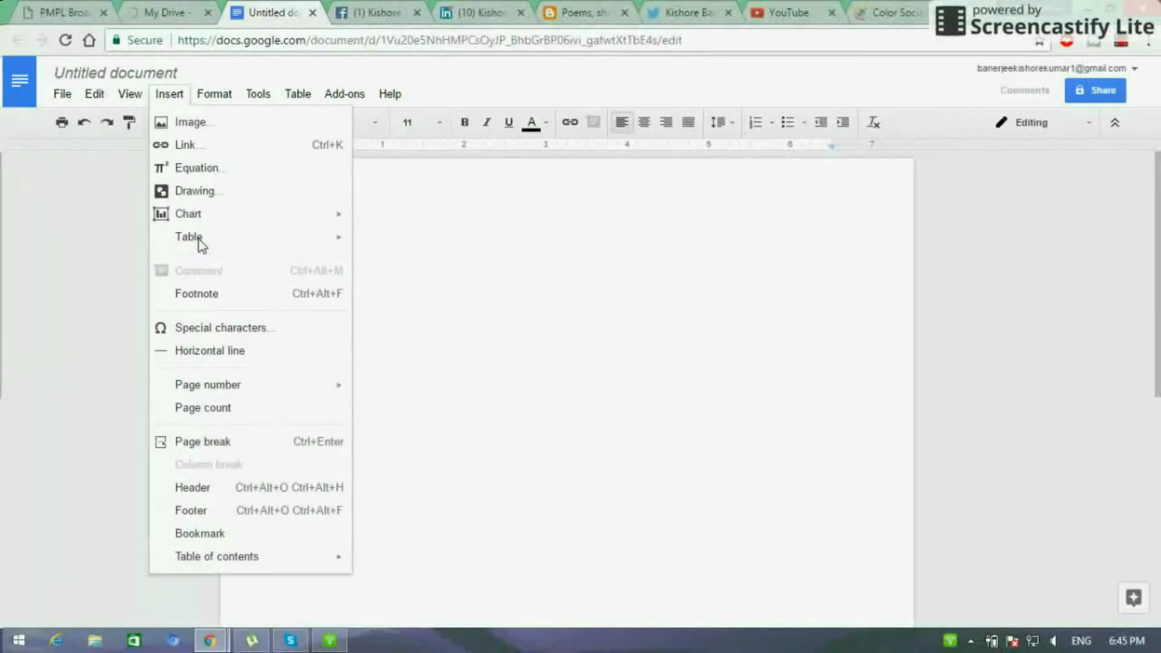
mouse_move(188, 236)
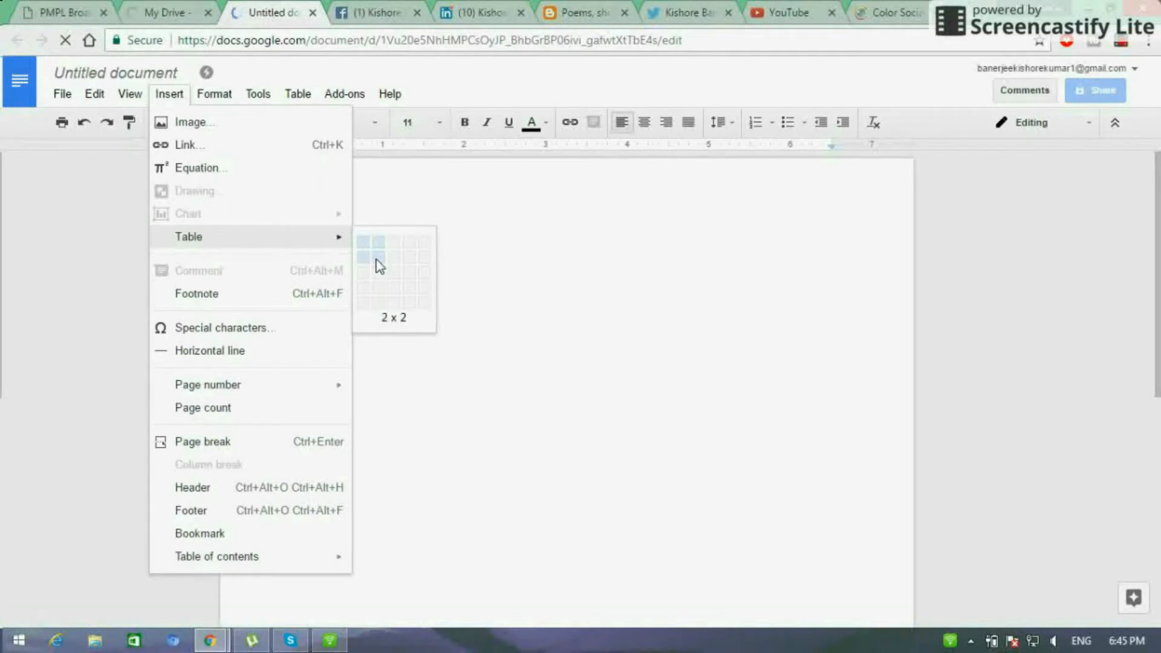
click(383, 257)
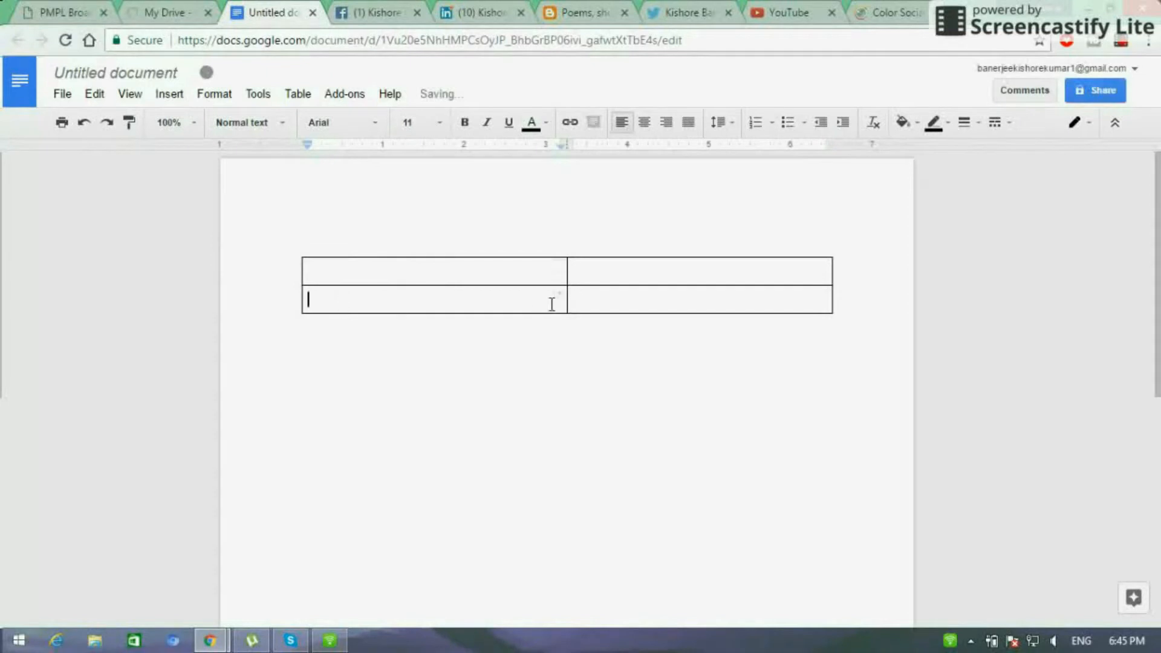
Step: Merge the two bottom-row cells of the table into one cell
drag(319, 300, 814, 300)
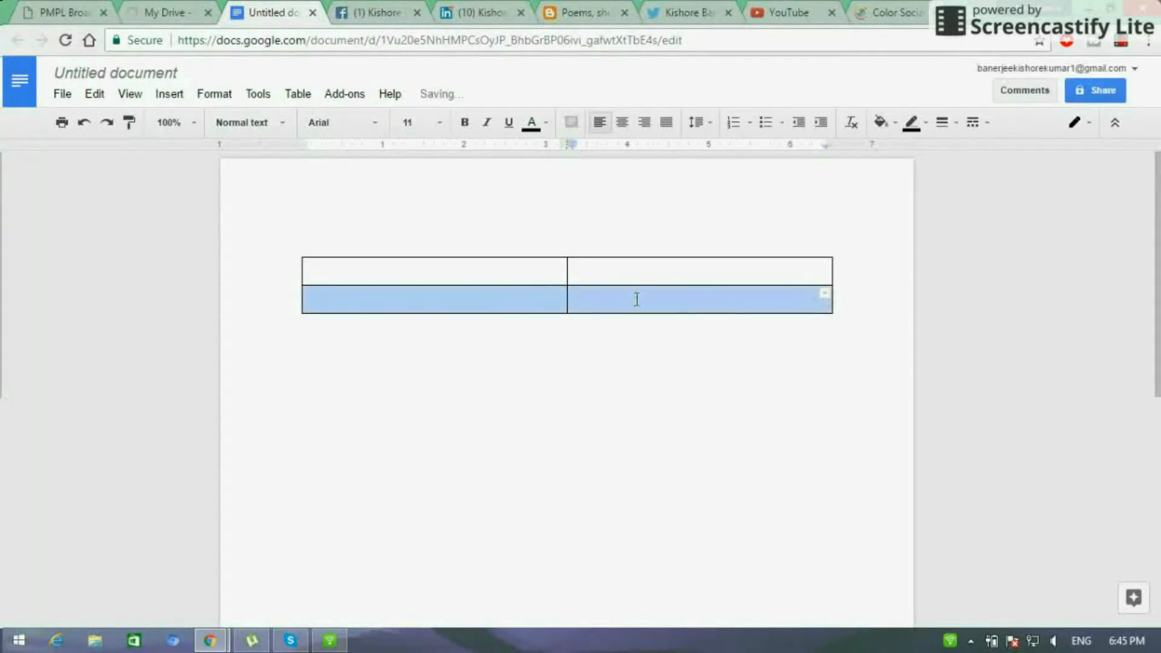
right_click(636, 299)
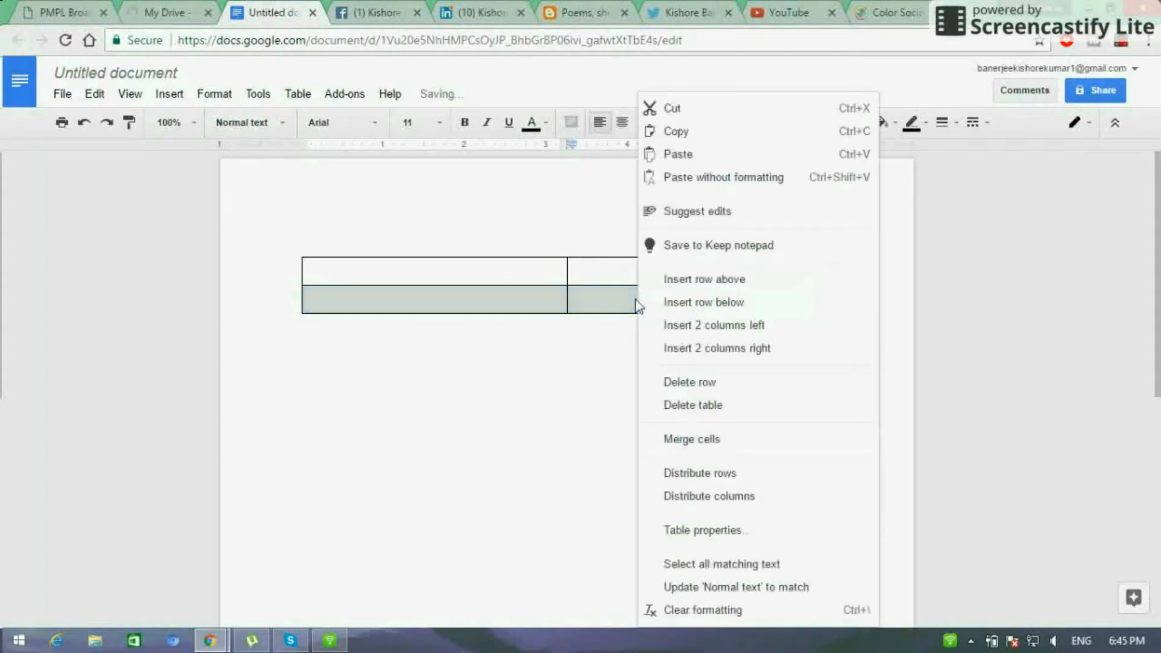
mouse_move(689, 446)
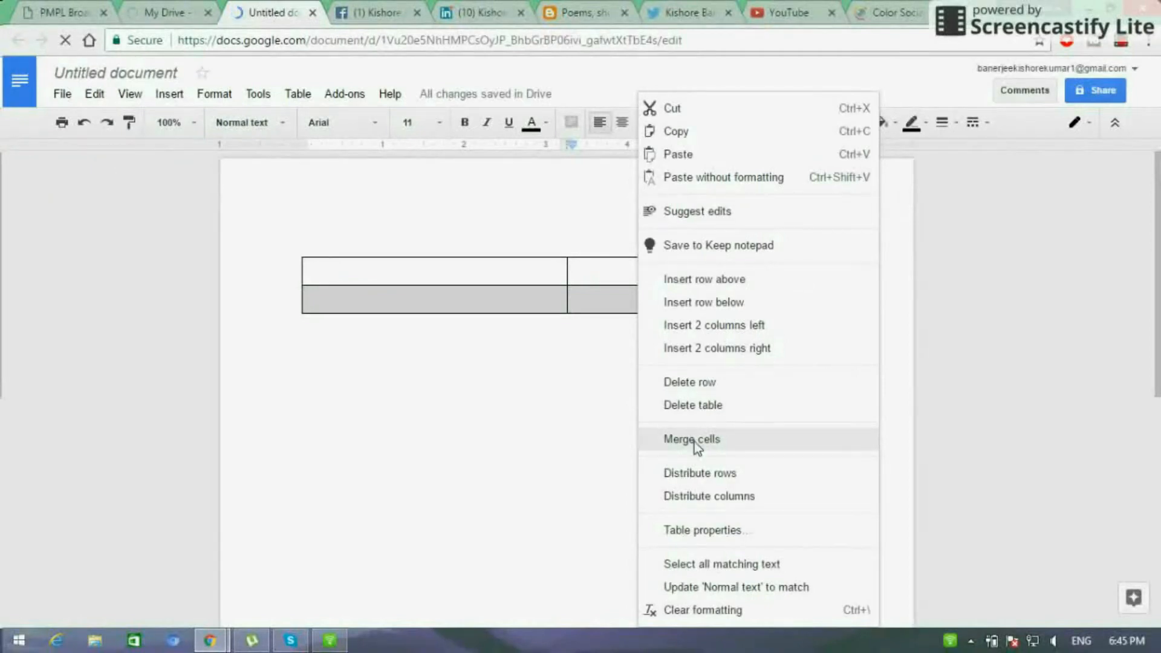
click(691, 439)
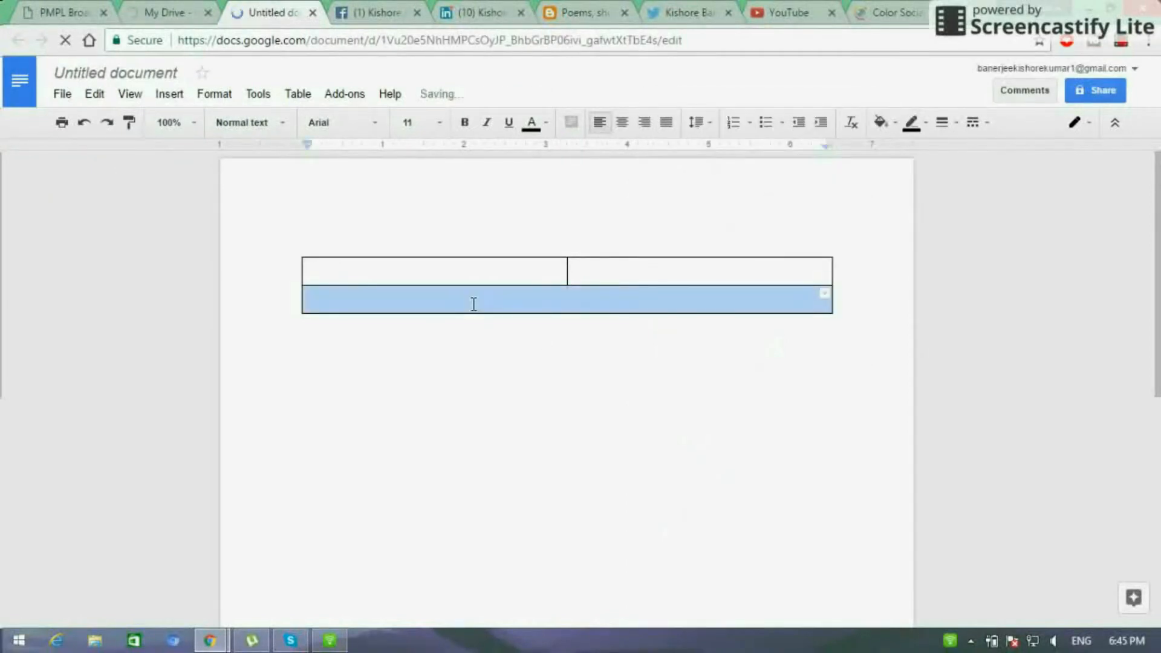
Step: Type the quote "Digital Marketing is the world of sharing" in the merged cell
click(474, 303)
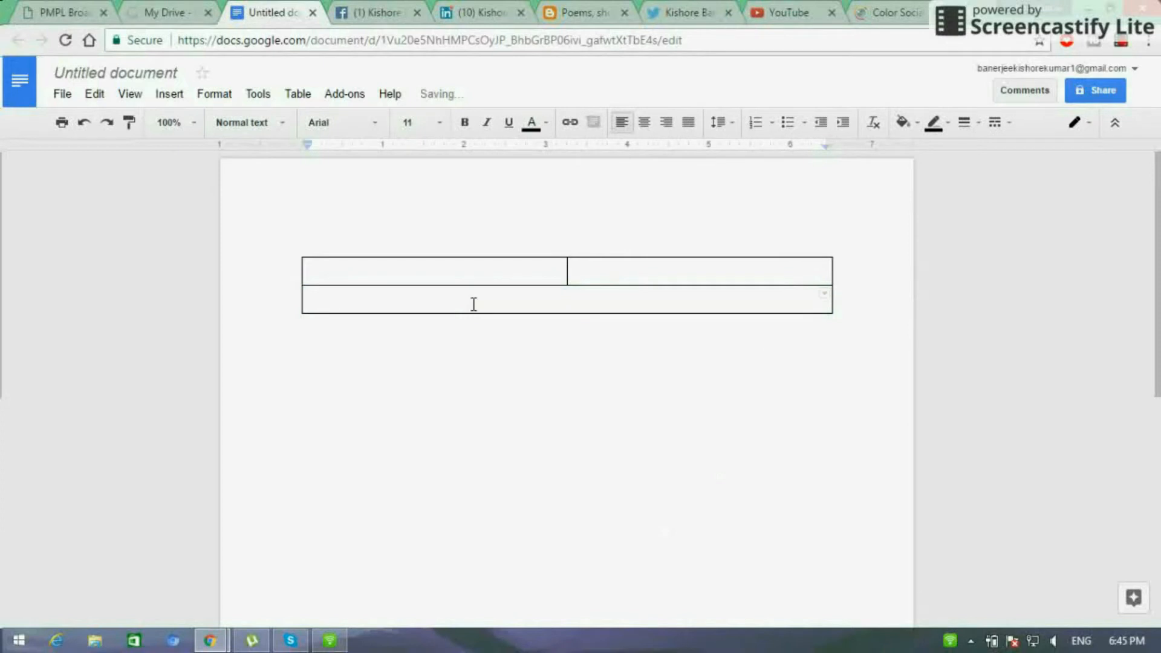
text(")
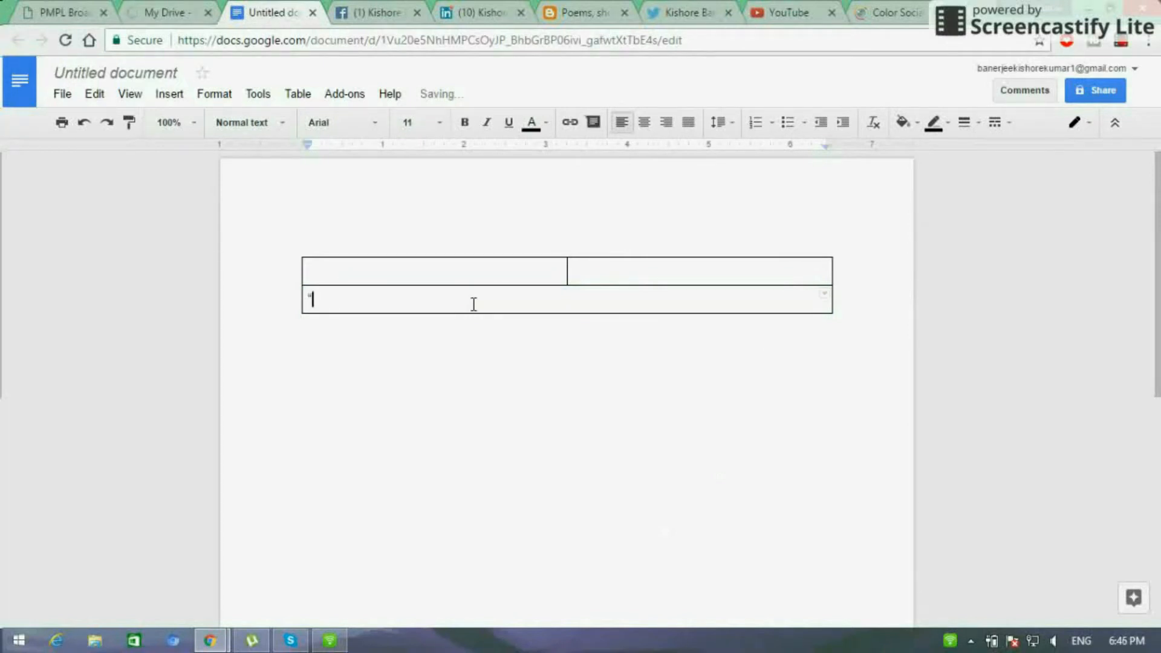
text(Digital Marketing is the)
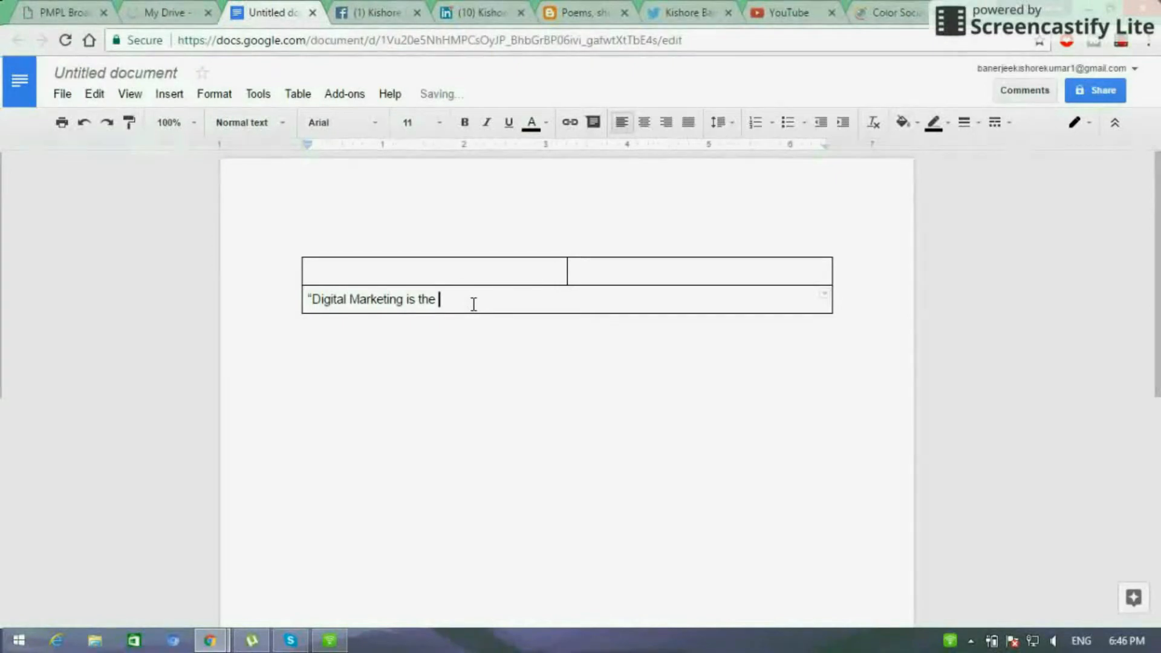
text(world of sharing)
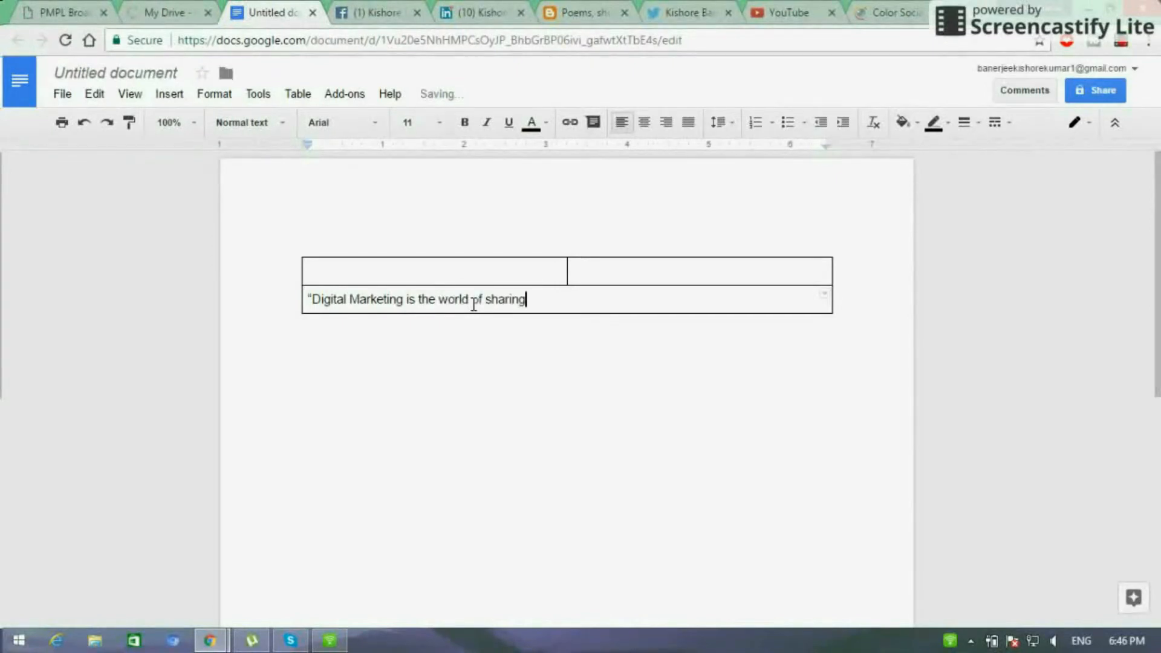
text(")
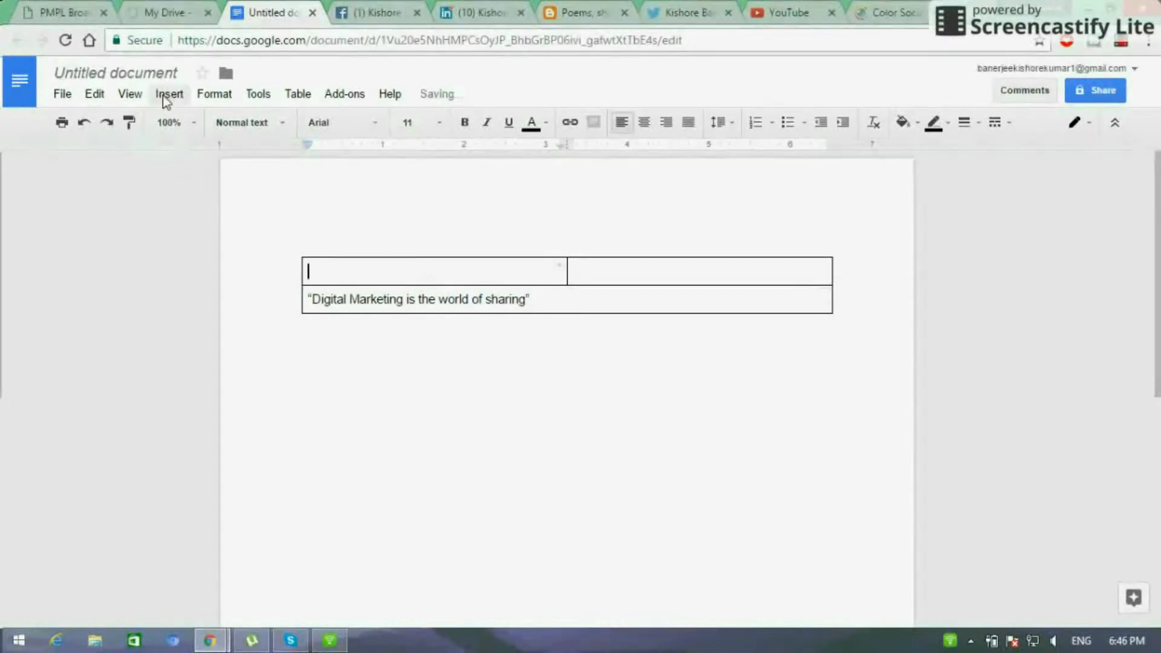
Step: Insert the portrait photo from Your albums into the top-left table cell
click(169, 94)
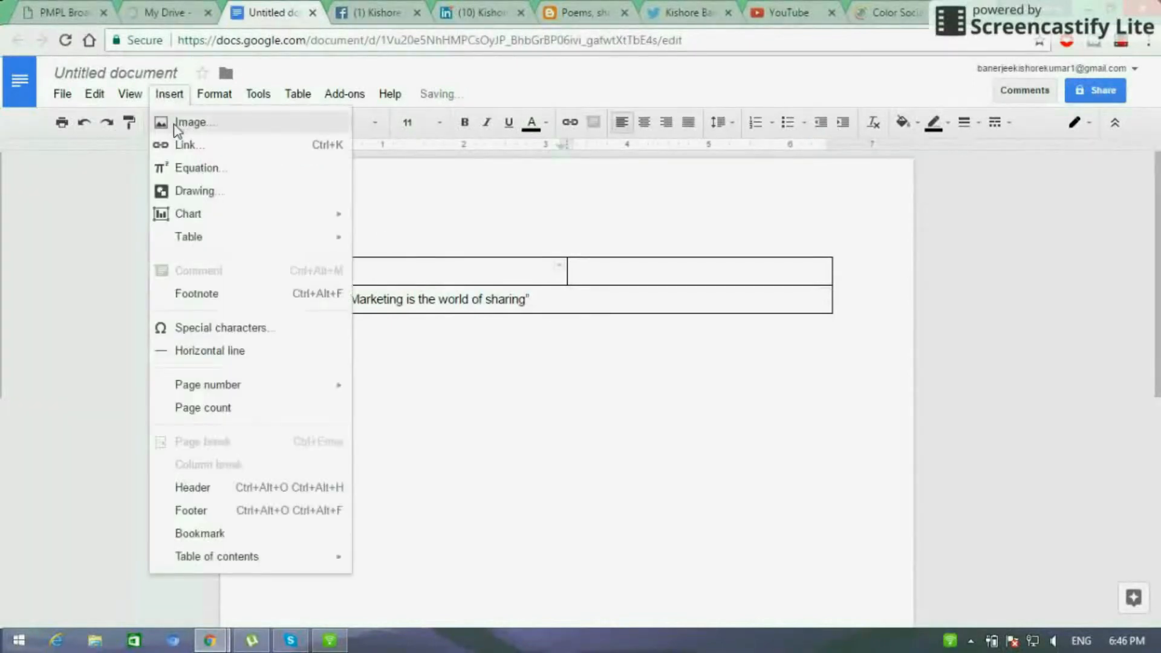
click(194, 122)
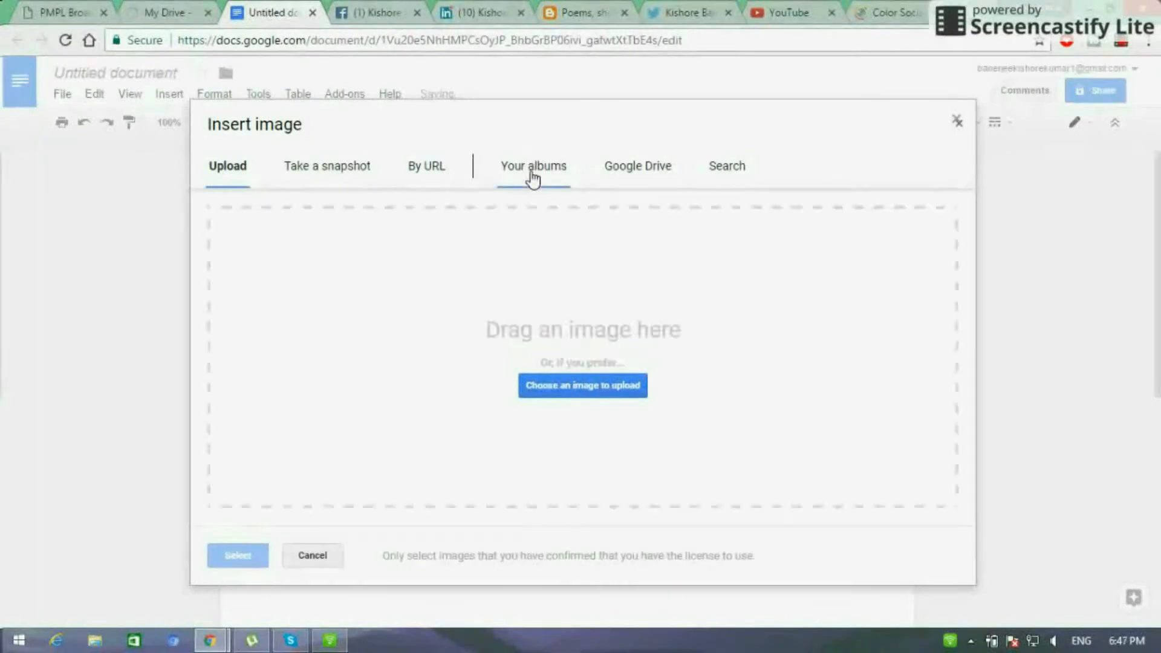
click(533, 165)
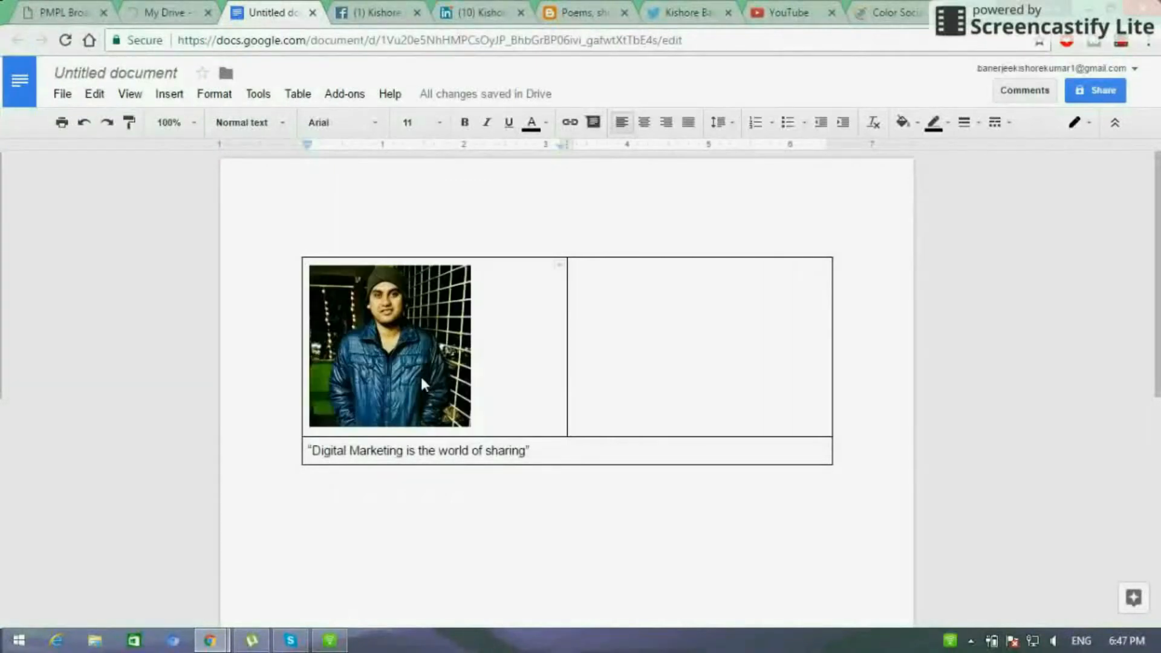
click(388, 346)
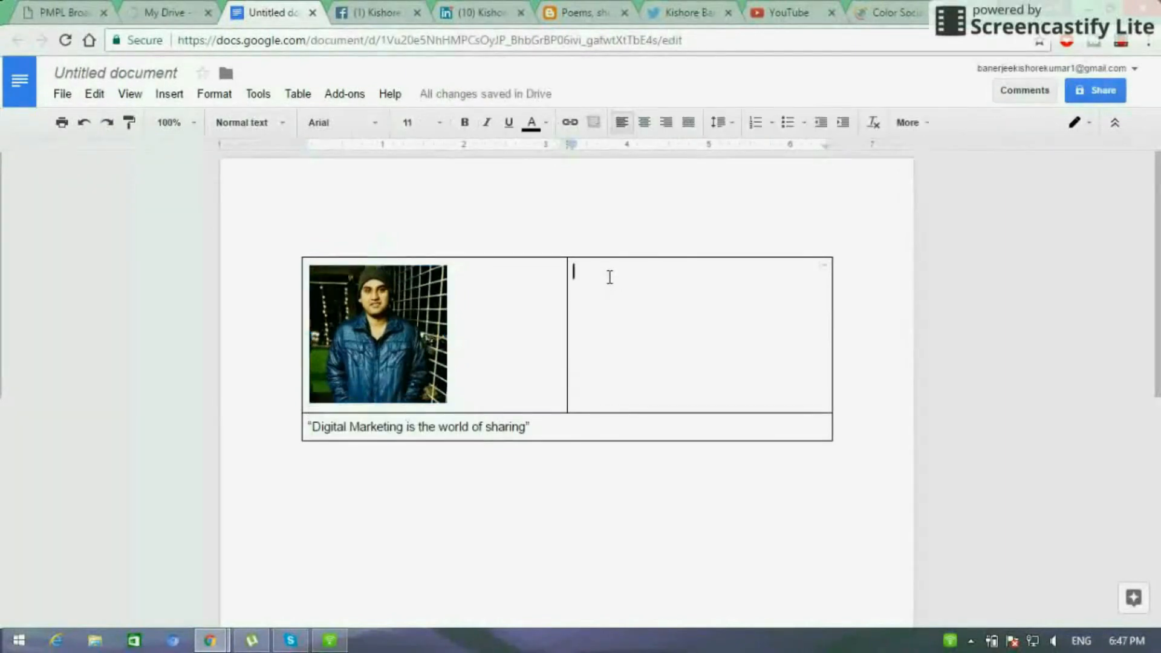
text(Kis)
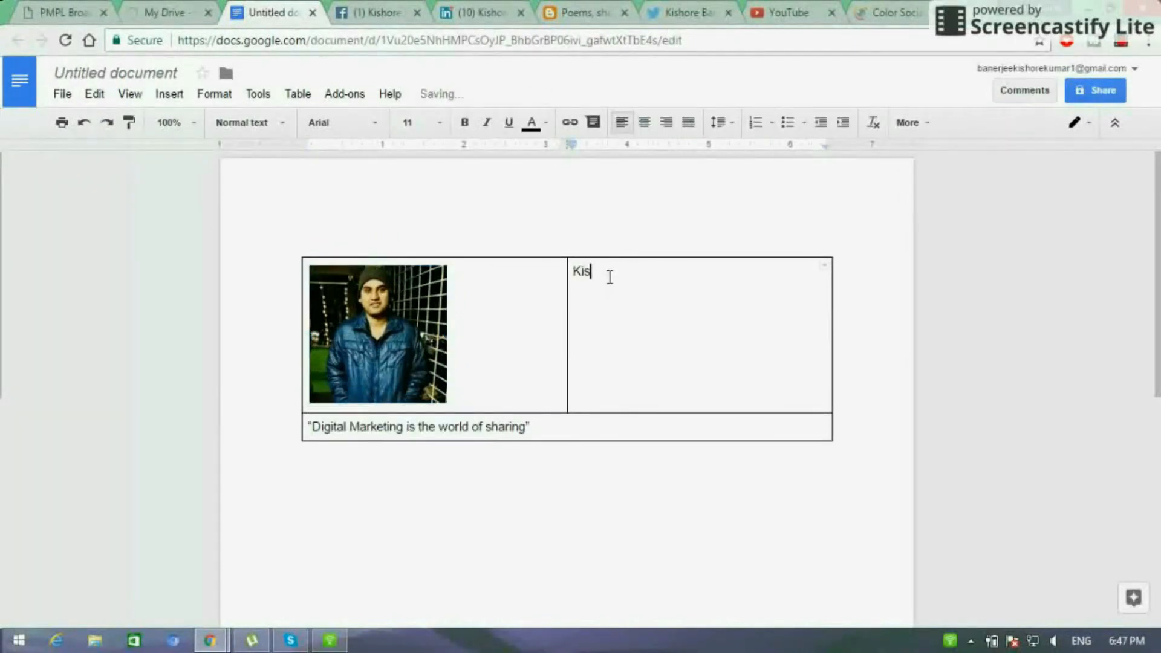
text(hore)
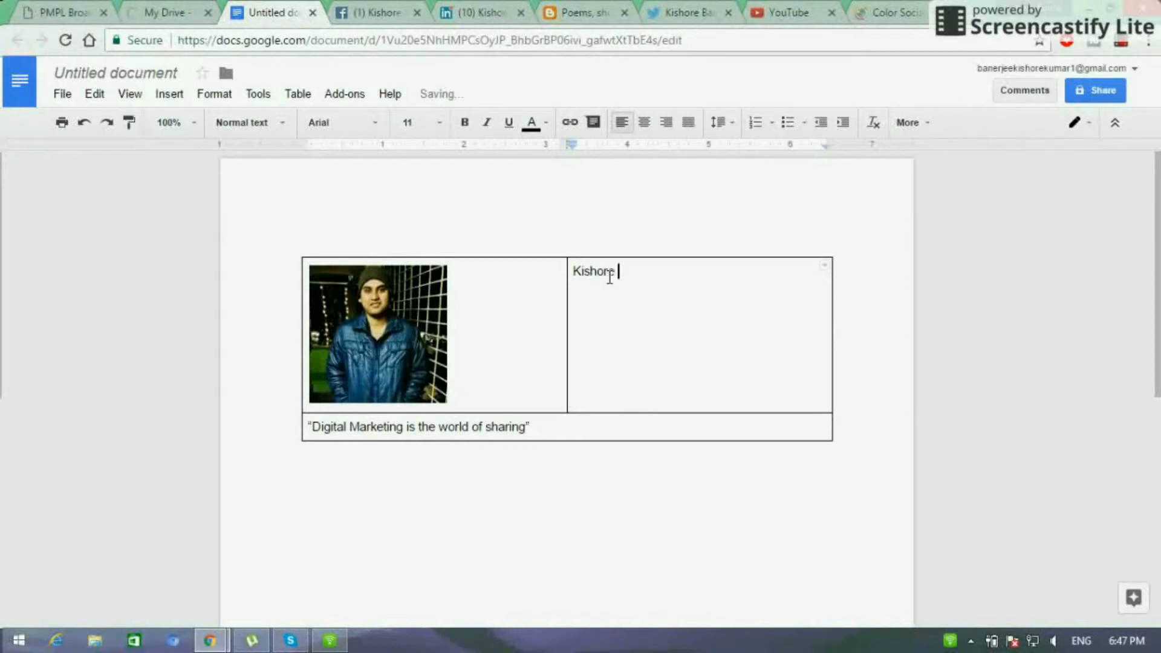
text(Kumar Banerjee)
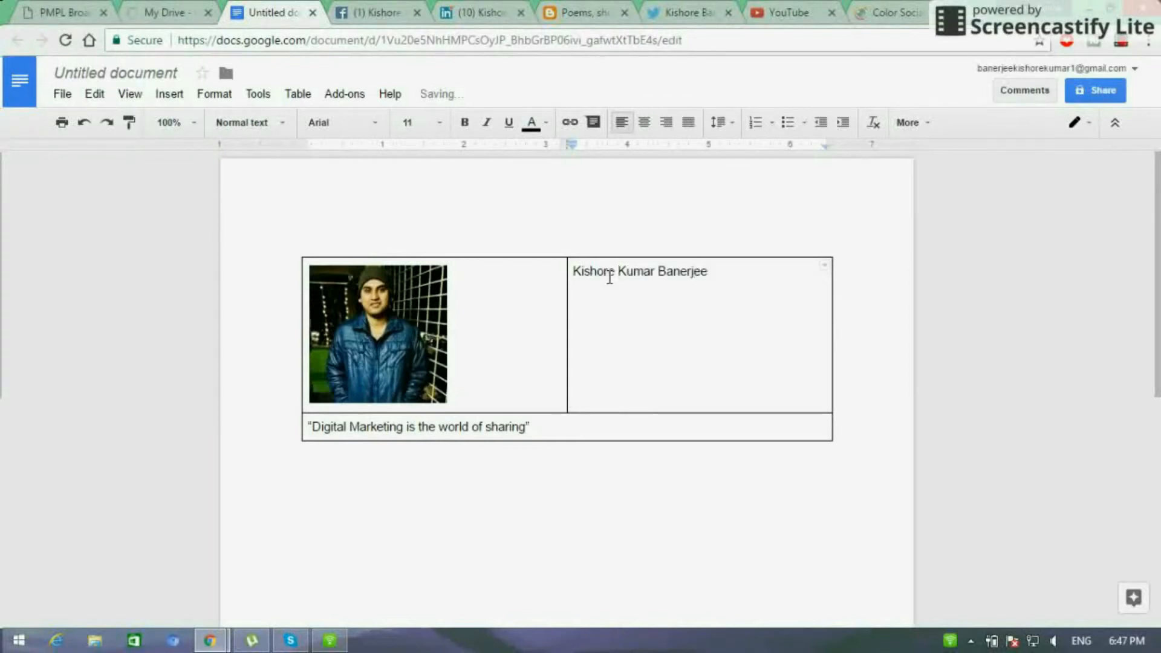
text(Digital M)
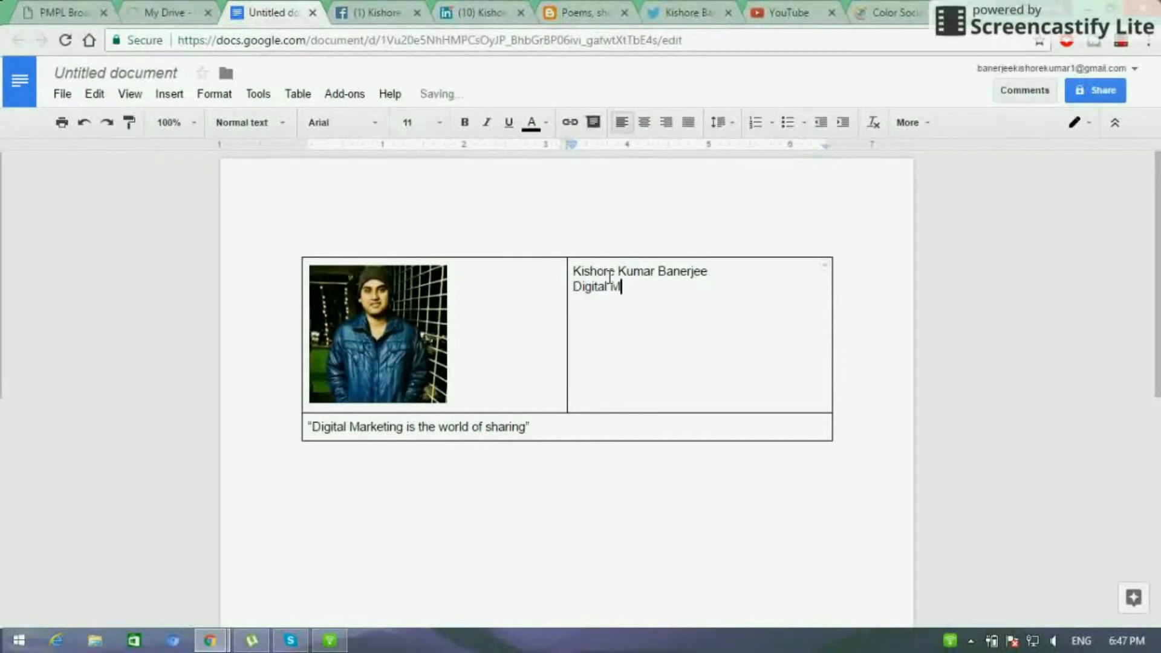
text(arketing Execut)
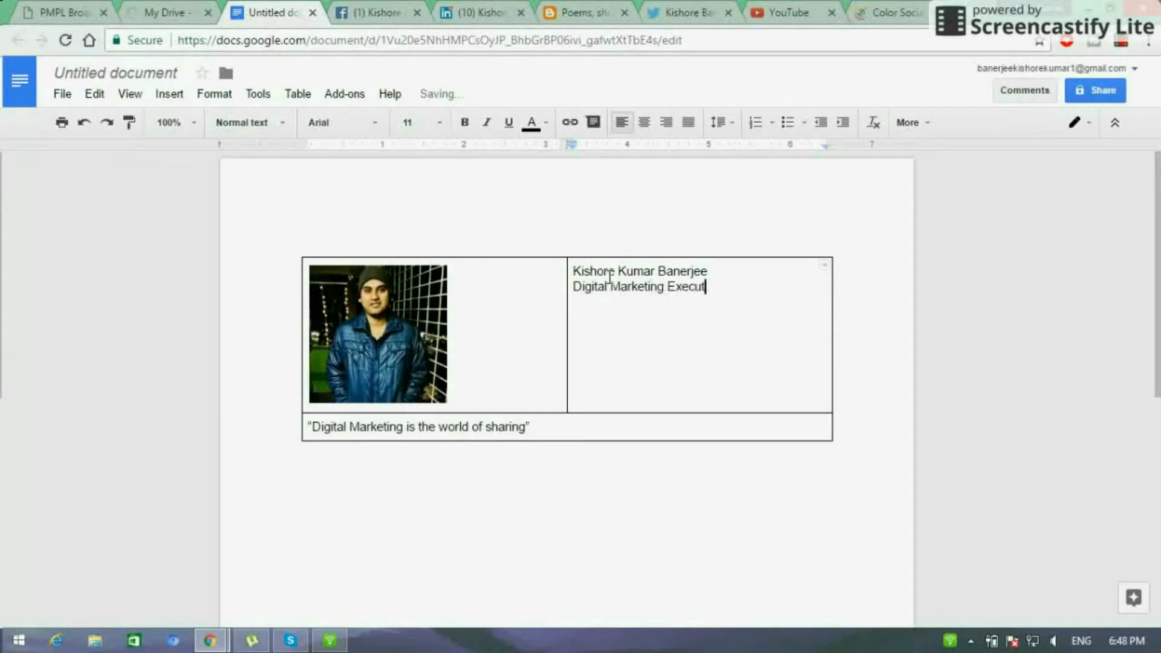
text(ive)
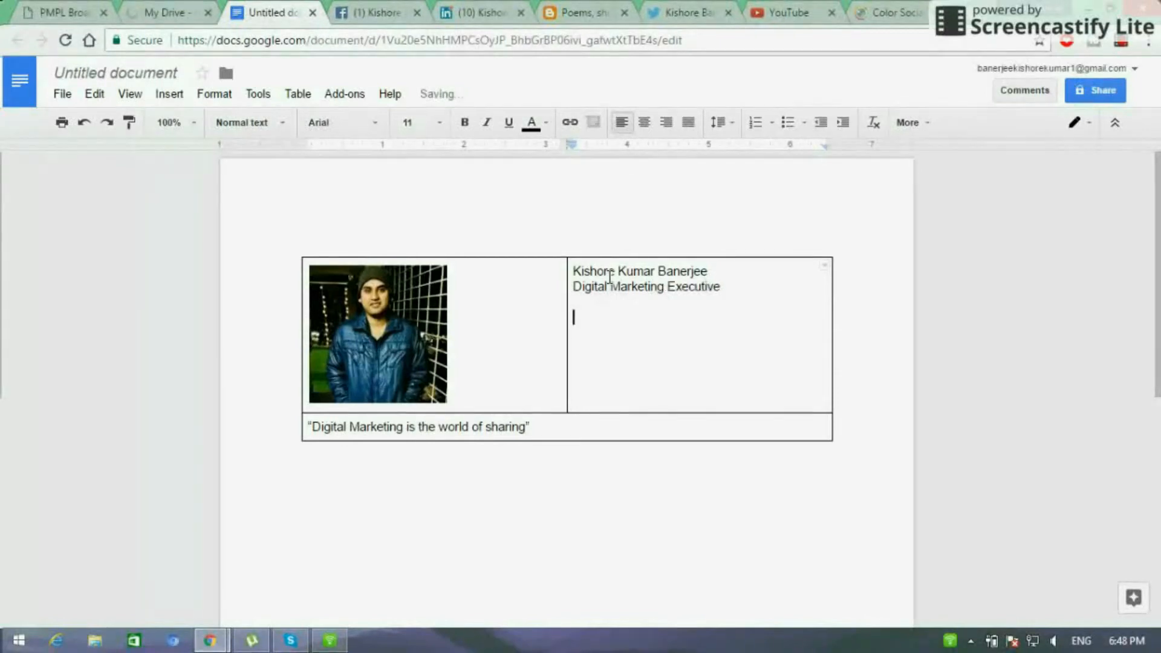
text(Contact No:)
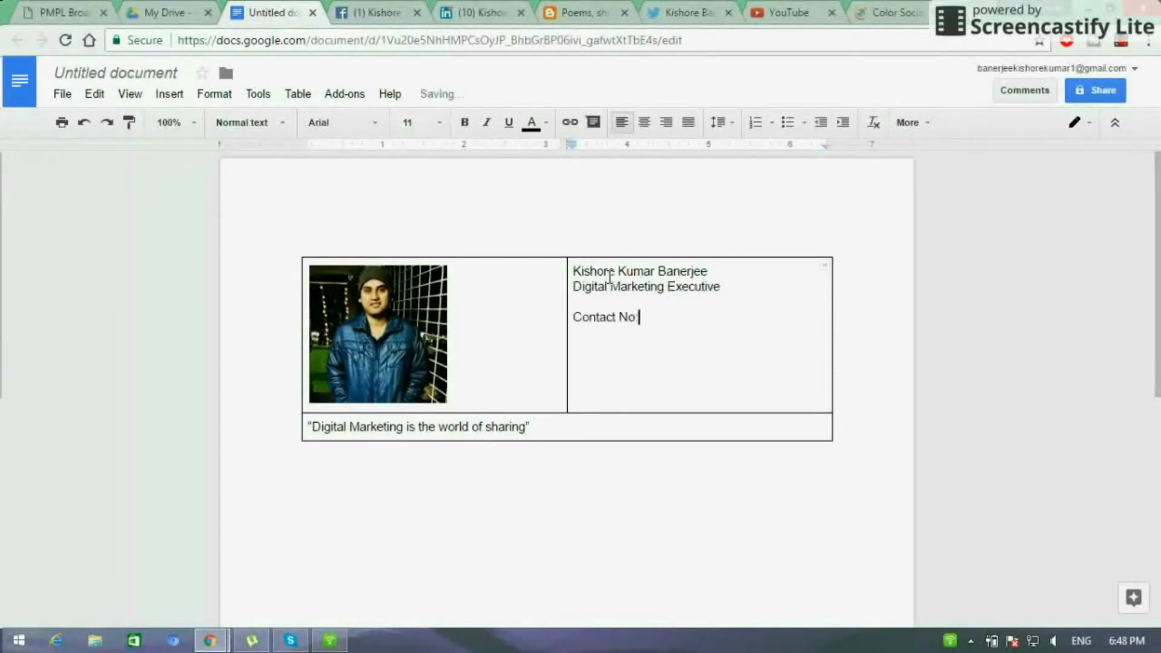
text(90884)
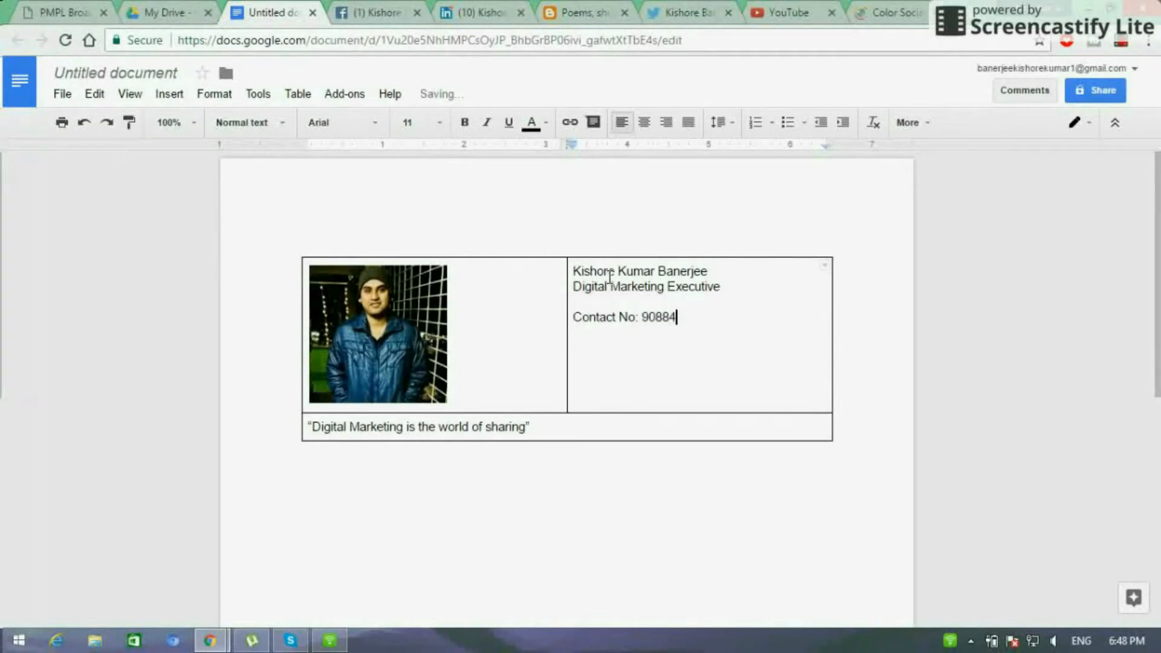
text(77079)
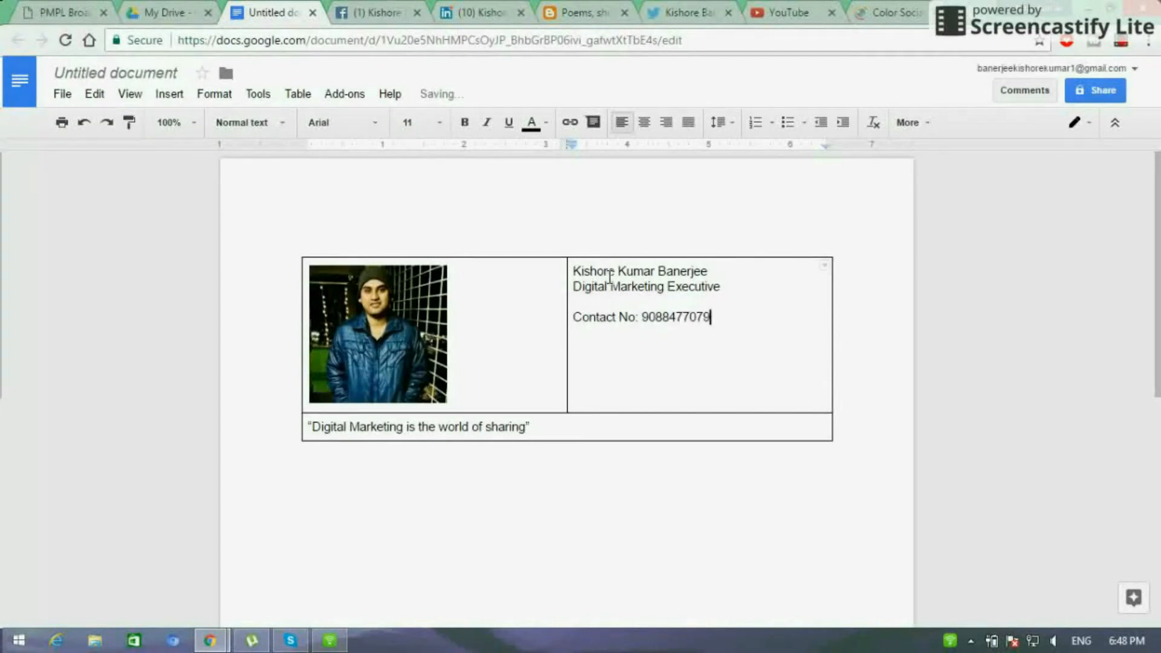
text(W)
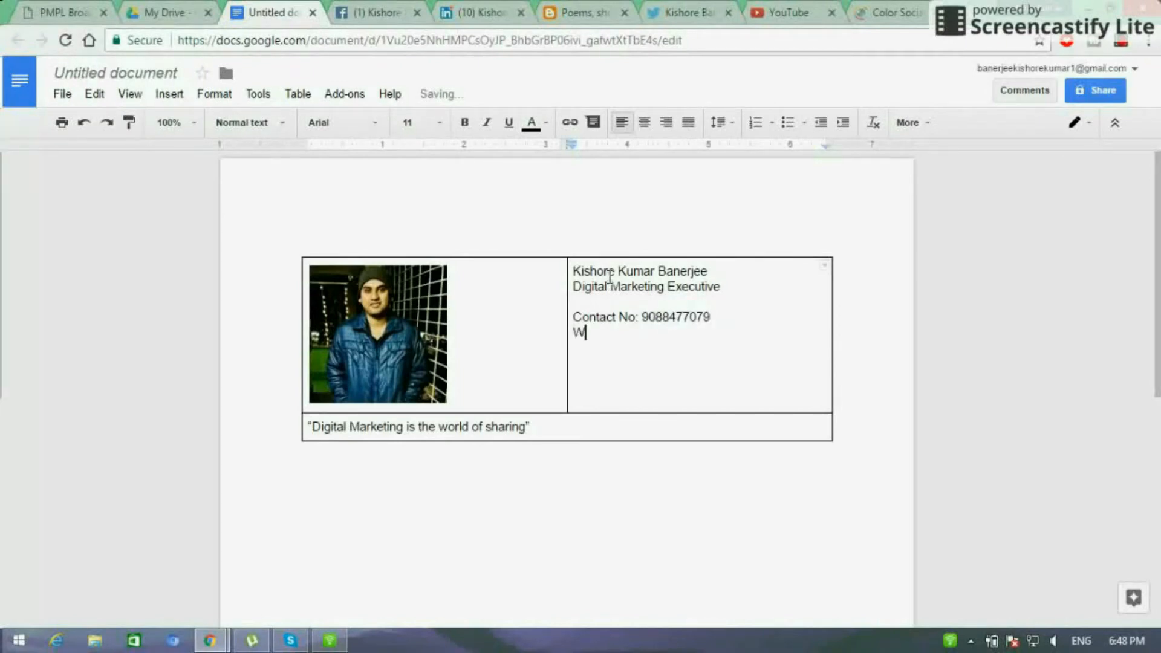
text(hats)
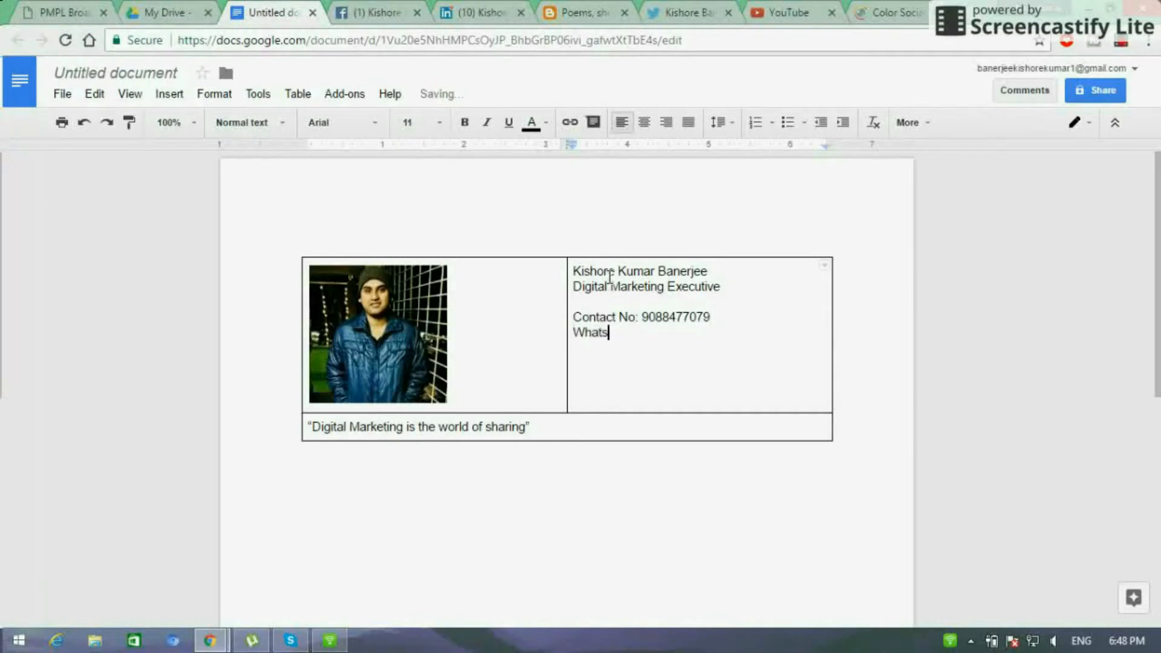
text(app No: 76)
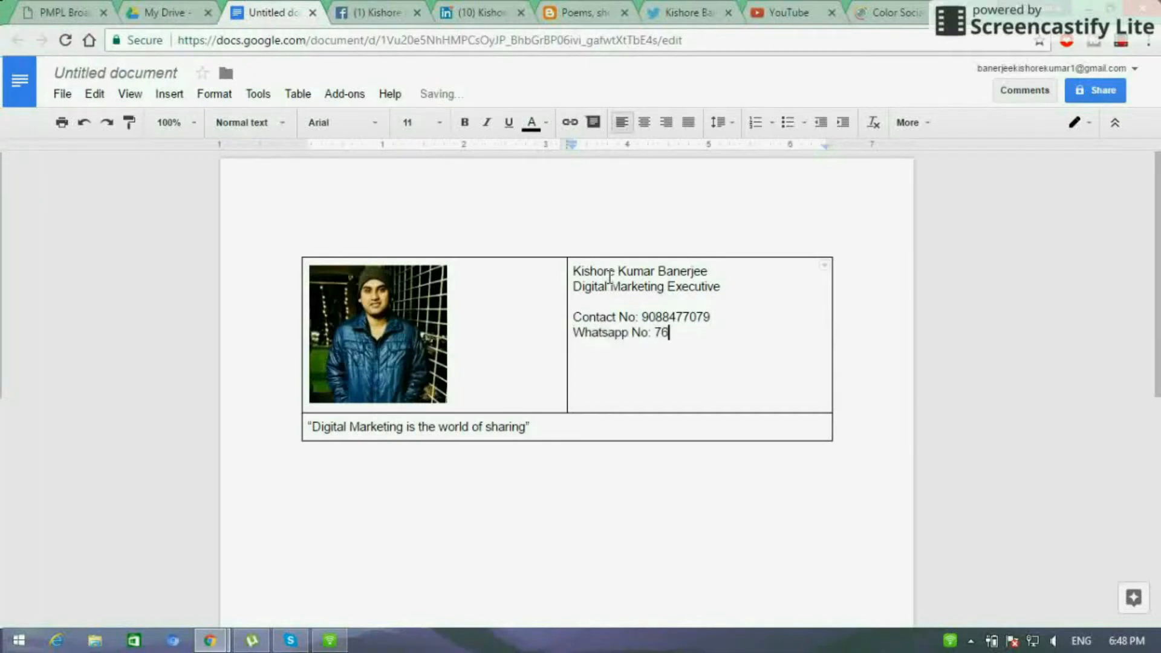
text(87800838)
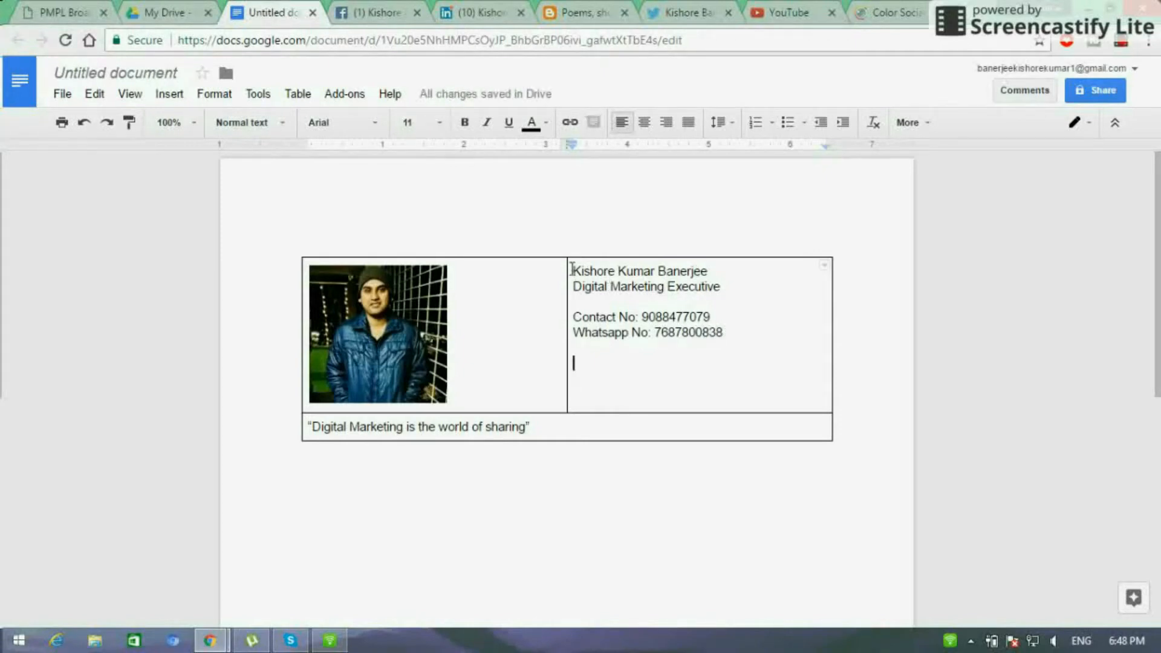
Step: Set the details text to Georgia, make the name size 14, and italicise the other lines
drag(573, 271, 726, 332)
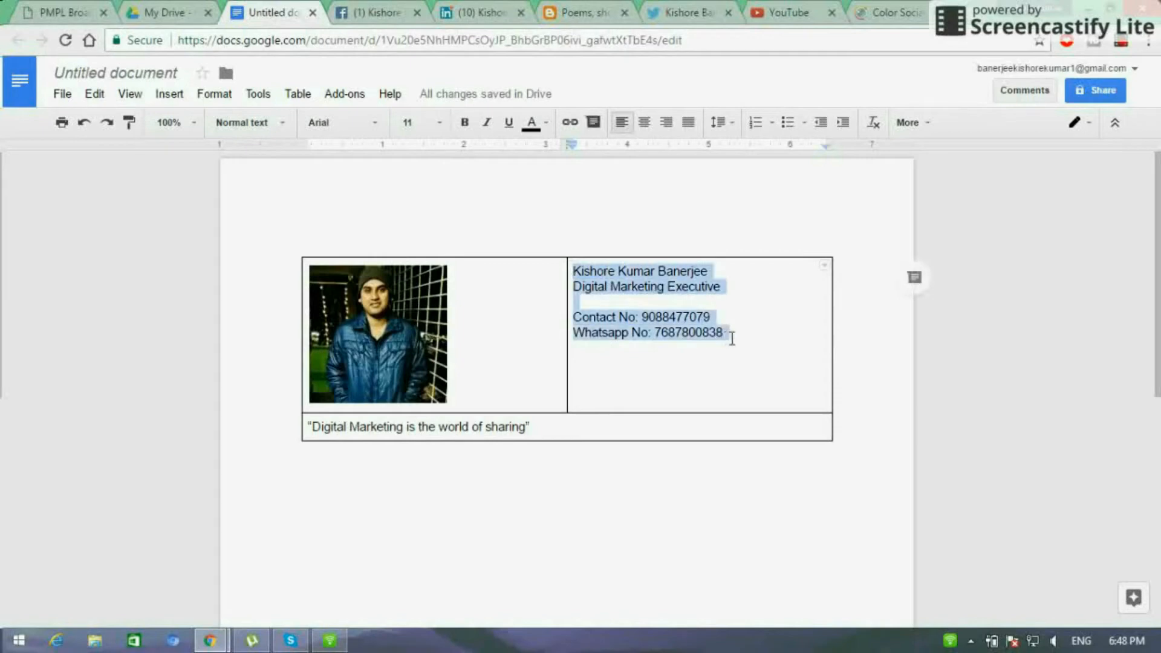
click(338, 122)
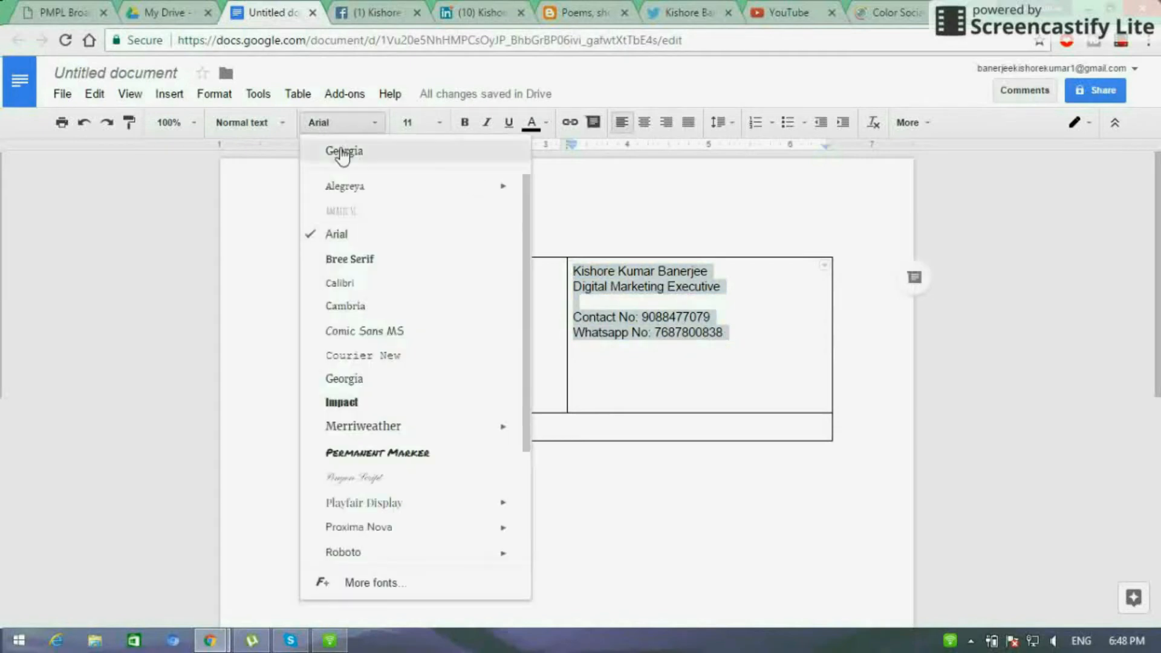
click(344, 151)
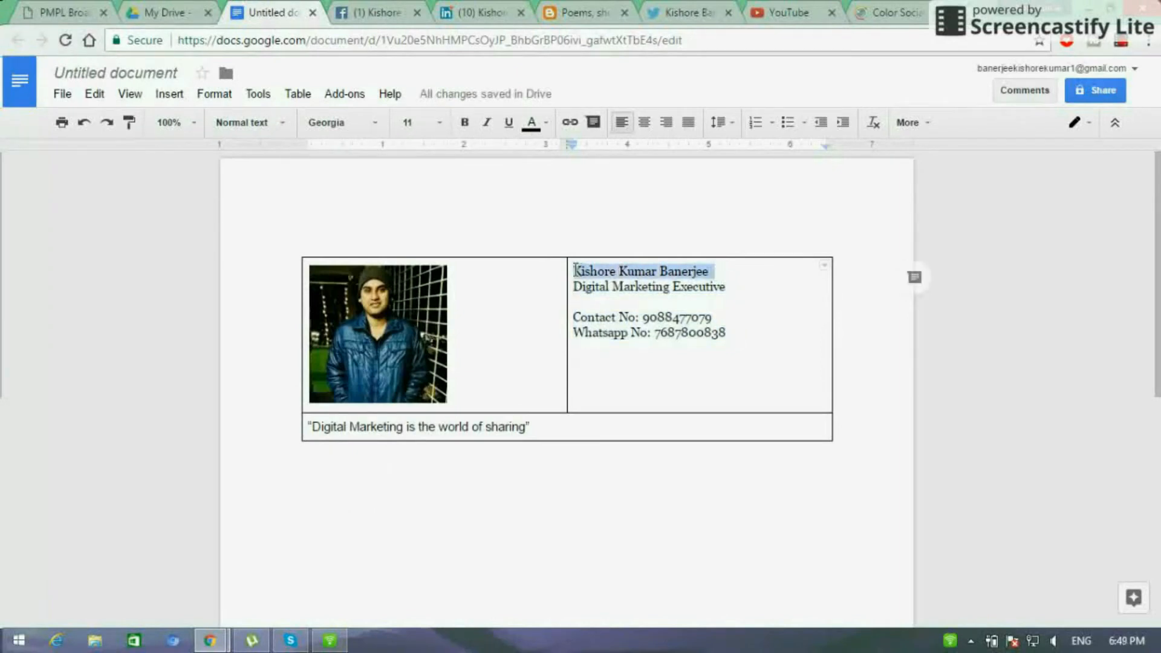
click(409, 122)
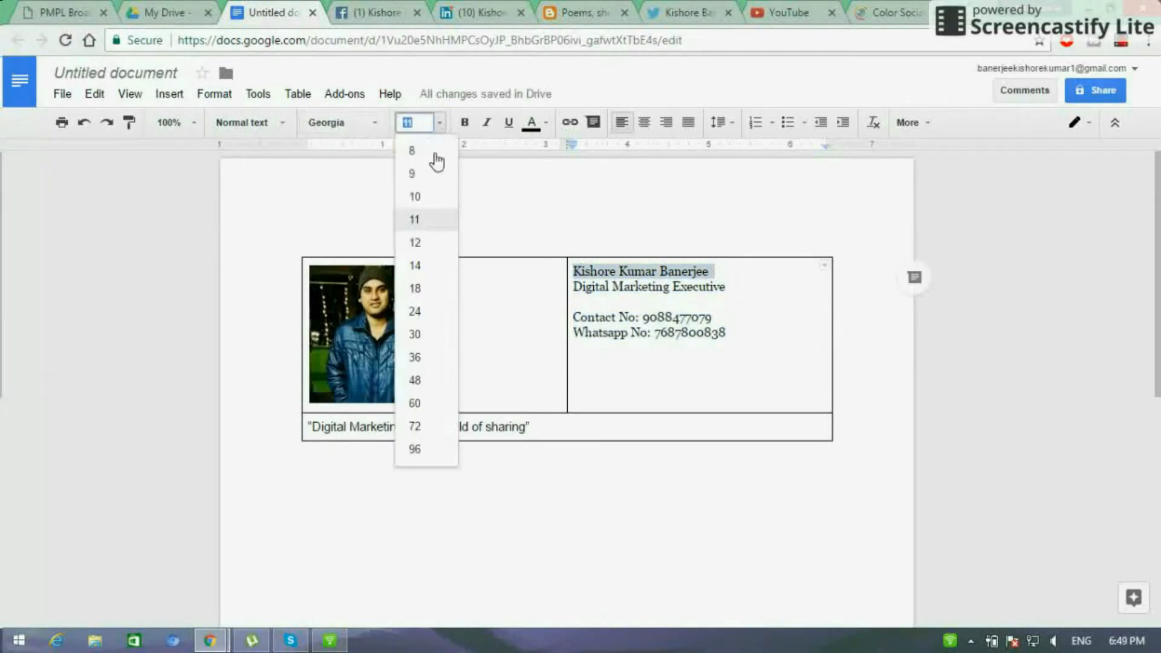
click(414, 265)
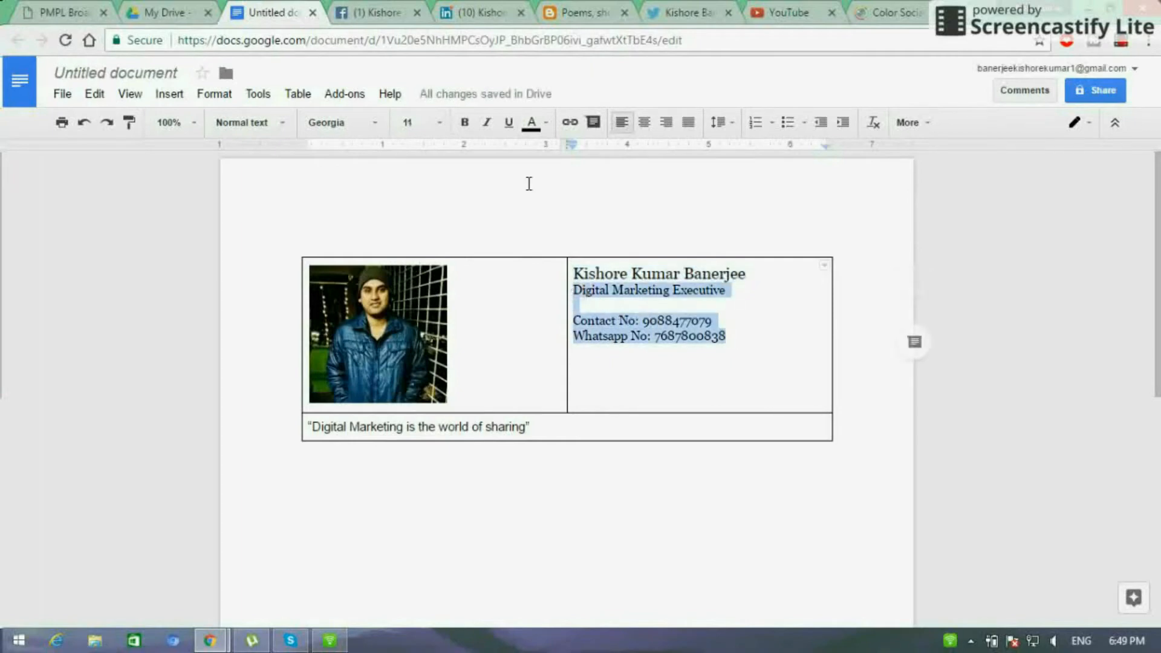
click(486, 122)
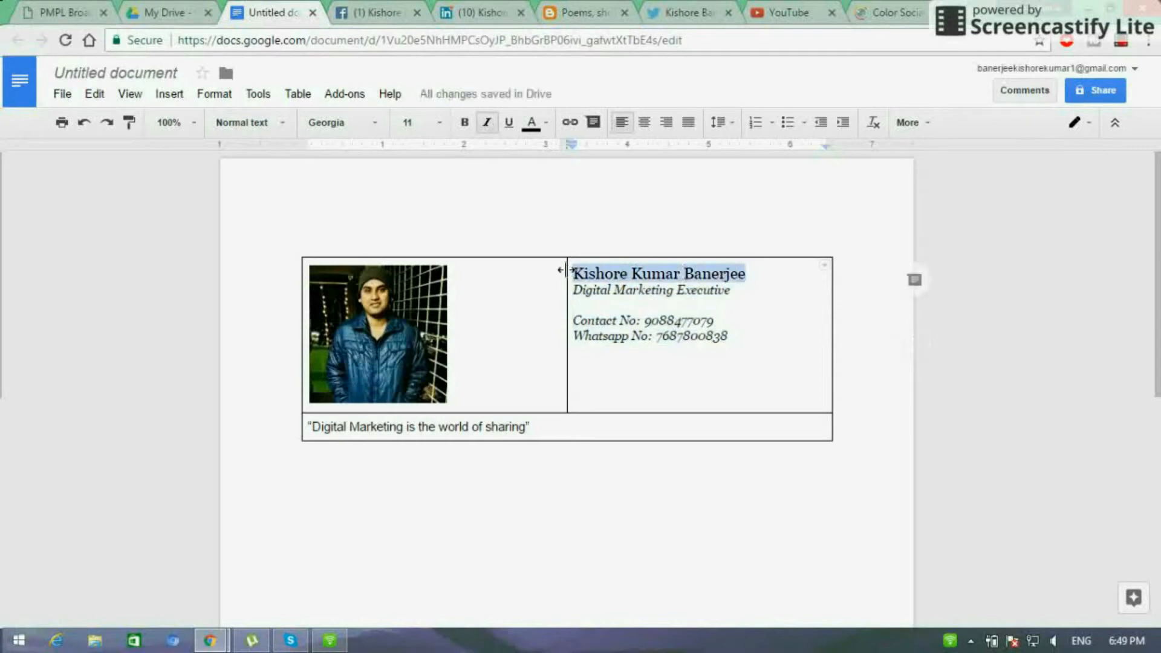
Step: Colour the name cyan and the title and numbers magenta
click(530, 122)
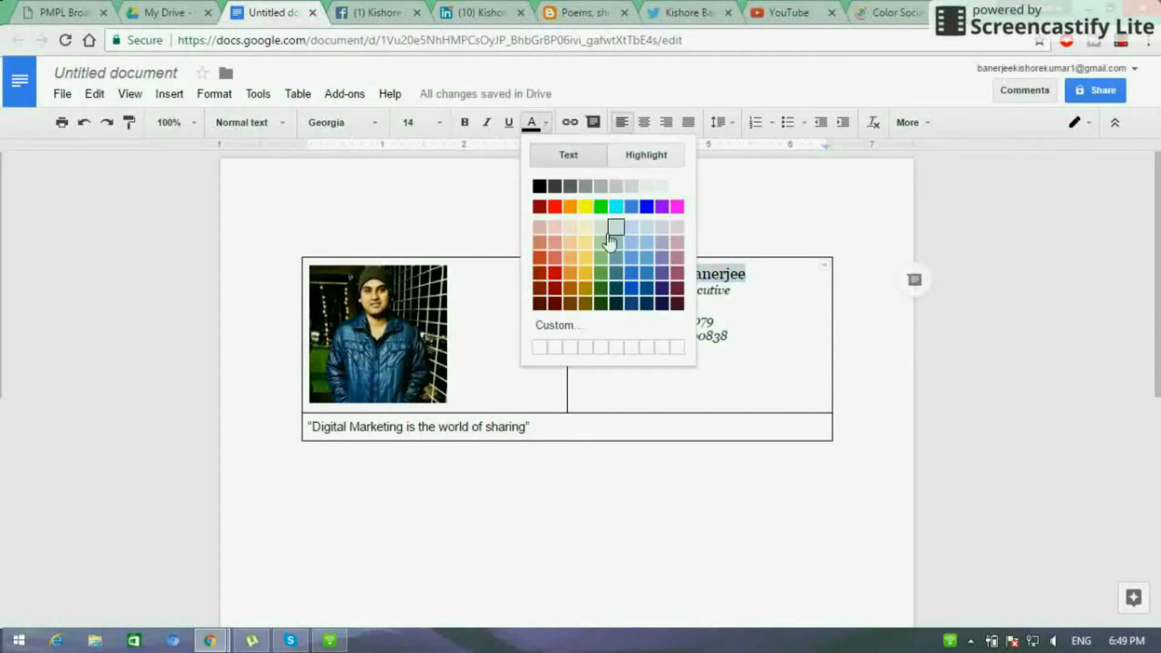
click(616, 227)
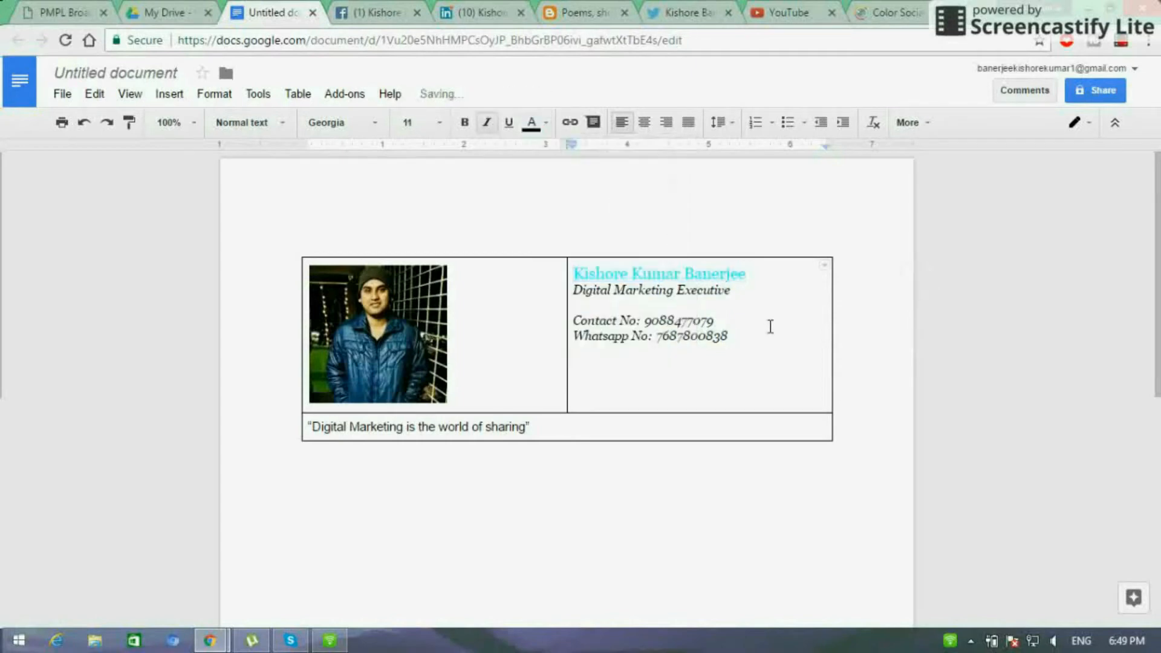
drag(573, 273, 729, 336)
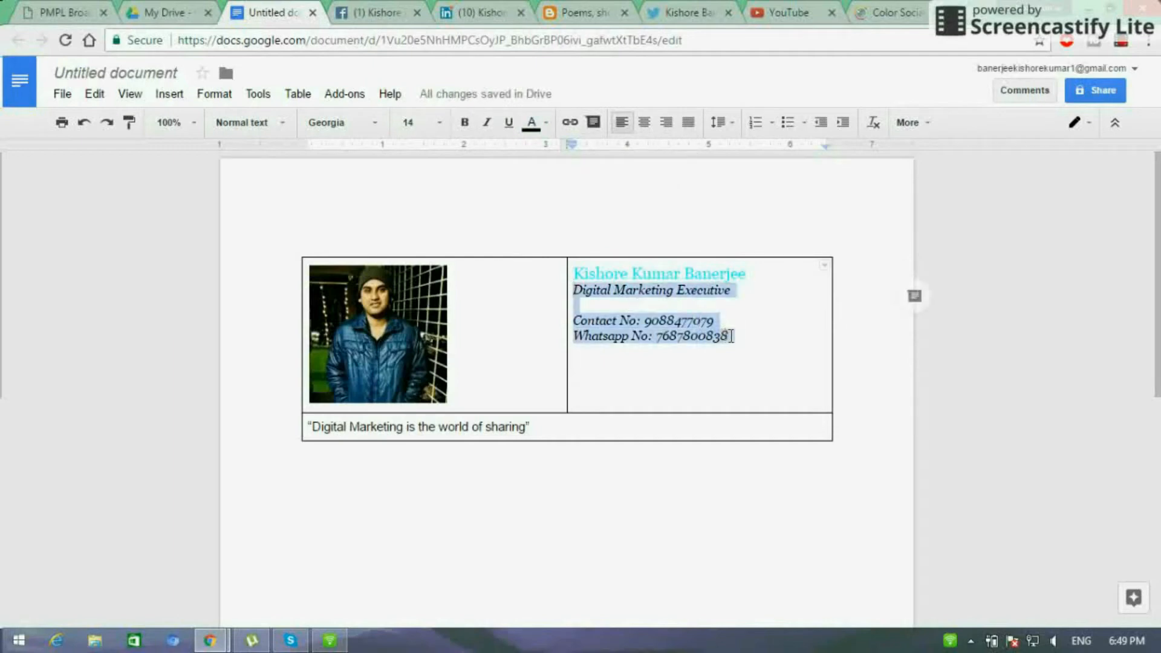
click(531, 122)
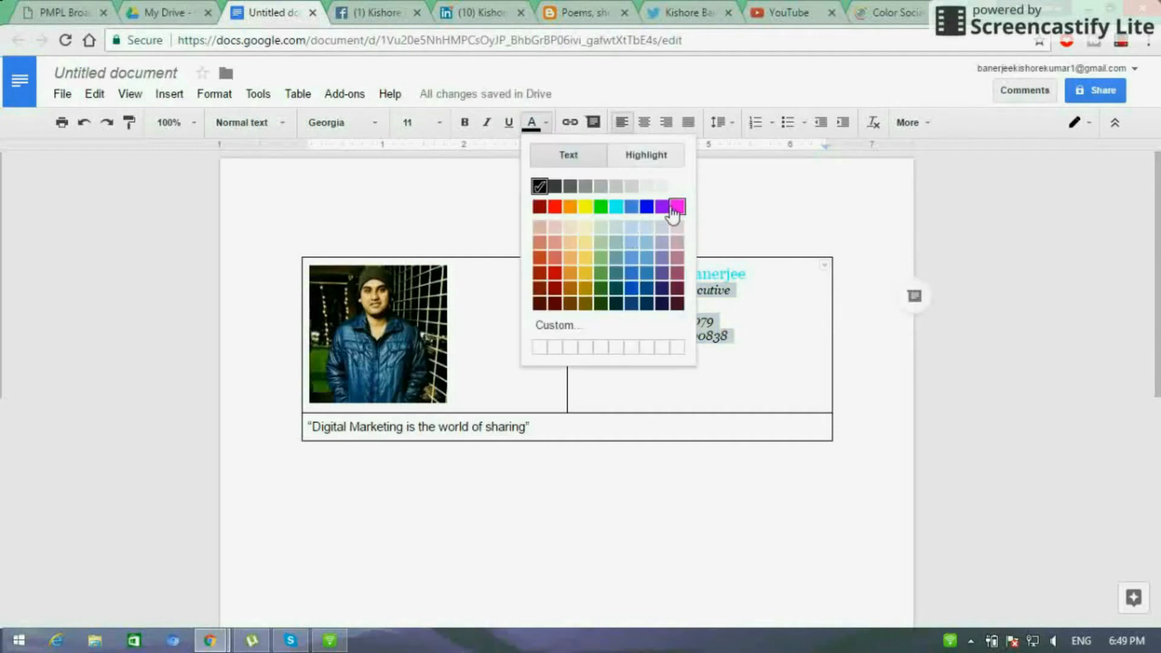
click(676, 207)
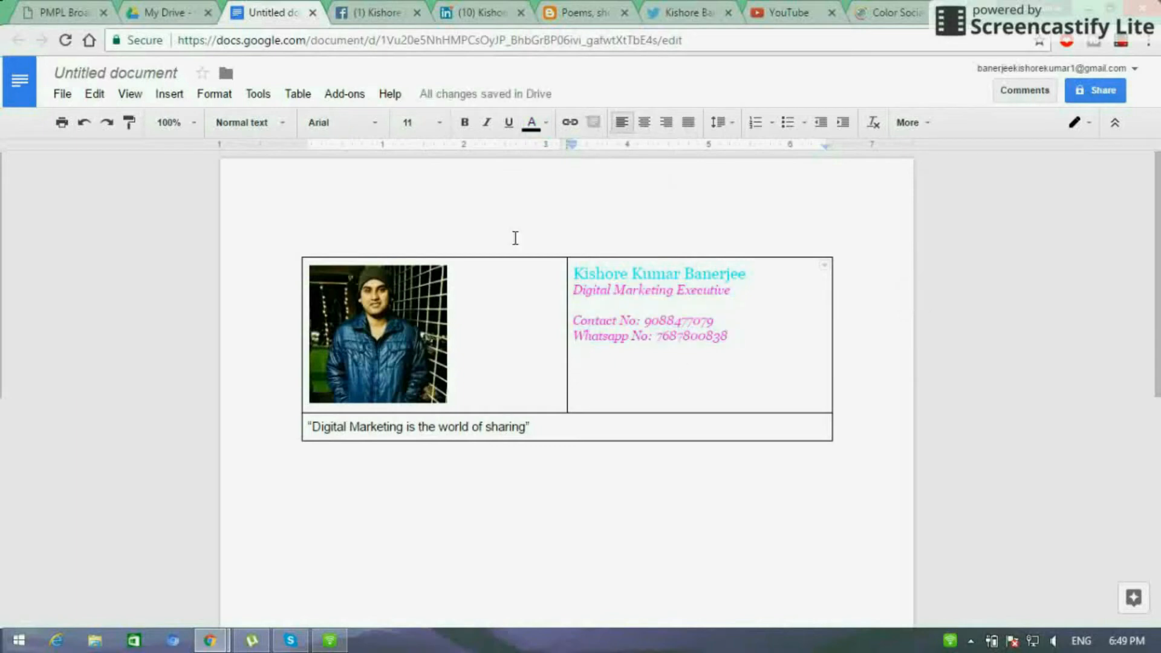
click(574, 367)
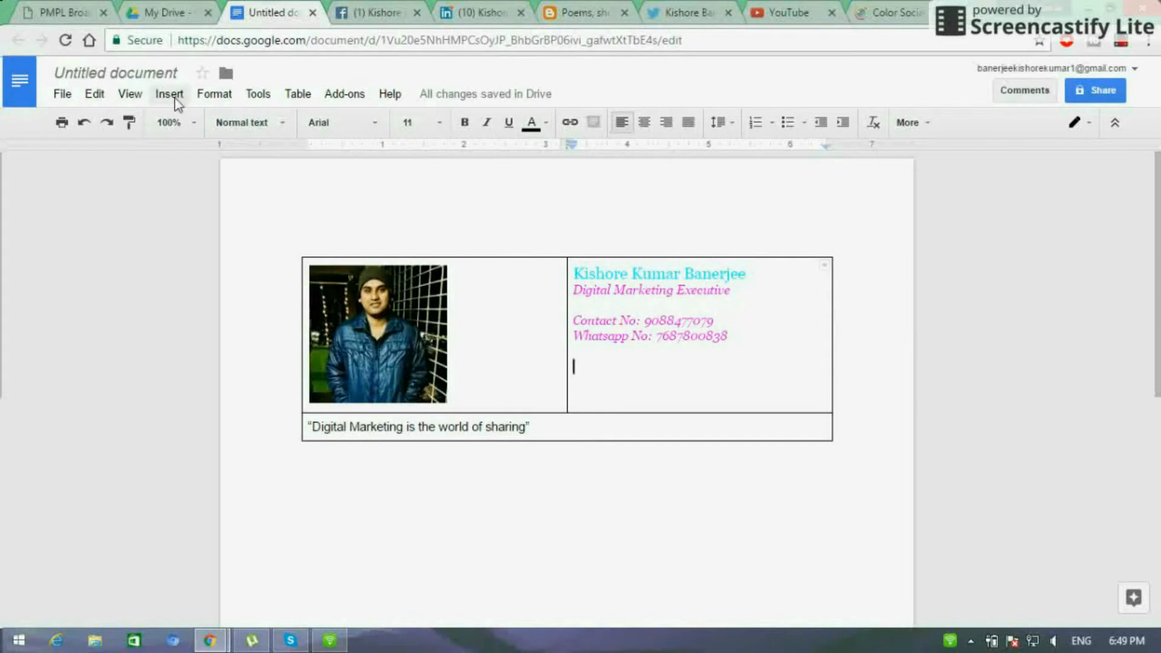
Step: Insert the Facebook, Blogger and Twitter icons from the album, shrinking Twitter to match
click(168, 95)
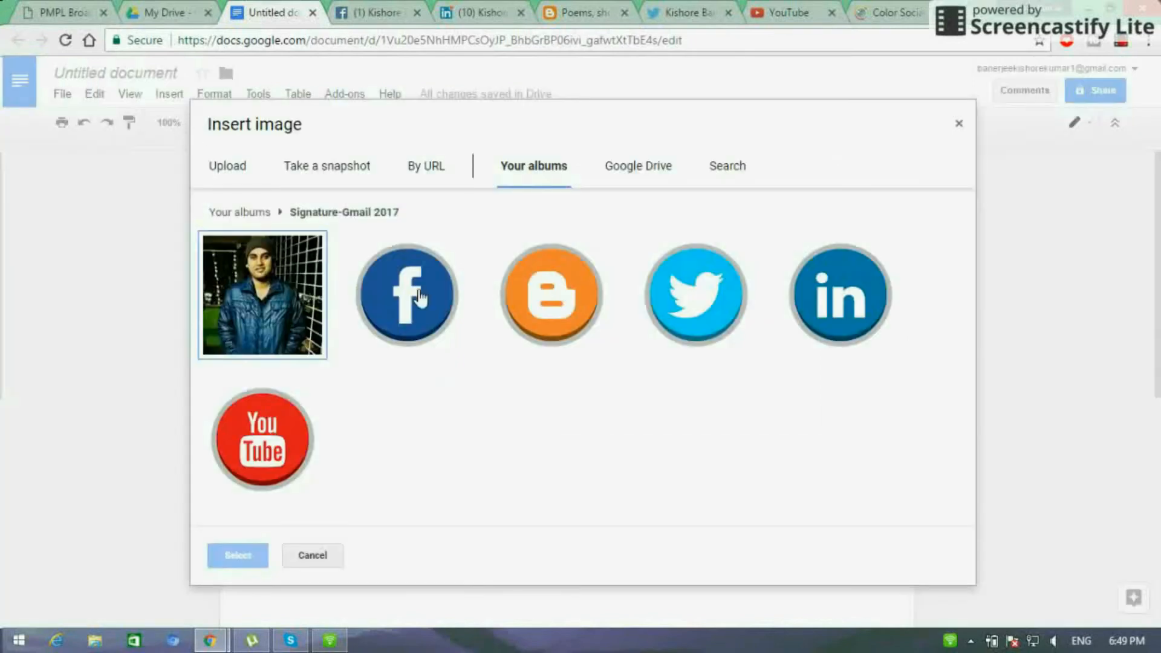
click(237, 555)
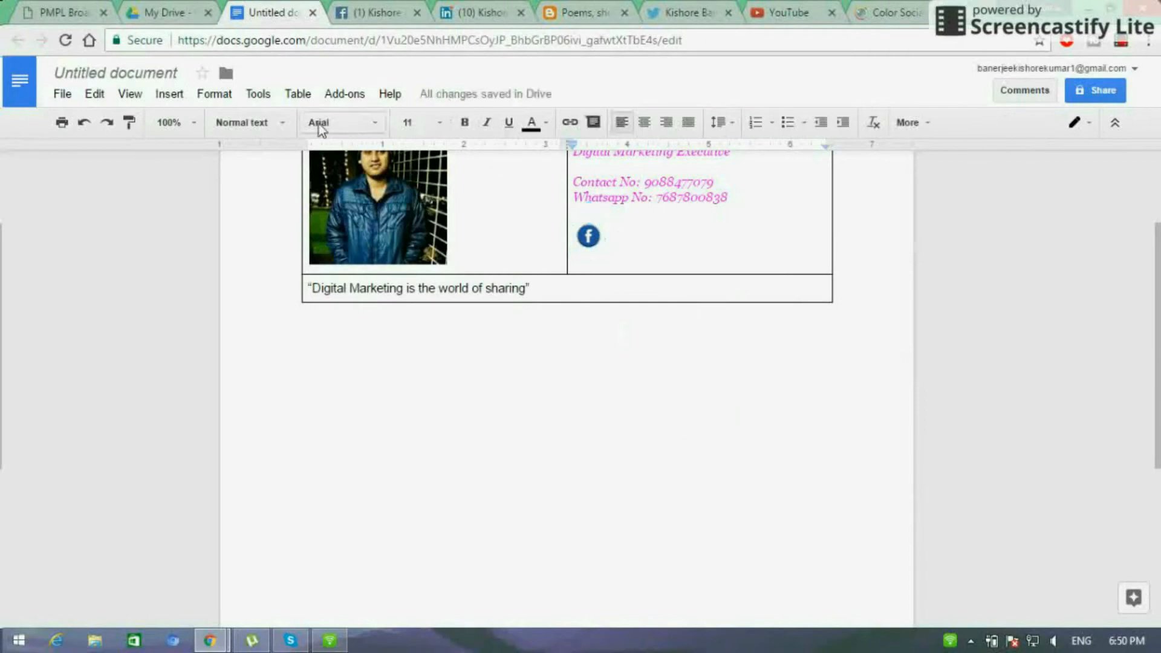
click(169, 95)
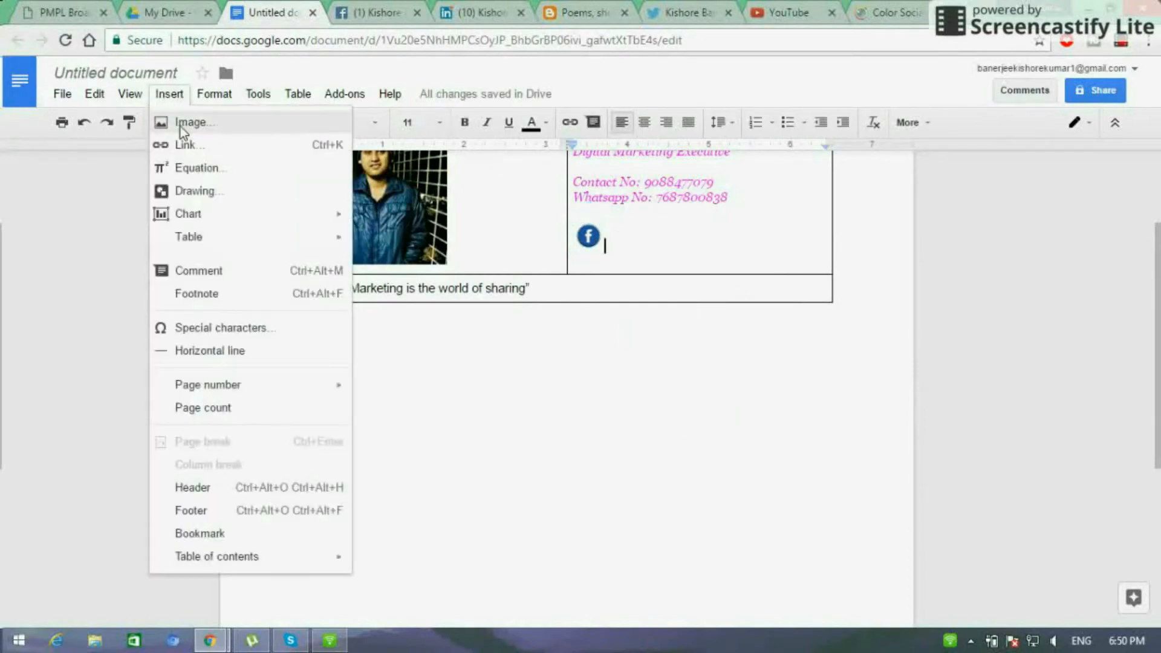
click(194, 122)
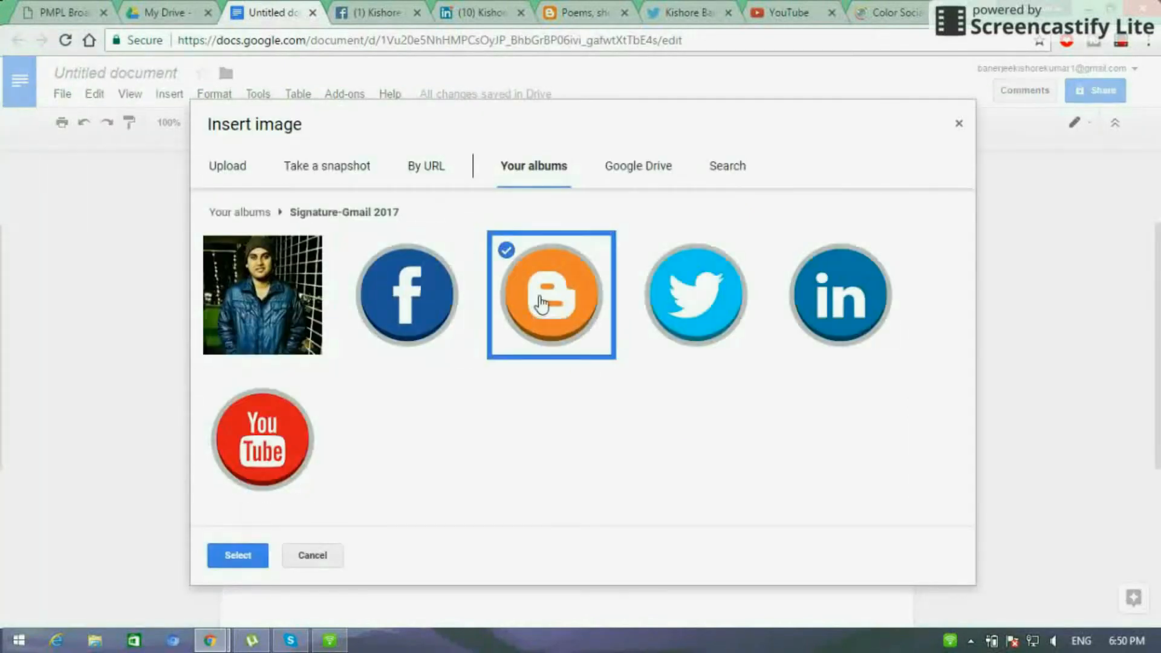
click(237, 555)
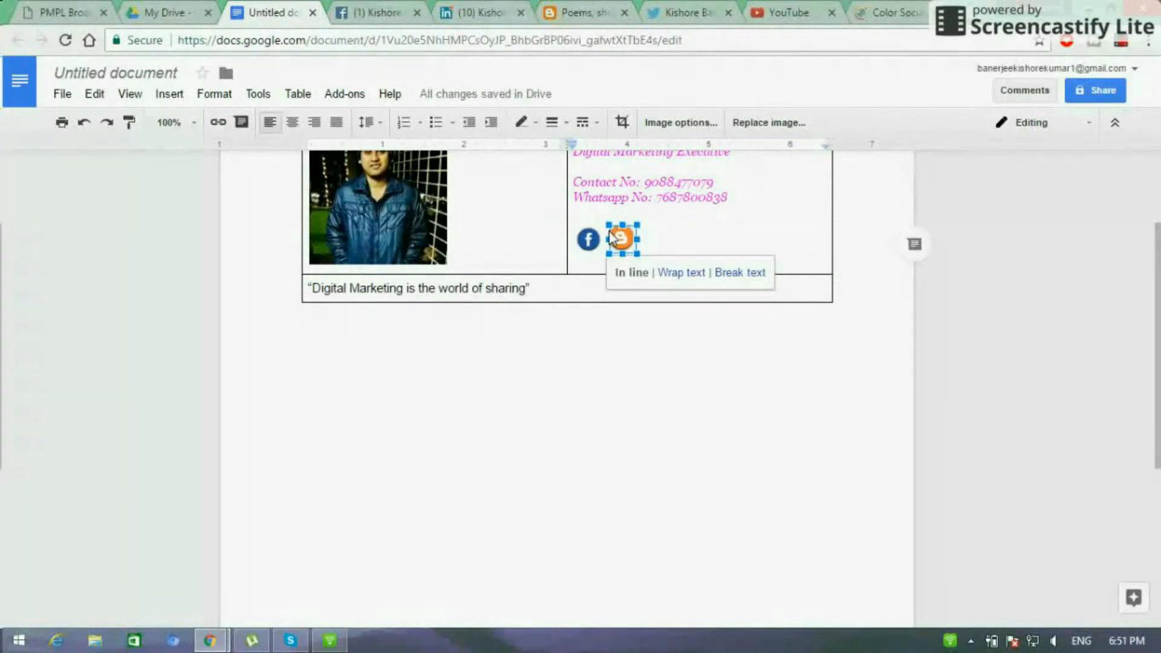
click(673, 245)
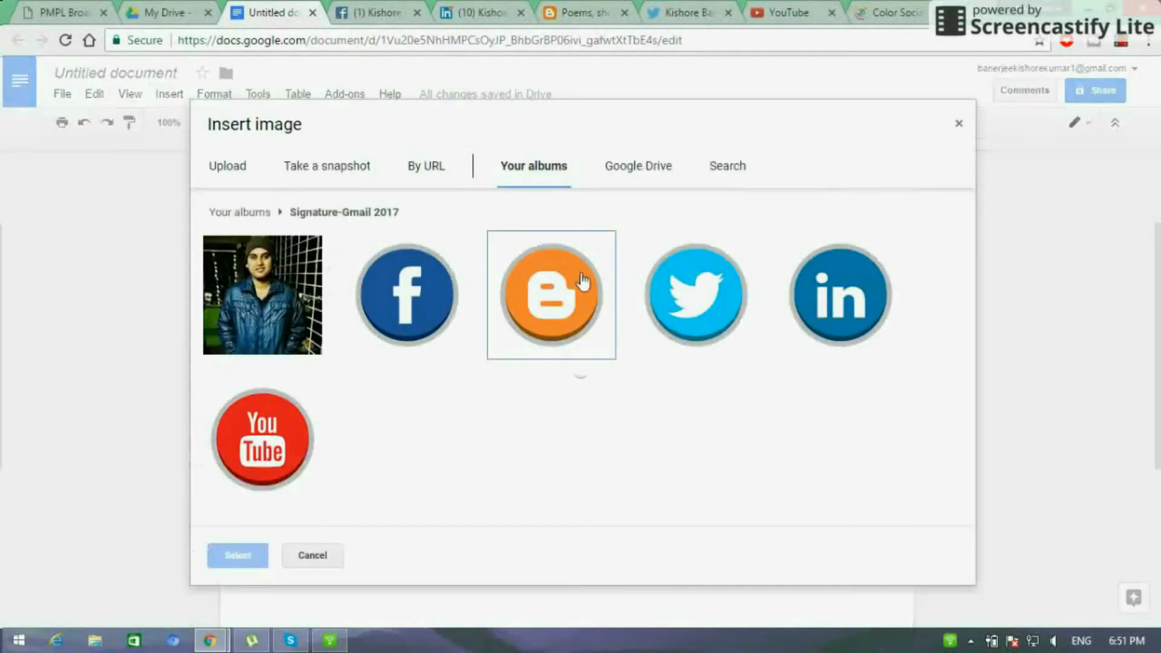
click(238, 554)
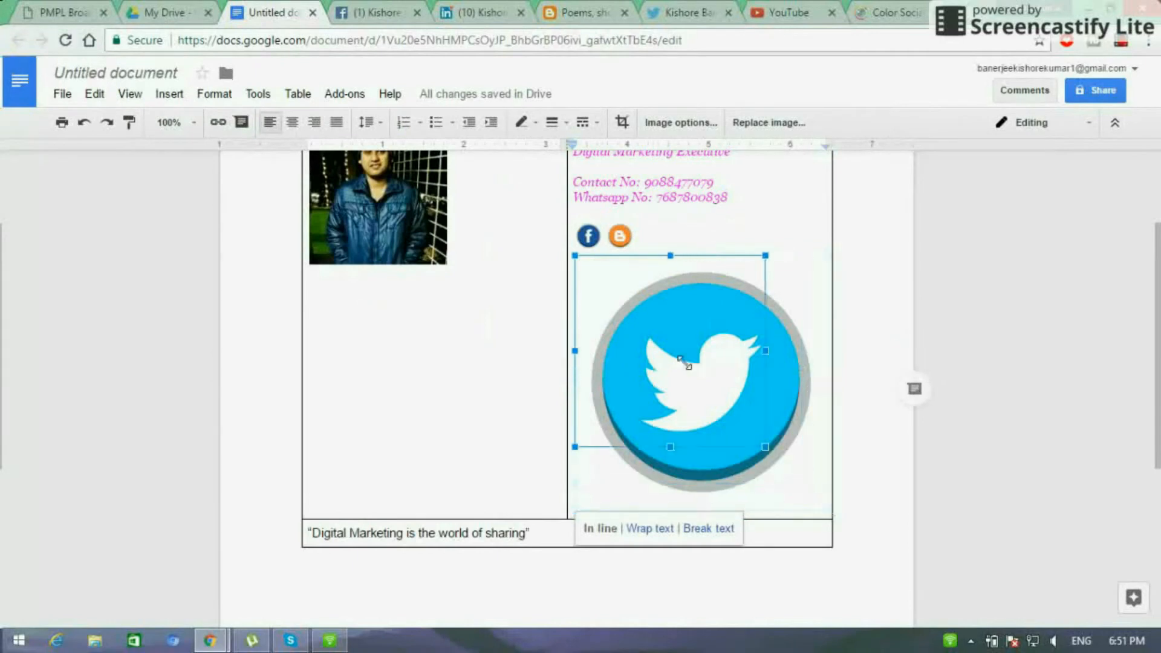
drag(681, 363, 592, 285)
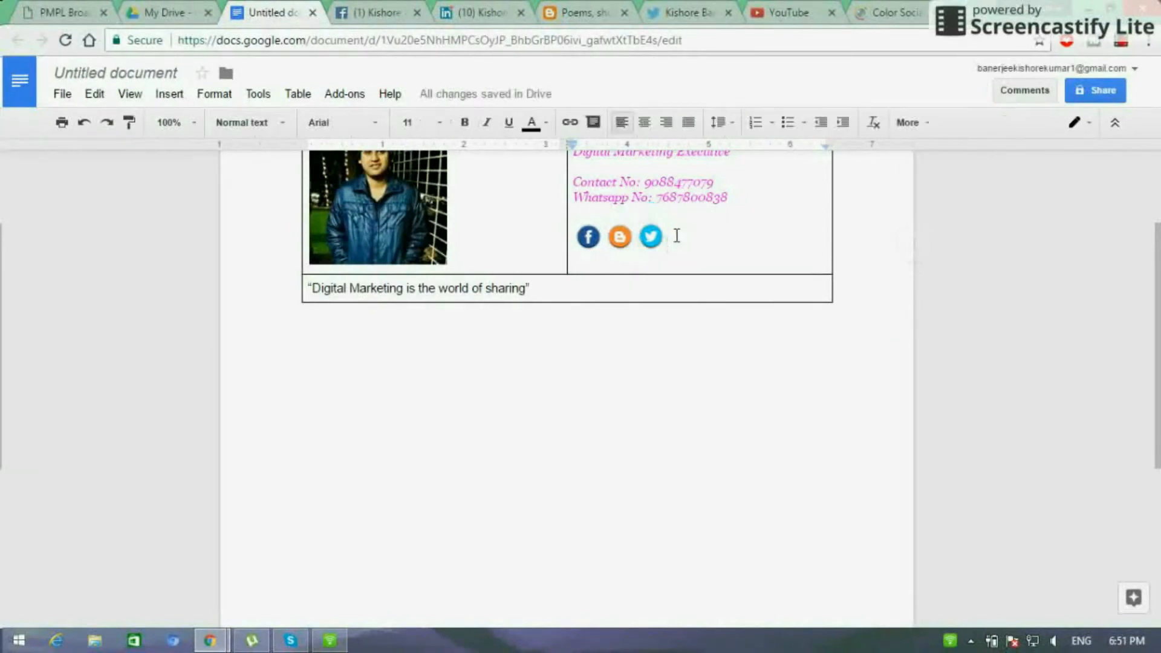
Step: Insert the LinkedIn icon and shrink it to match, then add the YouTube icon
click(169, 94)
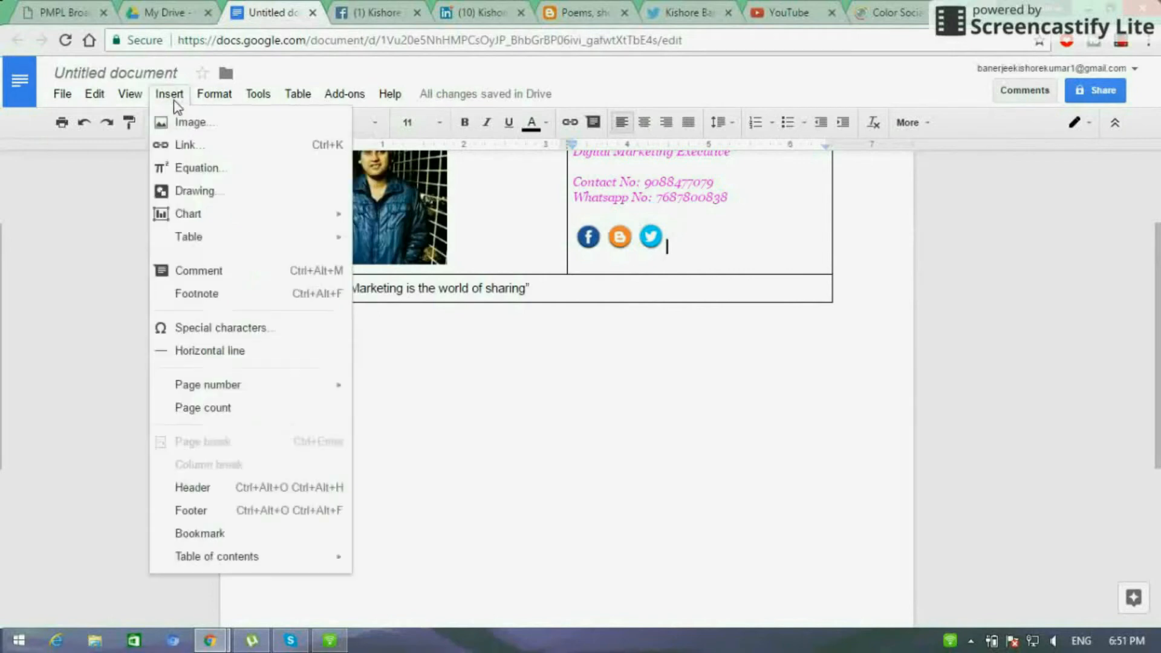
click(194, 122)
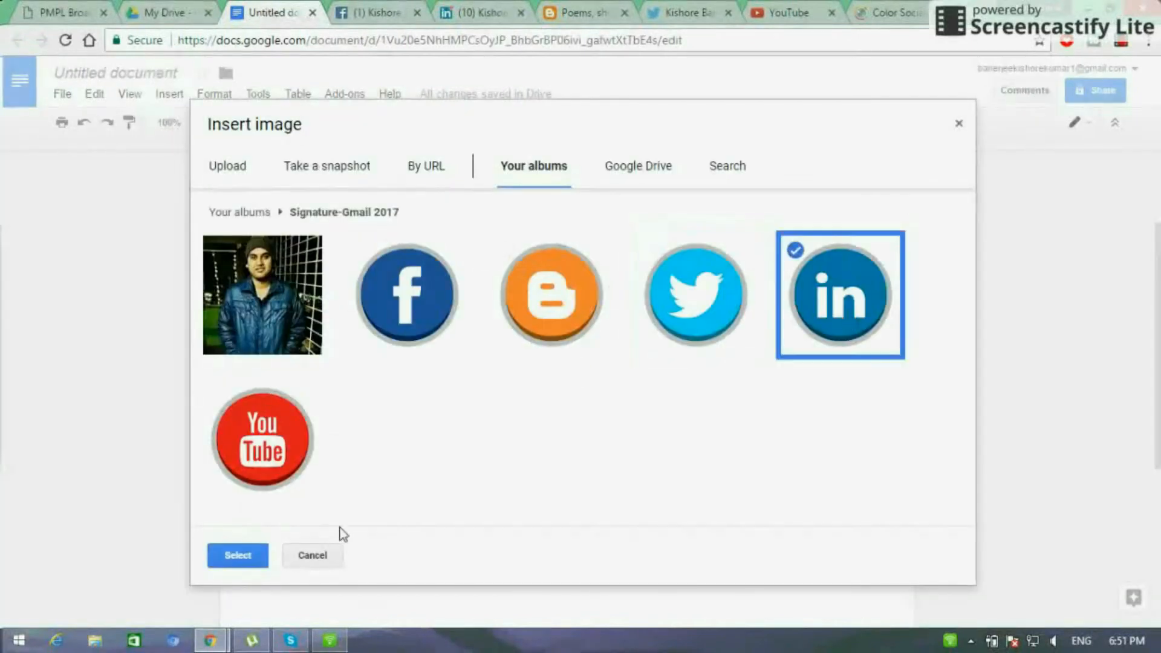
click(237, 555)
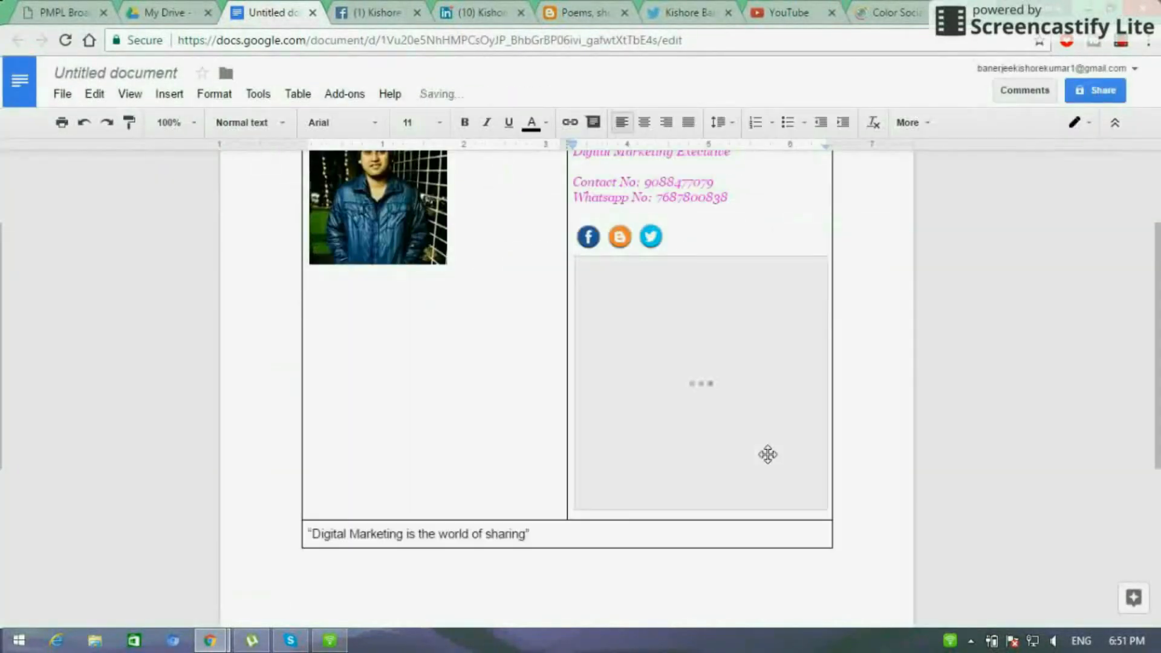
click(699, 383)
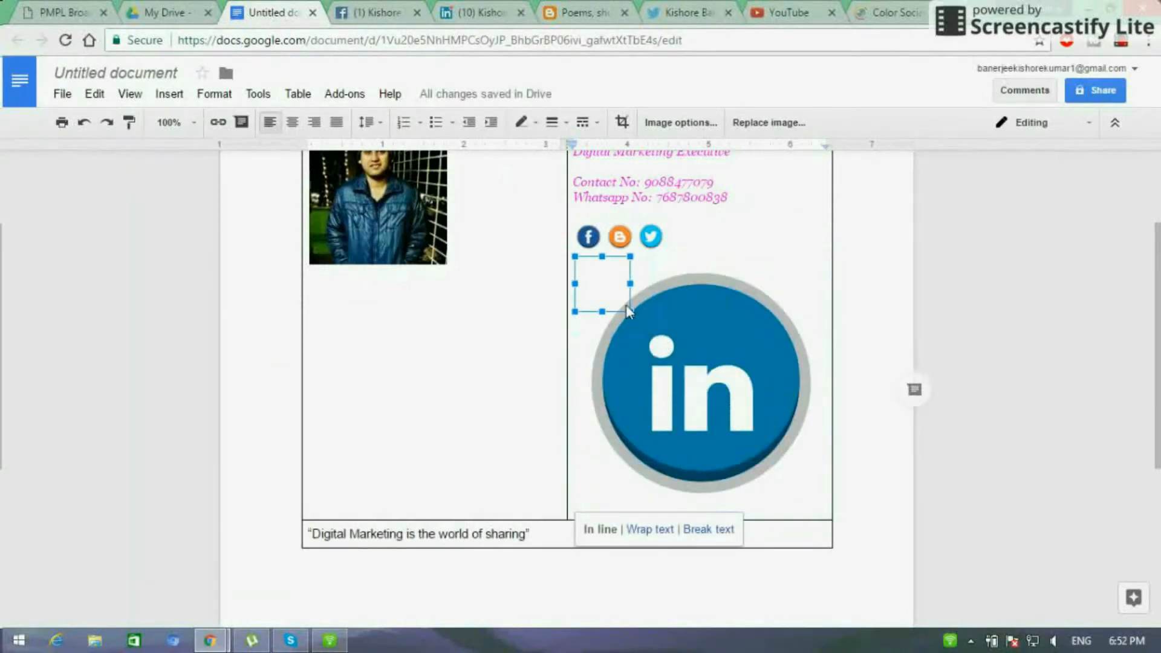
drag(630, 311, 601, 285)
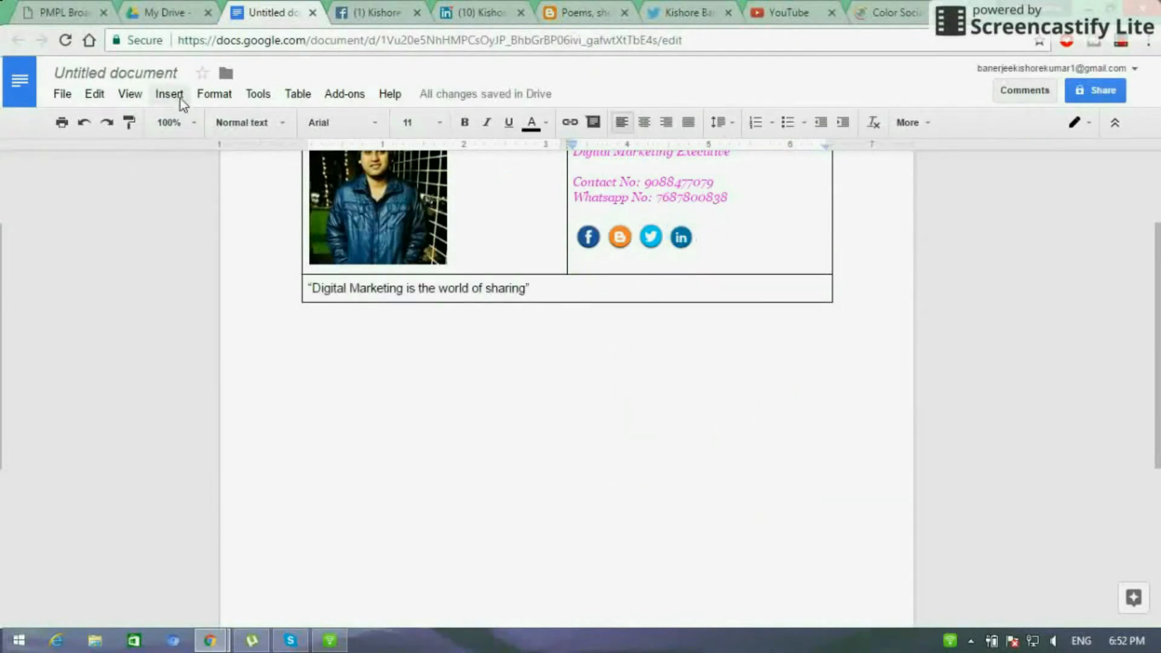
click(169, 94)
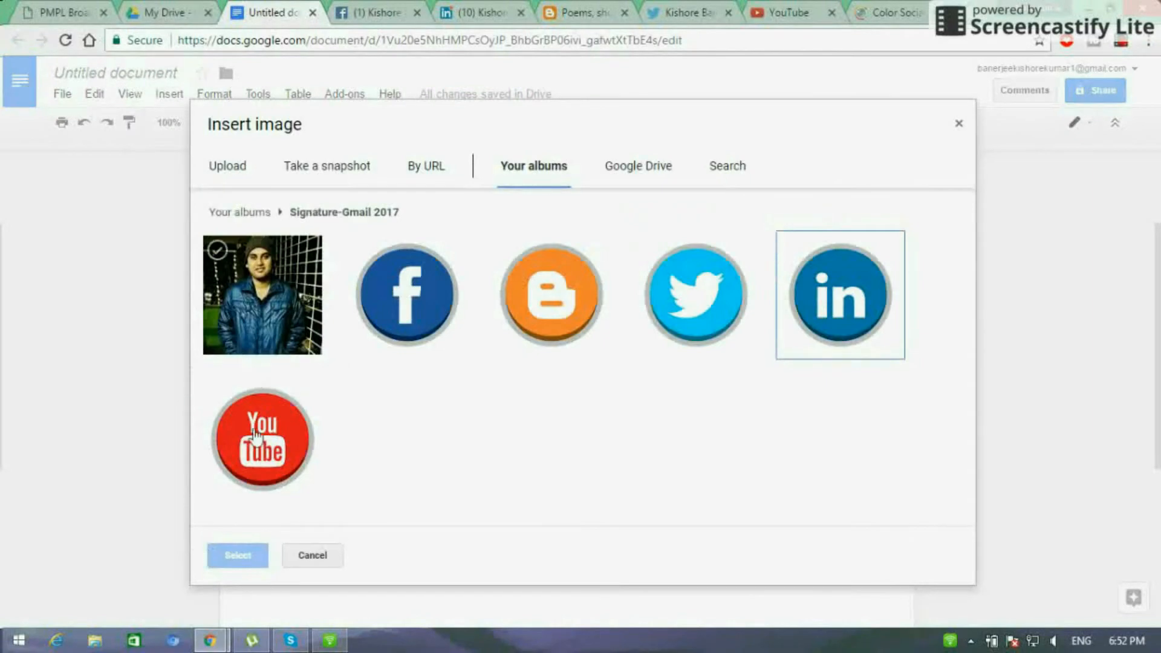
click(237, 555)
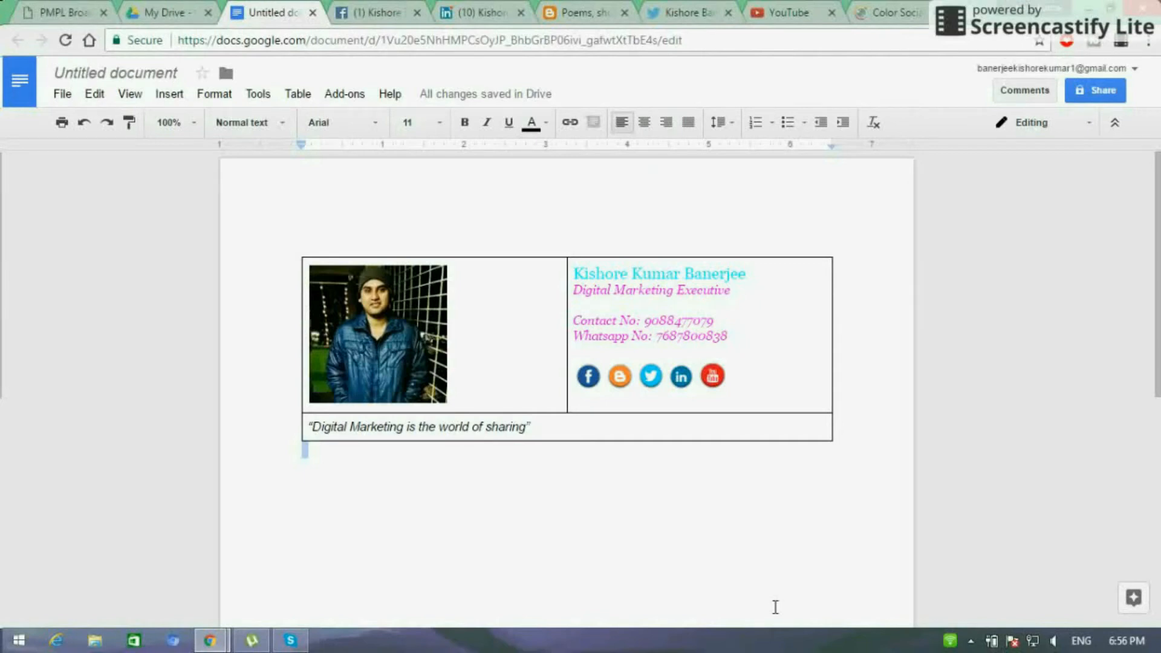
click(588, 376)
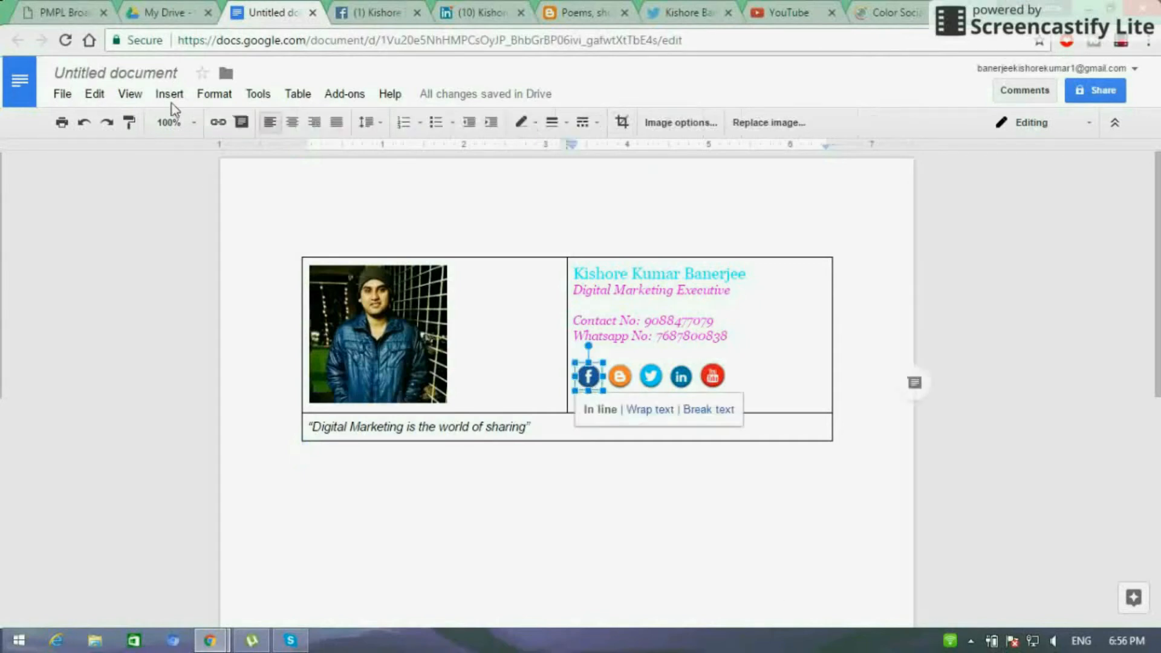
click(217, 122)
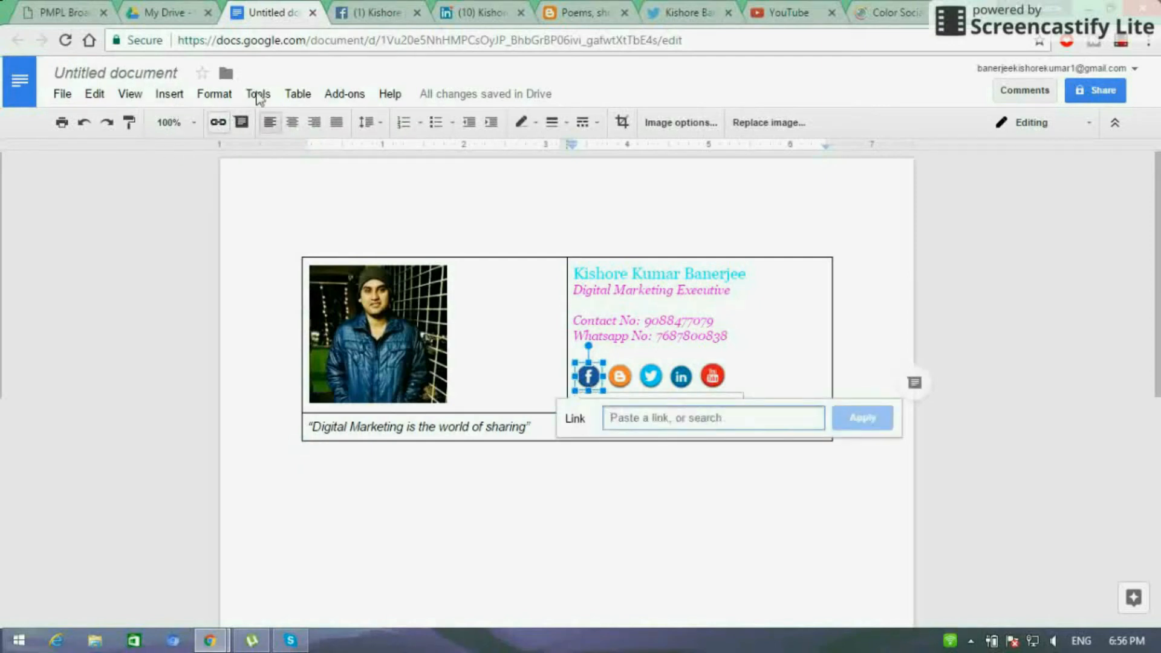
click(374, 13)
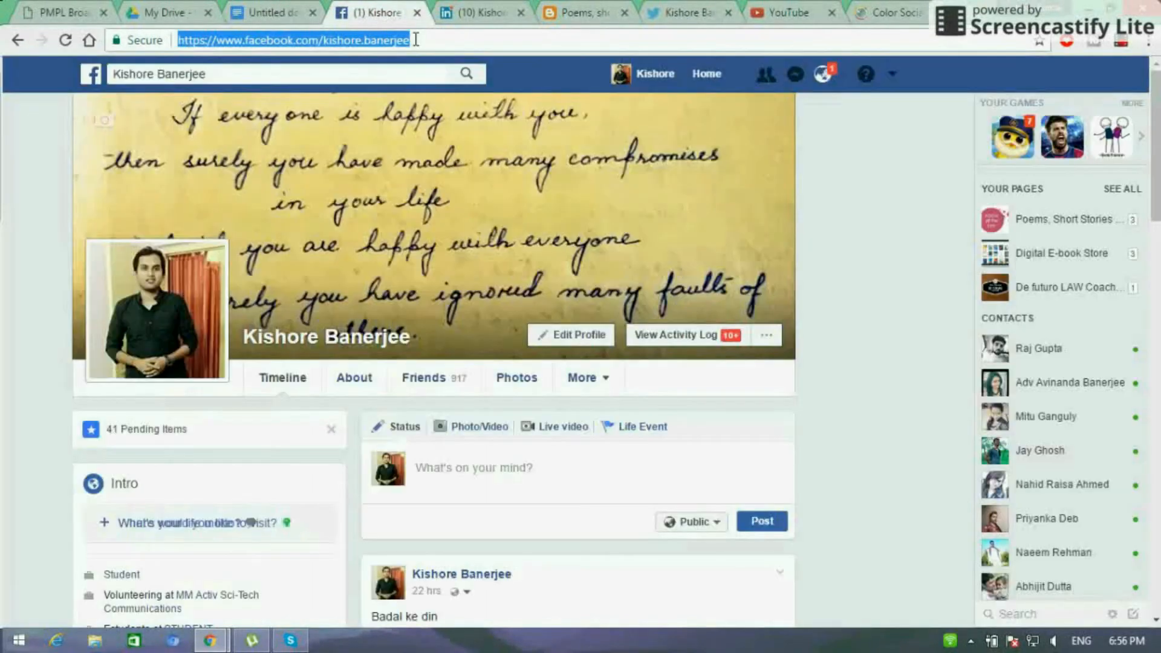
click(272, 13)
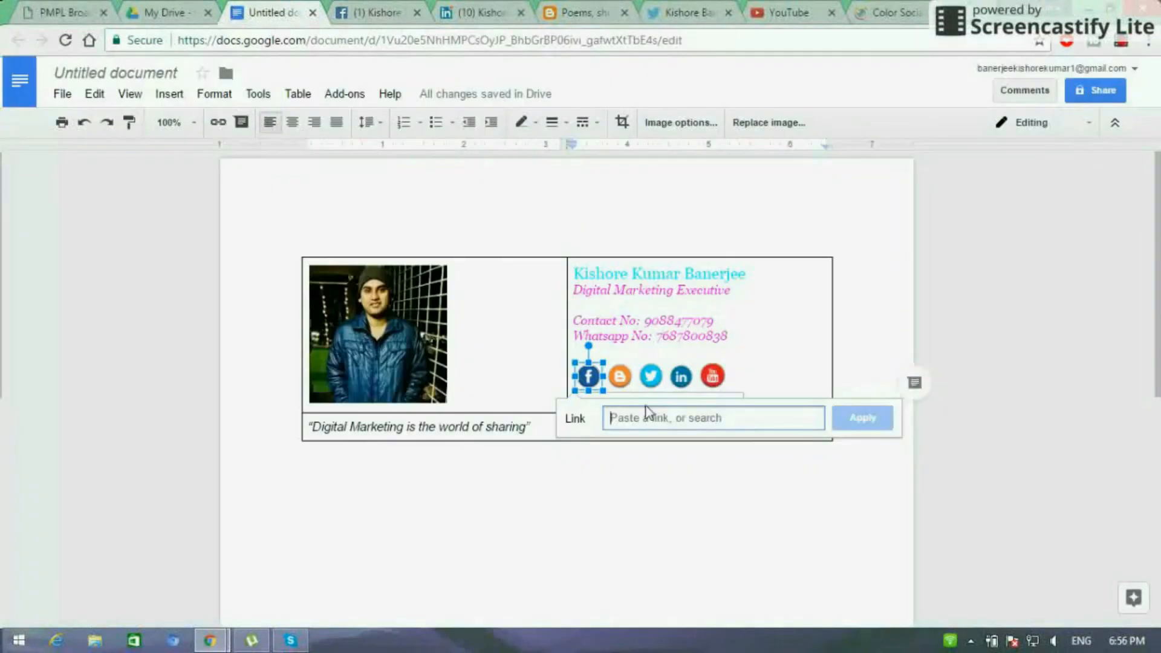
text(https://www.facebook.com/kishore.banerjee)
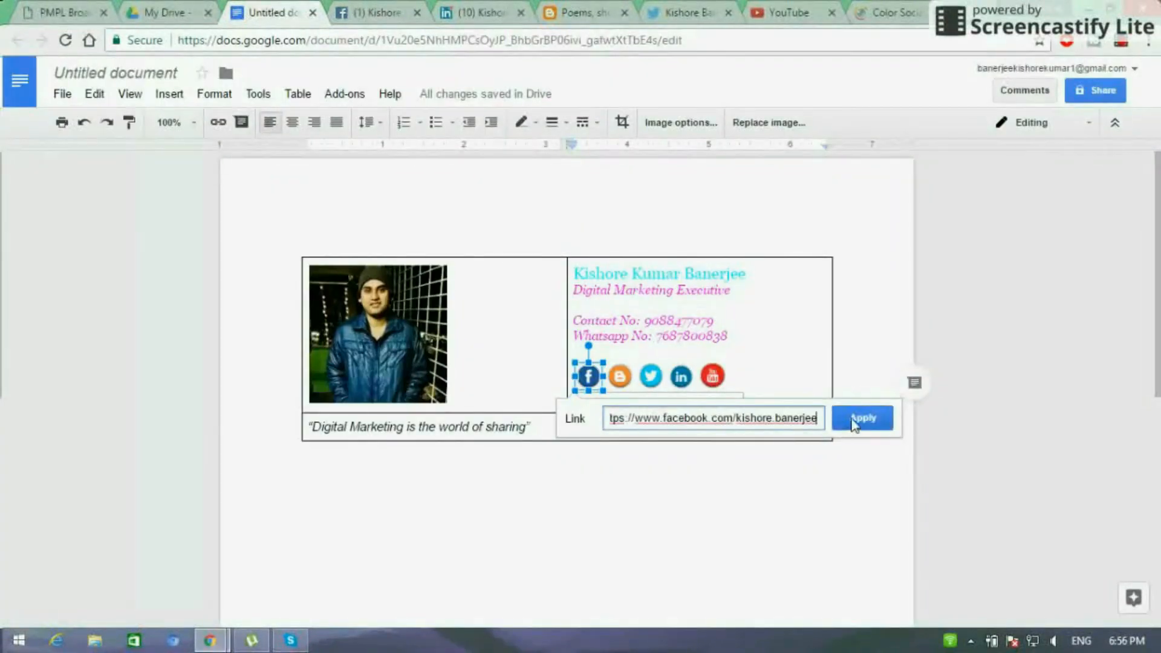
click(861, 416)
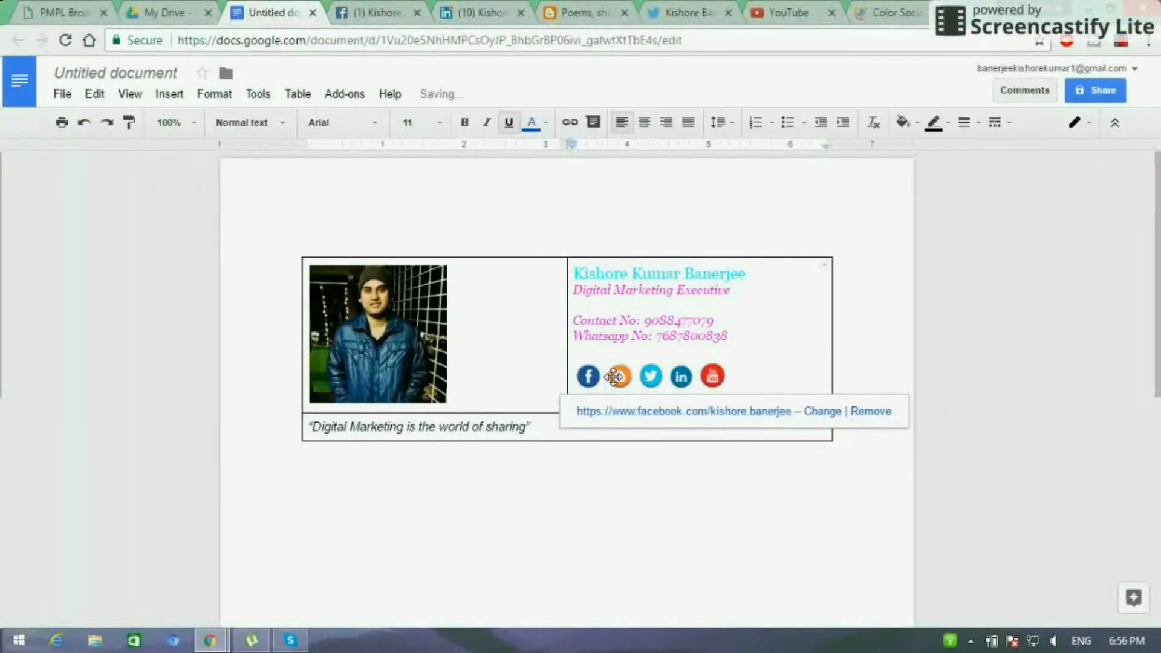
Step: Link the Blogger and Twitter icons to kishorepoet.blogspot.in and twitter.com/KishoreBanerjee
click(618, 376)
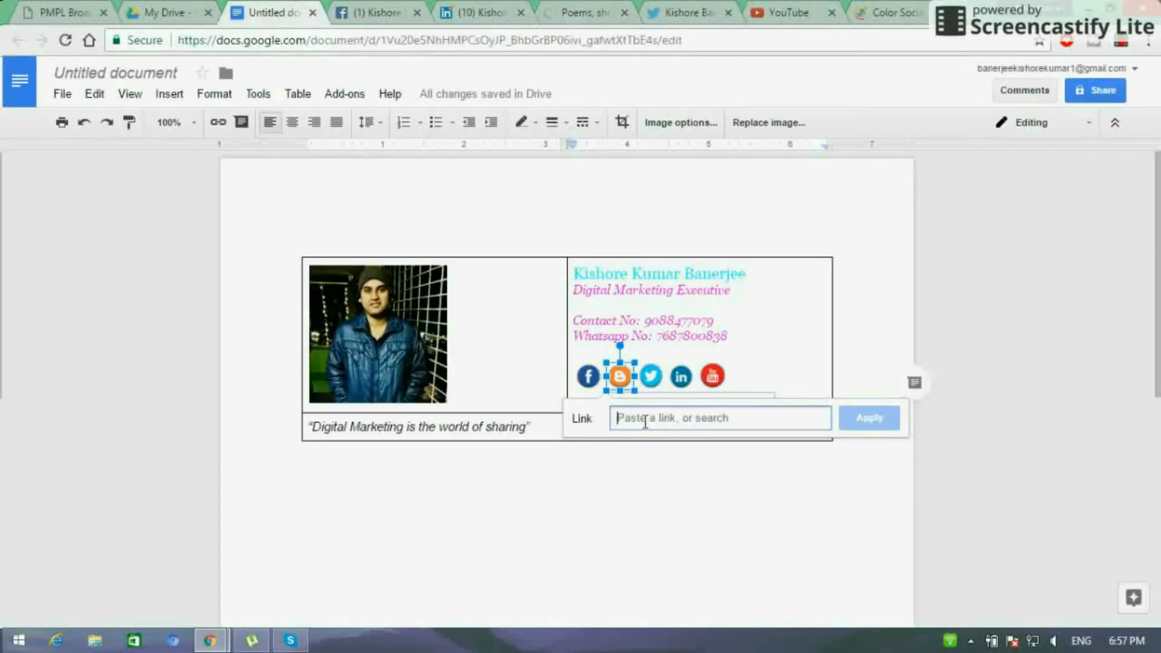
text(https://kishorepoet.blogspot.in/)
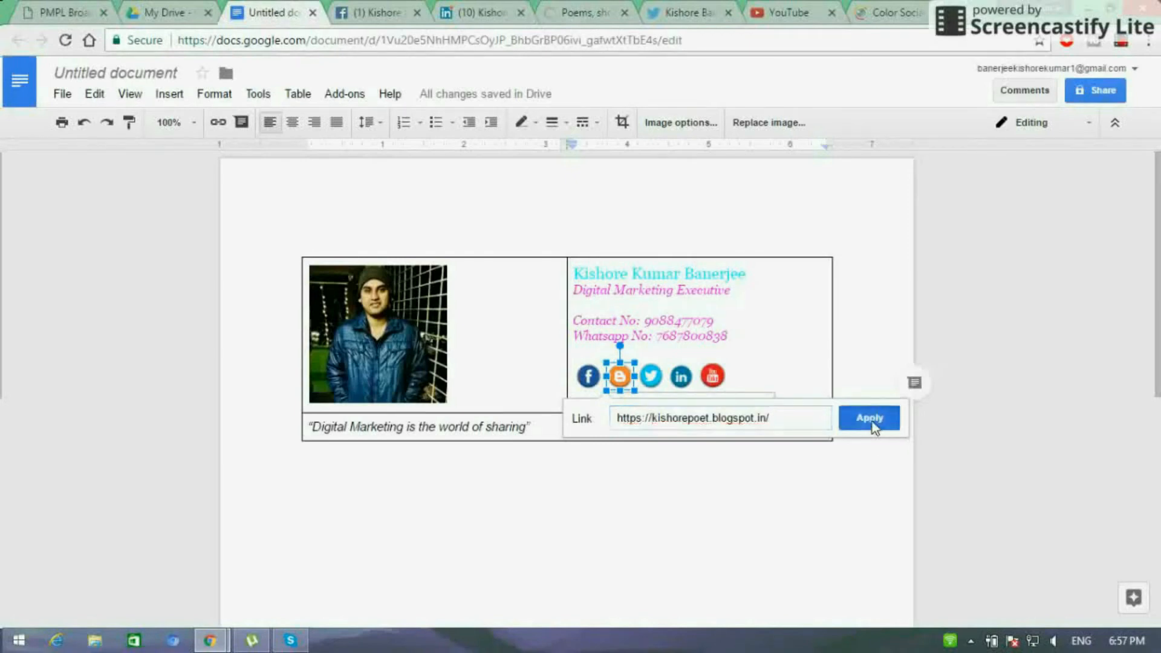
click(869, 417)
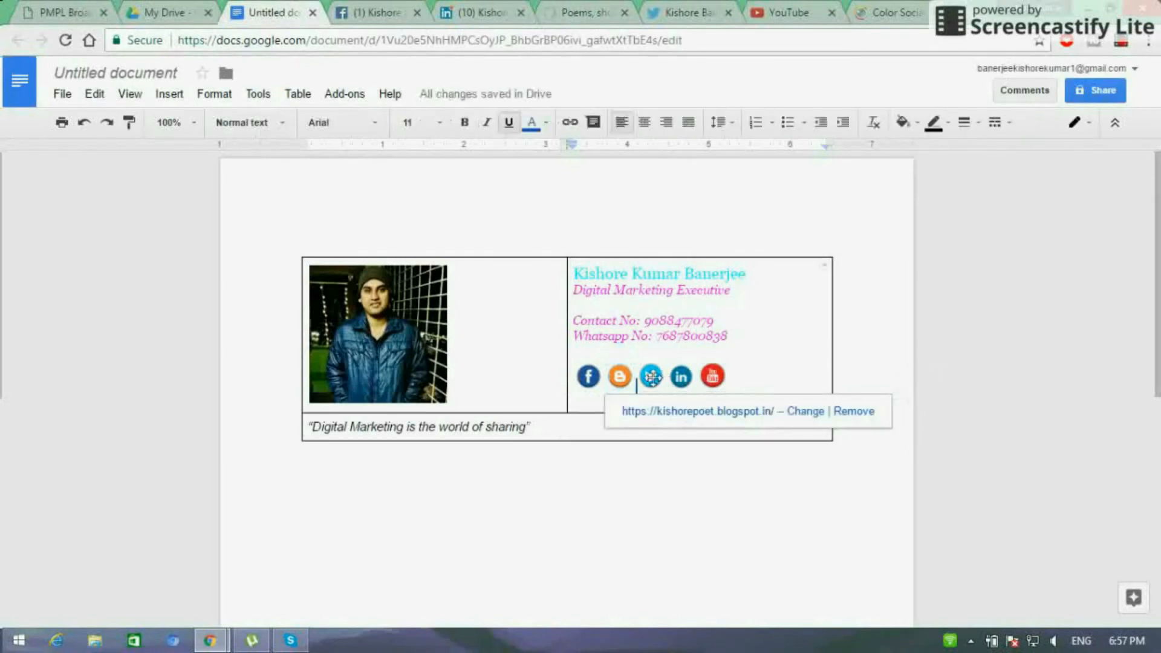
click(650, 376)
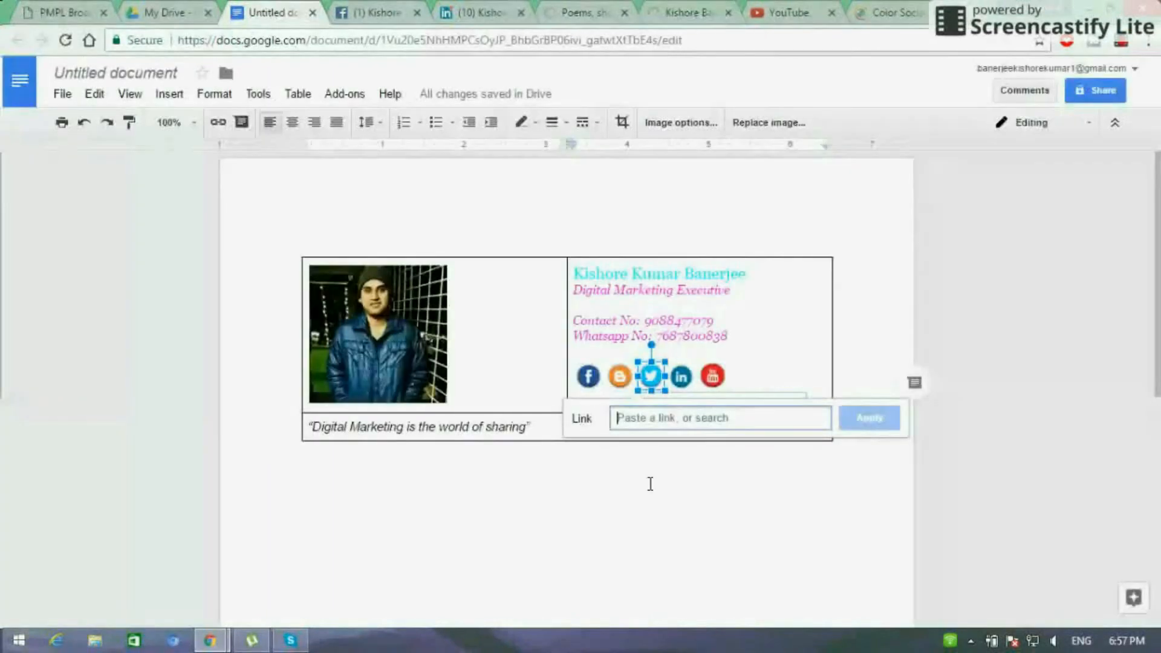
text(https://twitter.com/KishoreBanerjee)
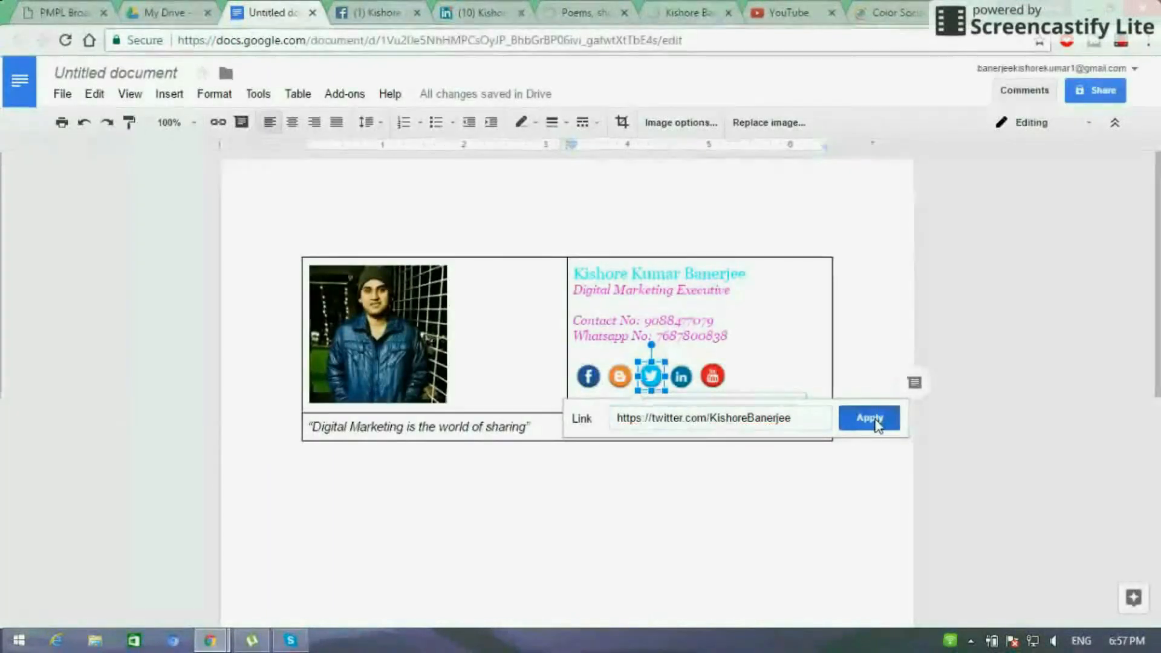
click(868, 418)
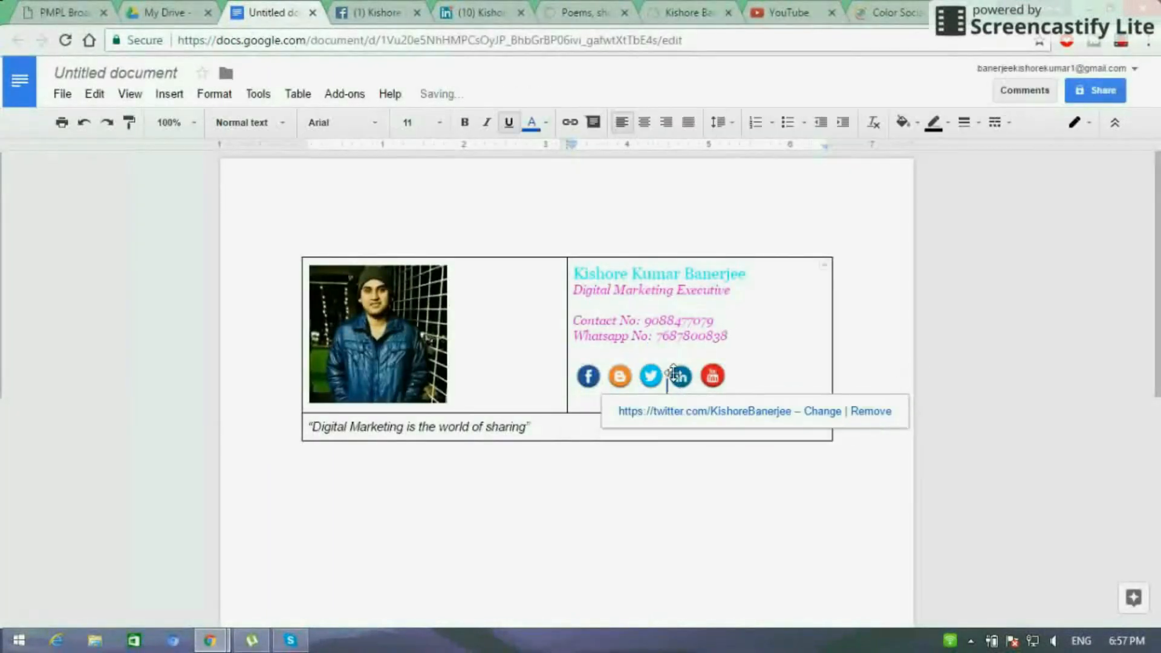
click(680, 376)
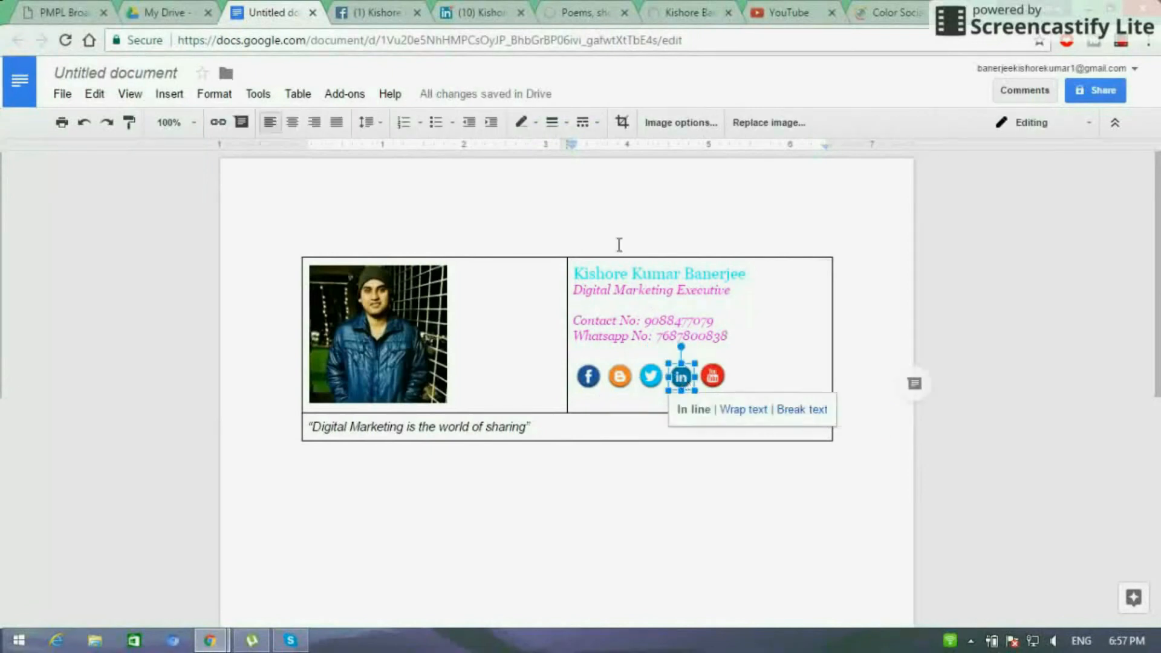
click(218, 122)
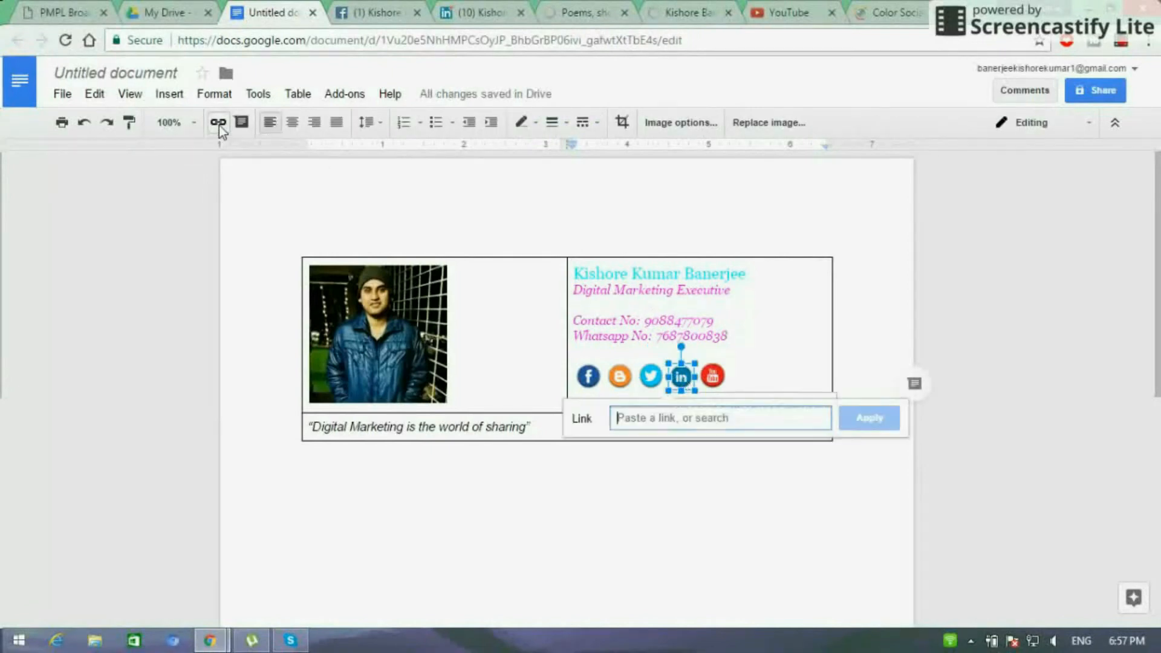
click(478, 13)
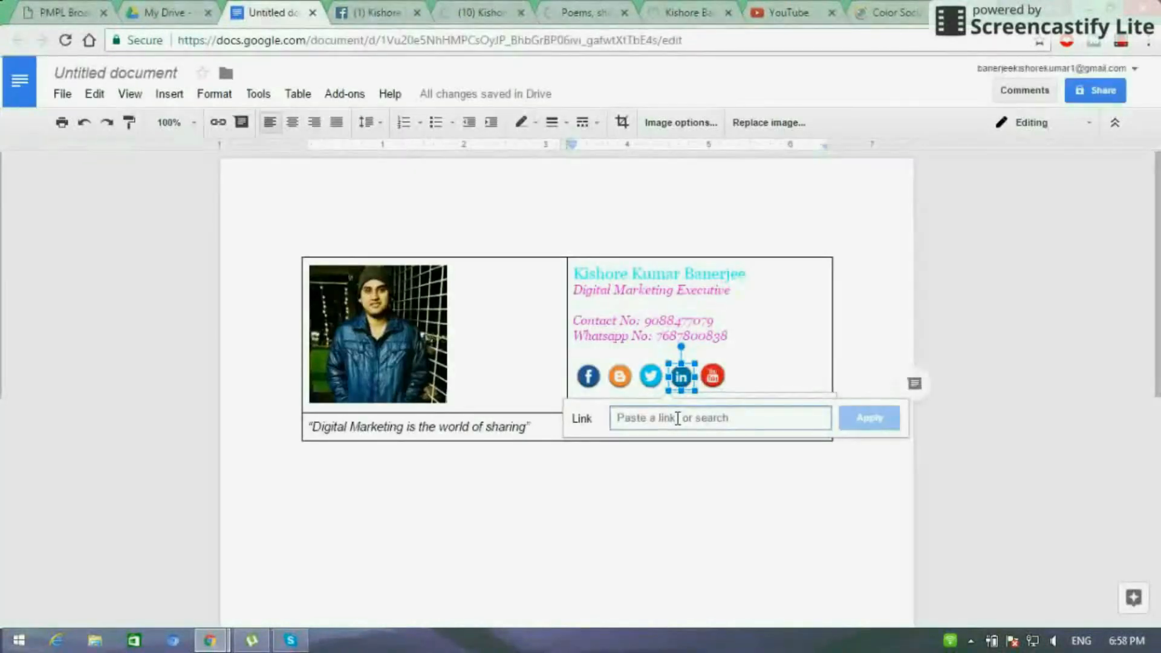
text(.com/in/kishore-kumar-banerjee-03907767)
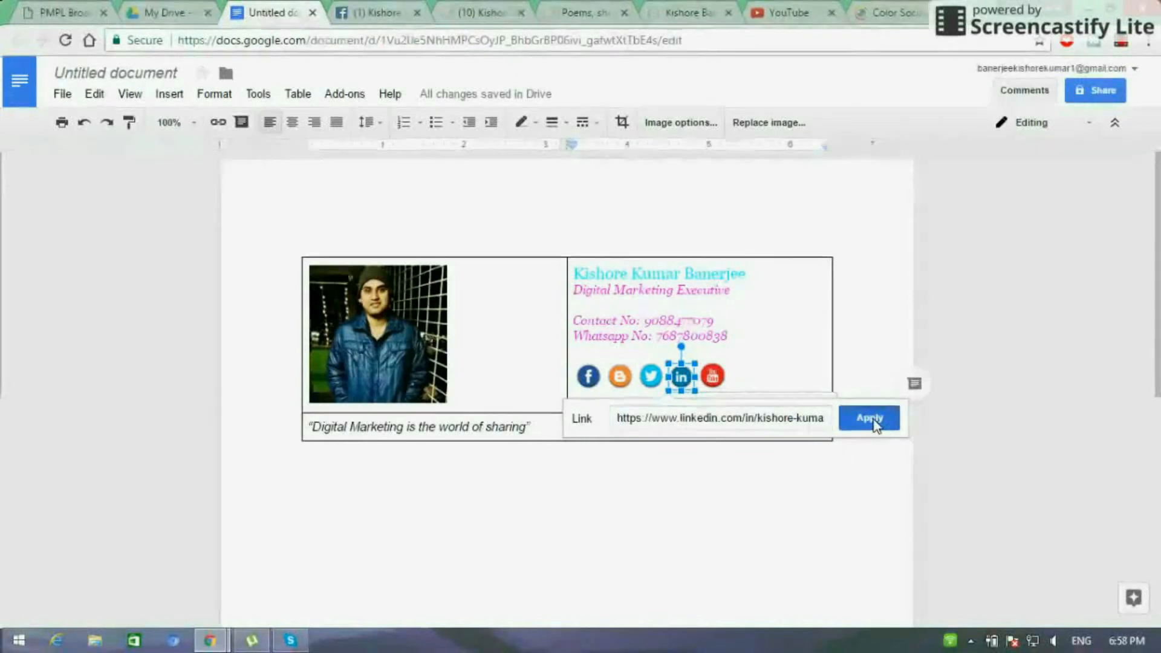
click(869, 418)
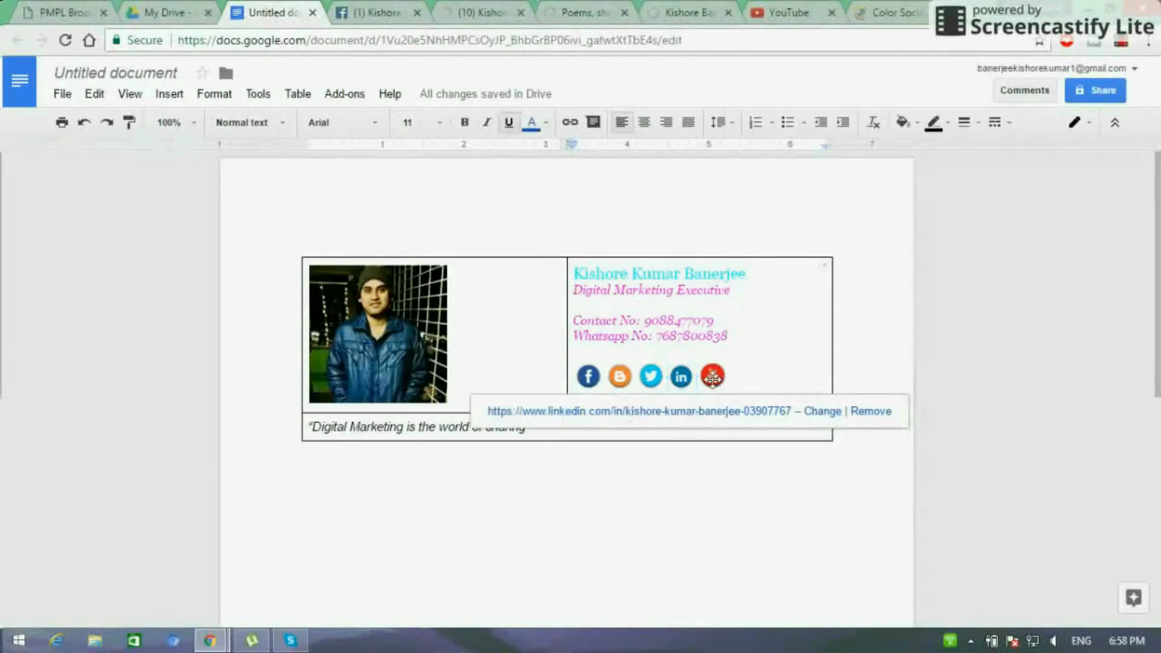
click(711, 377)
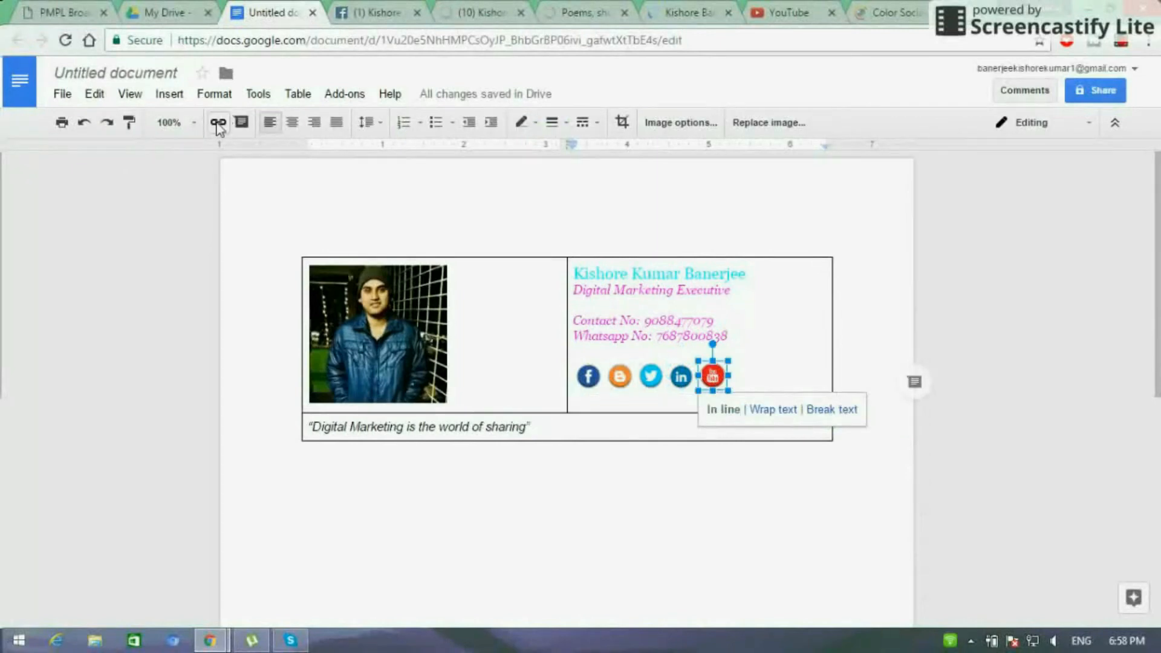
click(217, 122)
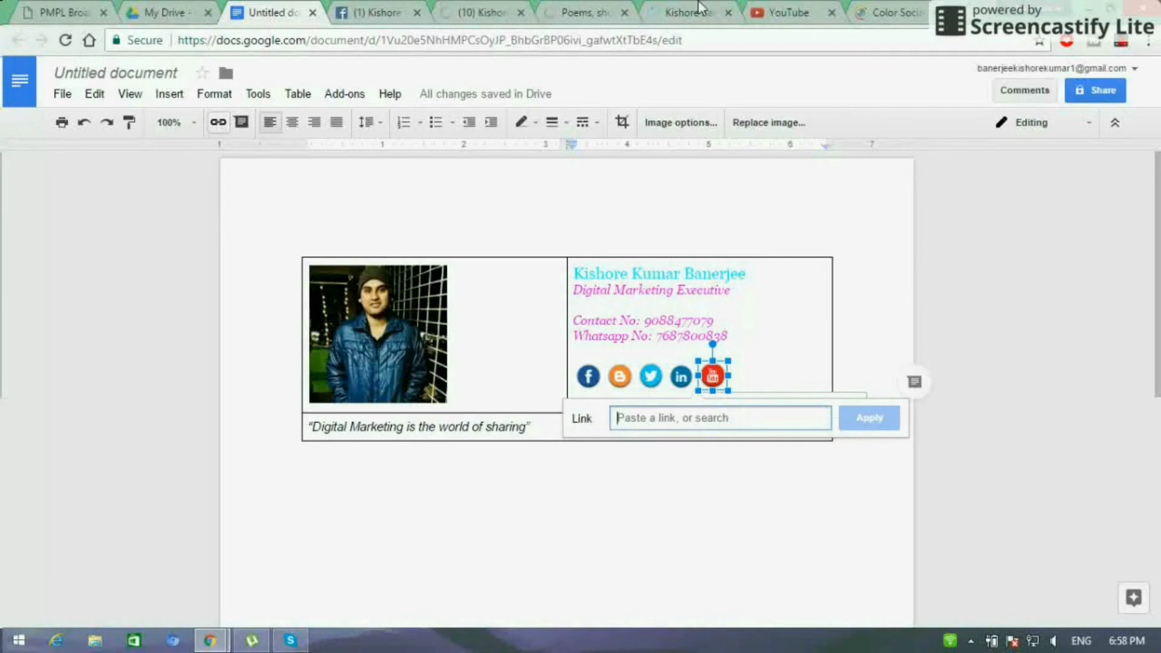
click(789, 13)
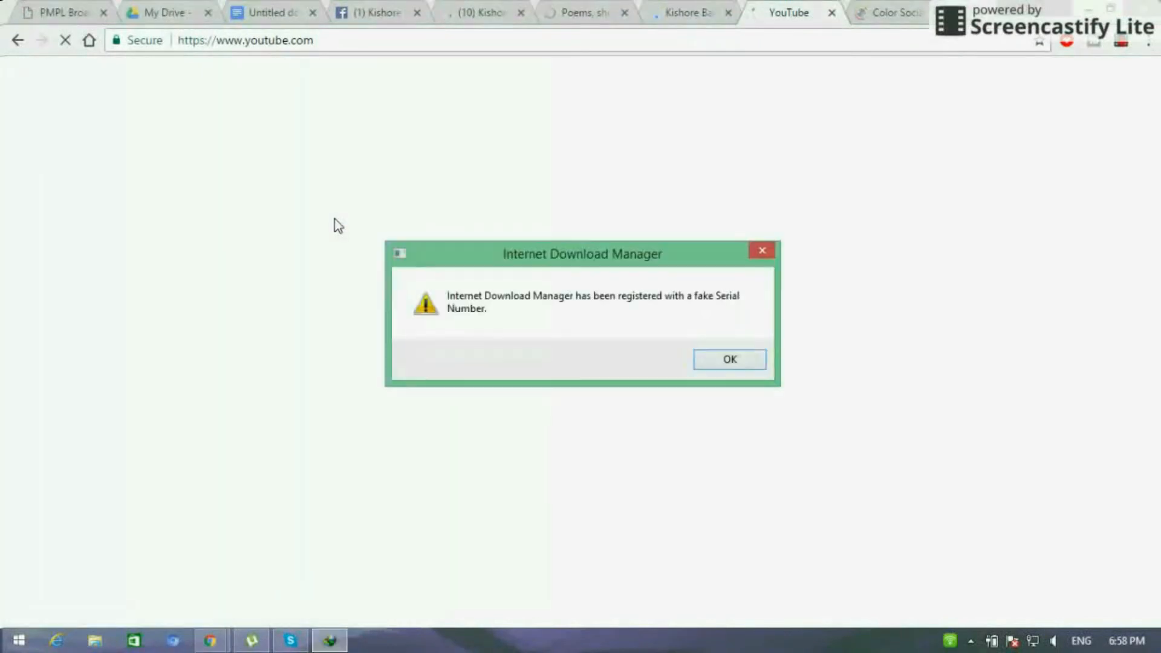
Step: Dismiss the download warning, open My channel and select its URL, then return to the document
click(729, 359)
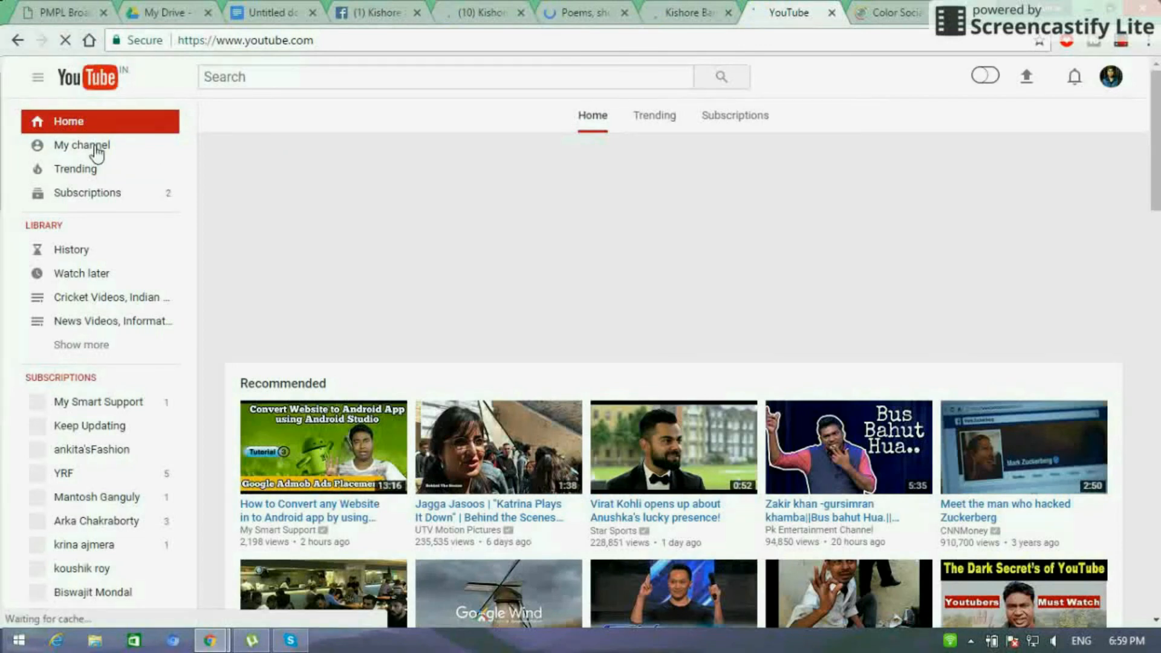
click(81, 145)
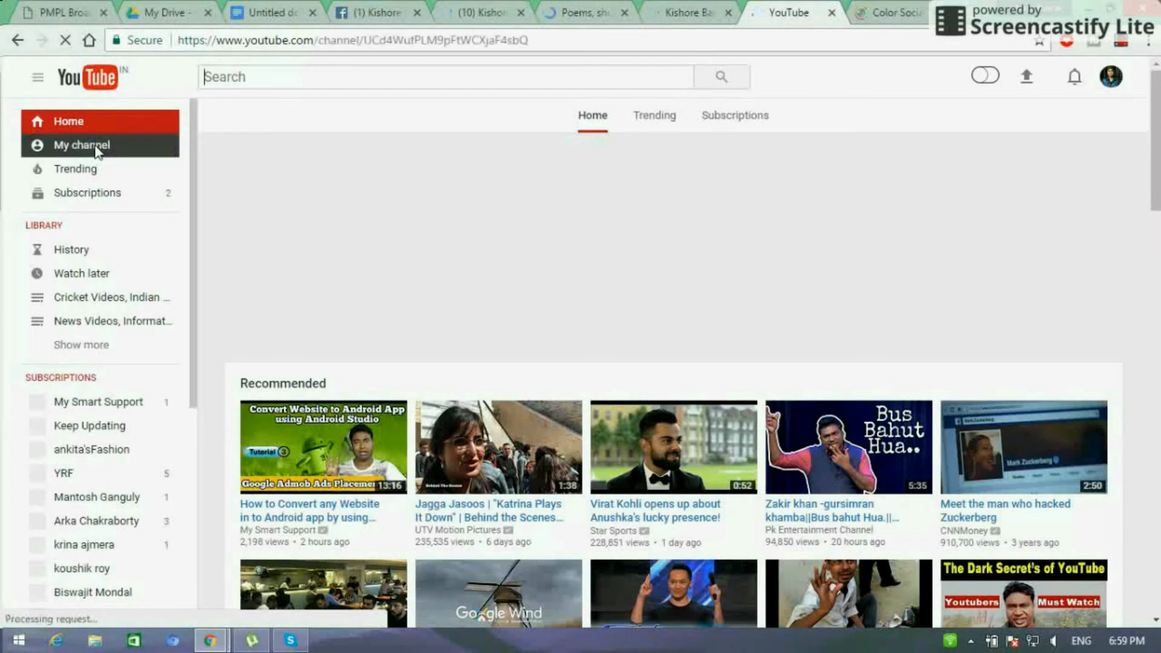
click(354, 40)
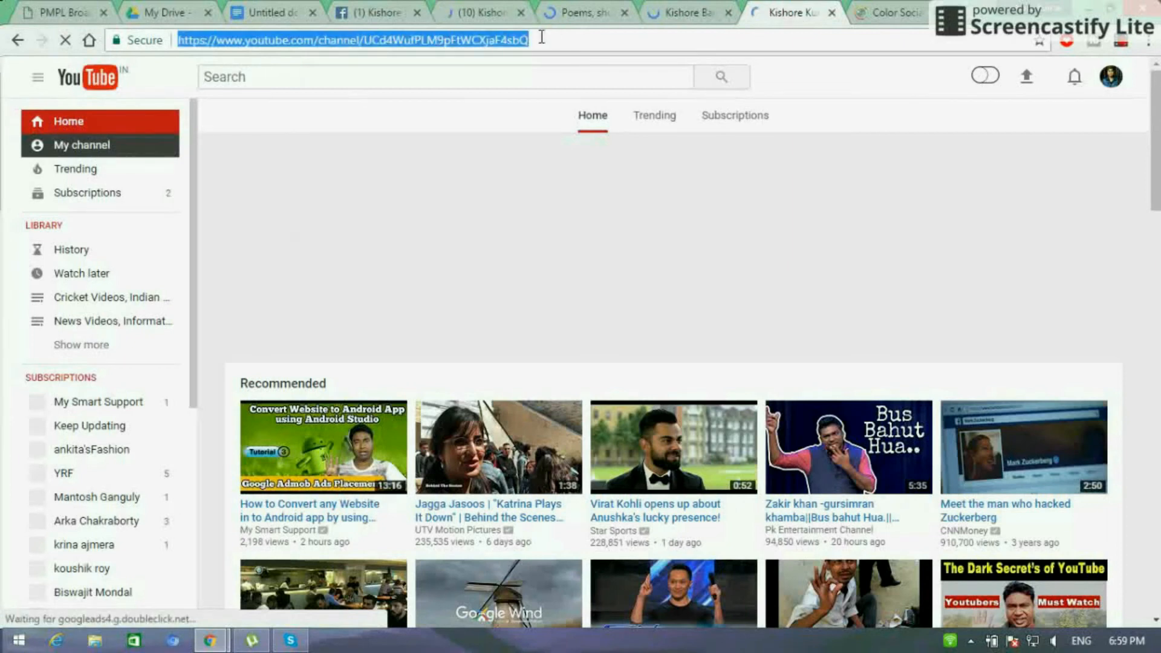
click(272, 13)
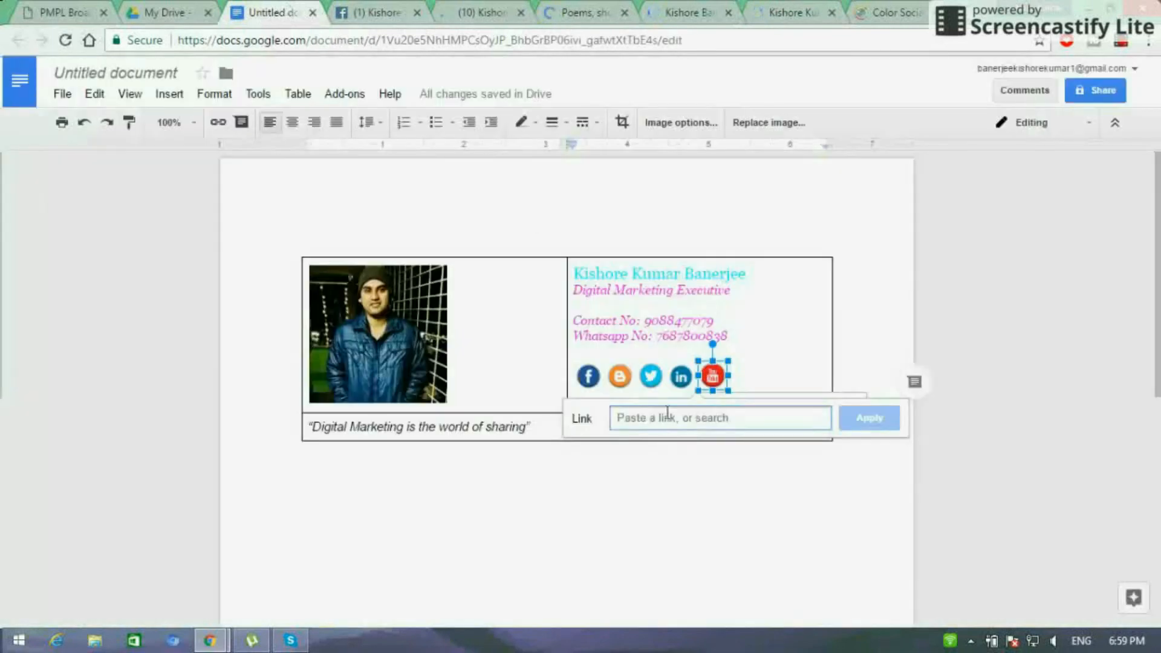
text(https://www.youtube.com/channel/UCd4W)
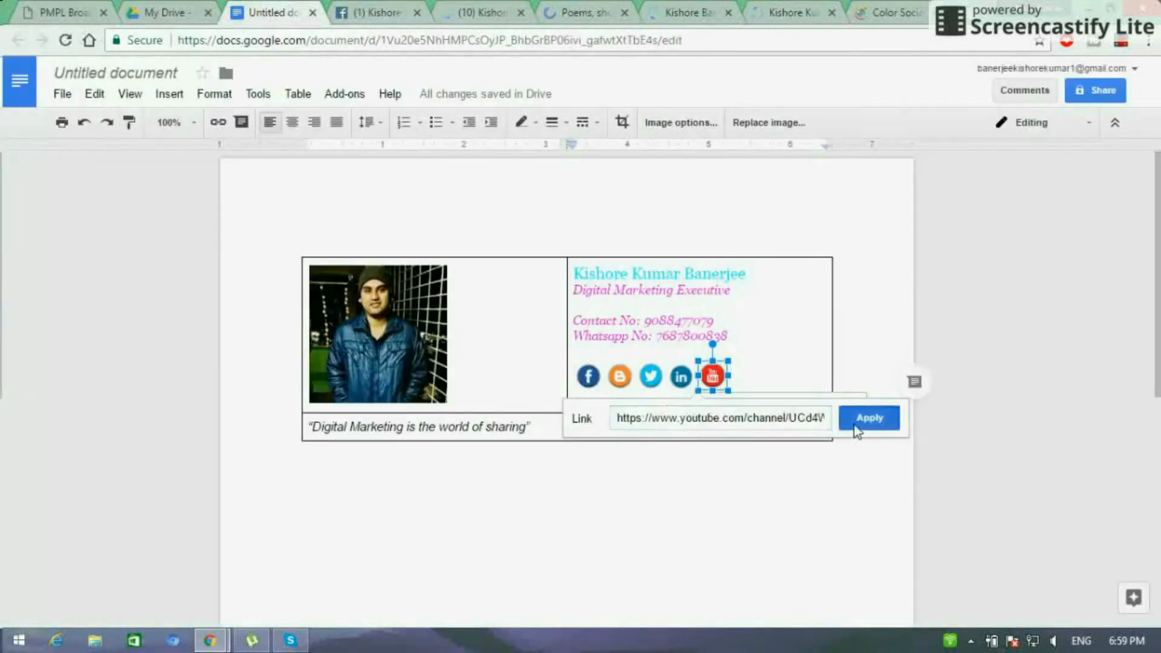
click(869, 418)
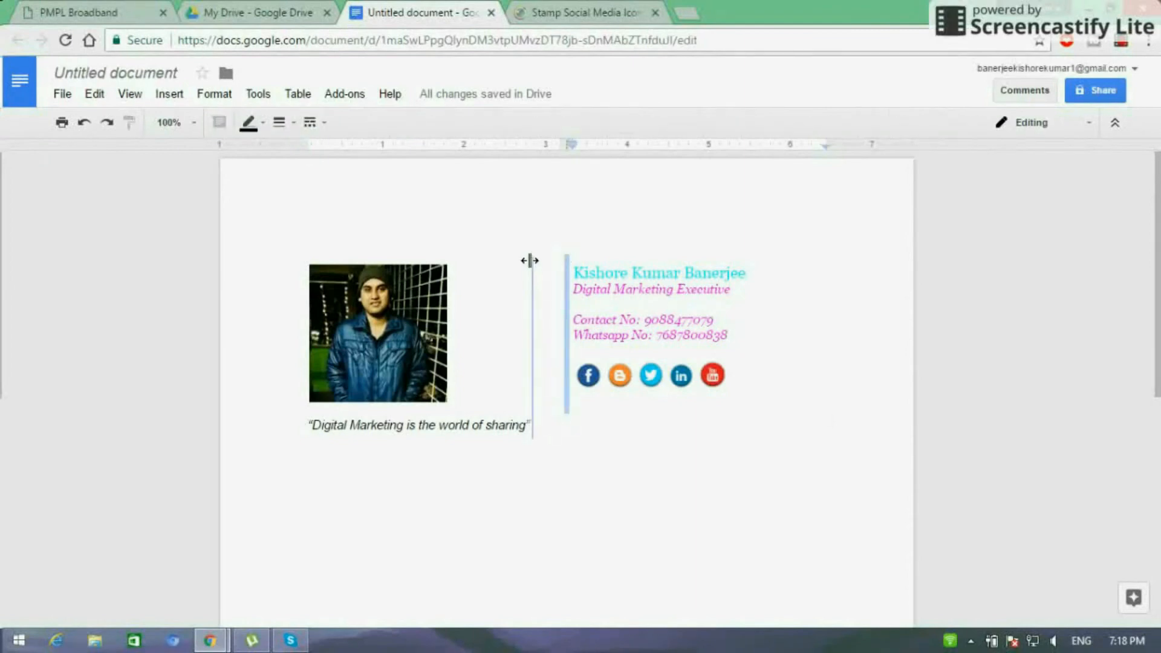
Step: Narrow the gap between photo and details column, copy the whole signature table, then open a new tab
drag(531, 260, 531, 260)
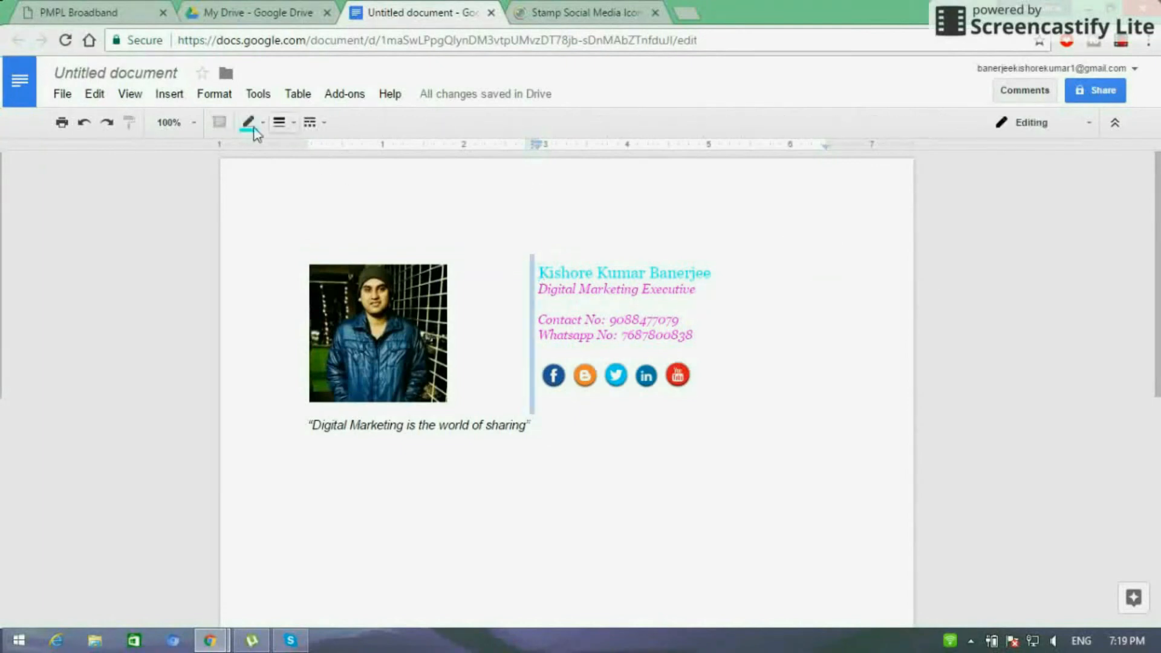
click(278, 122)
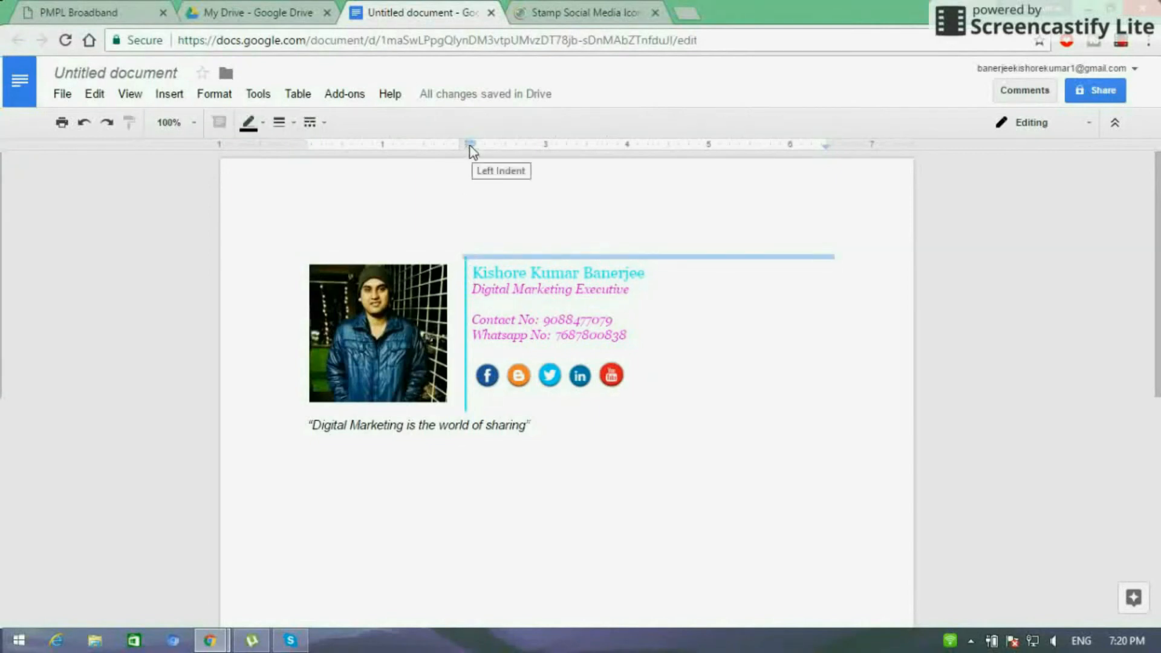
click(664, 369)
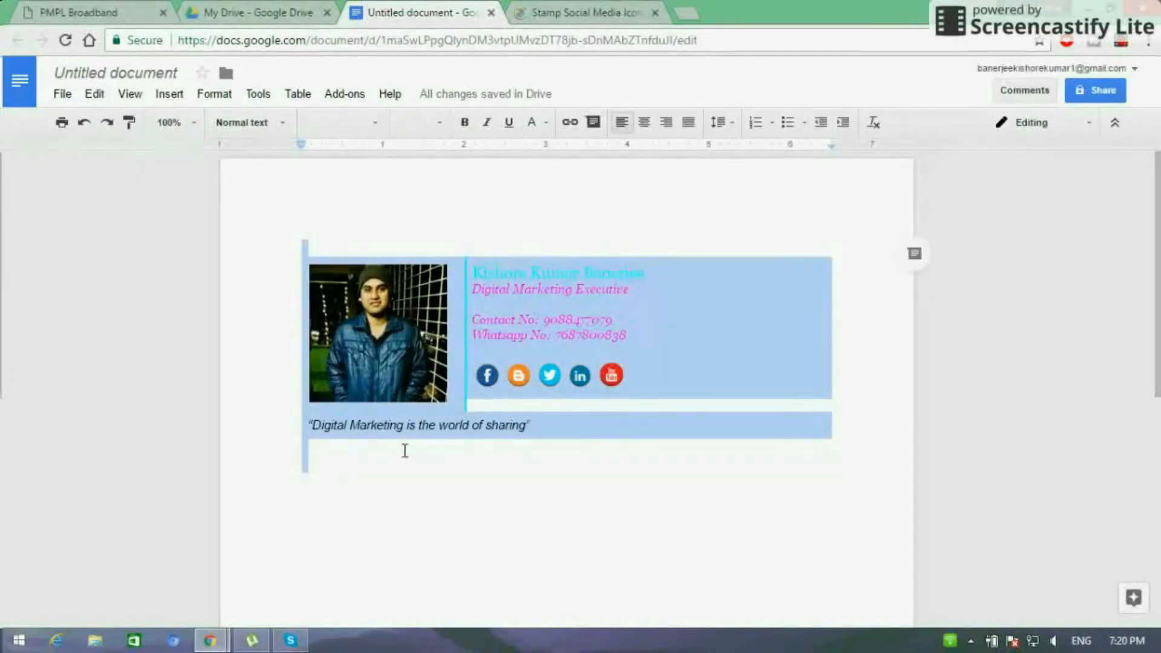
click(692, 13)
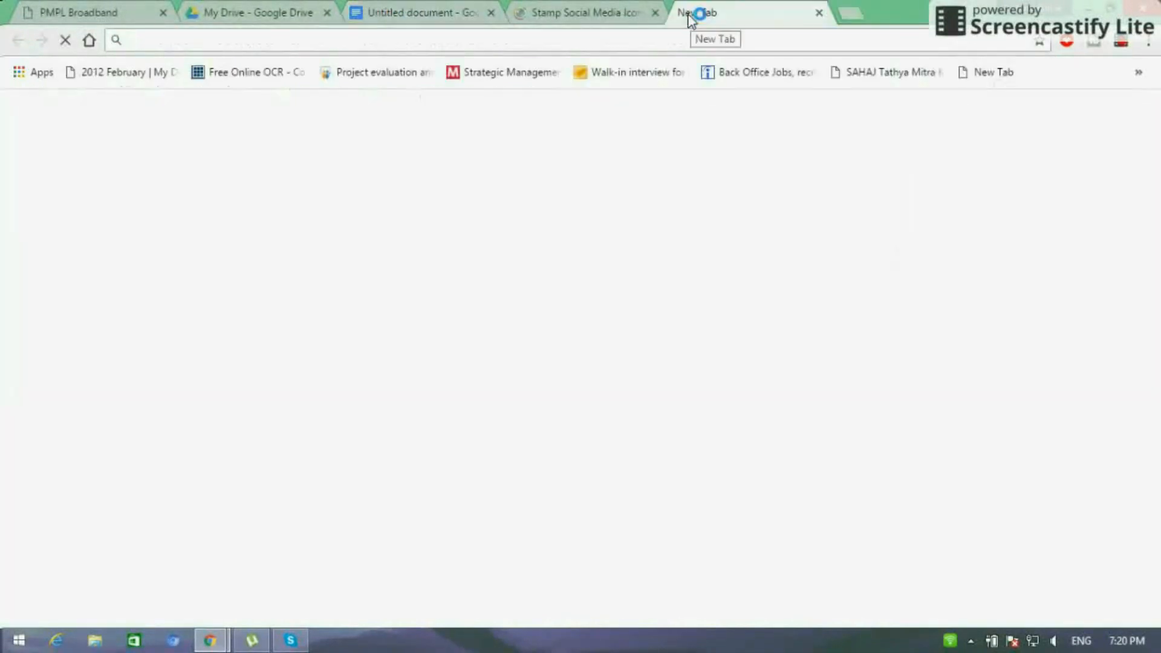
Step: Search for 'gmail' and open the Gmail - Google result to reach the inbox
text(gmail)
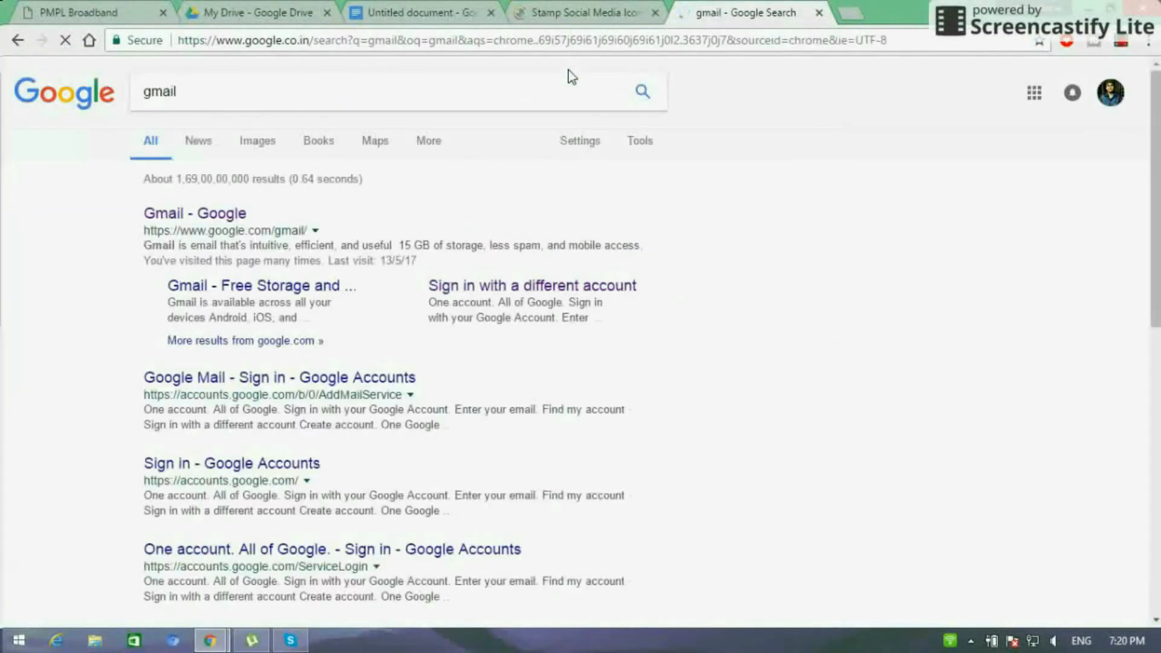
click(194, 213)
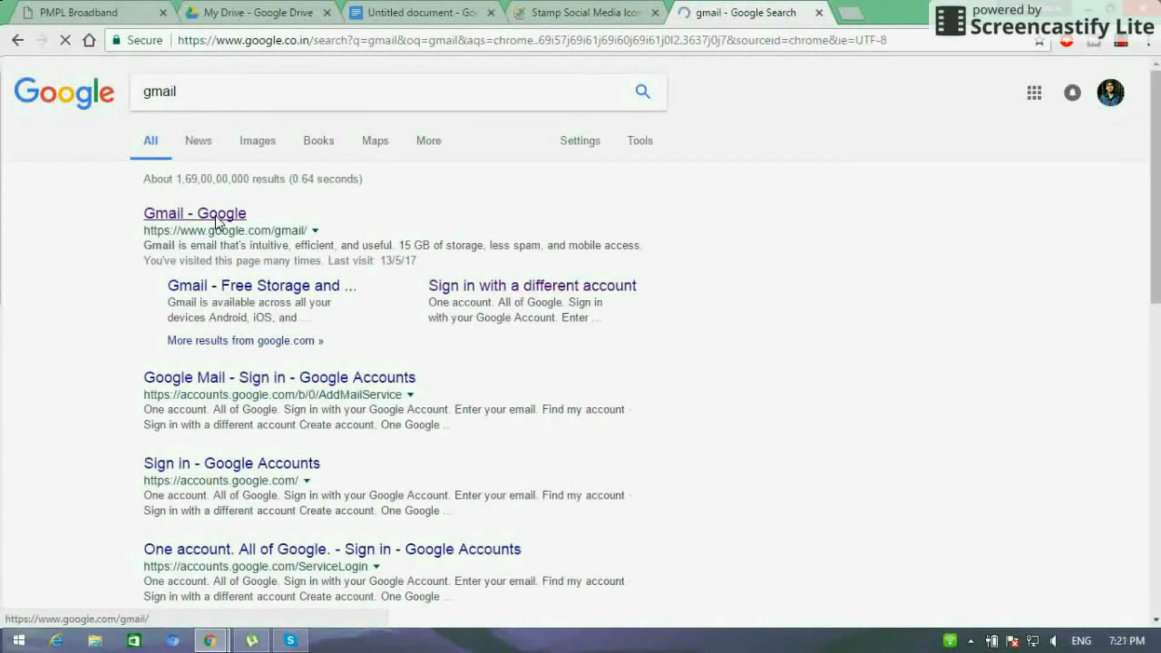
click(194, 214)
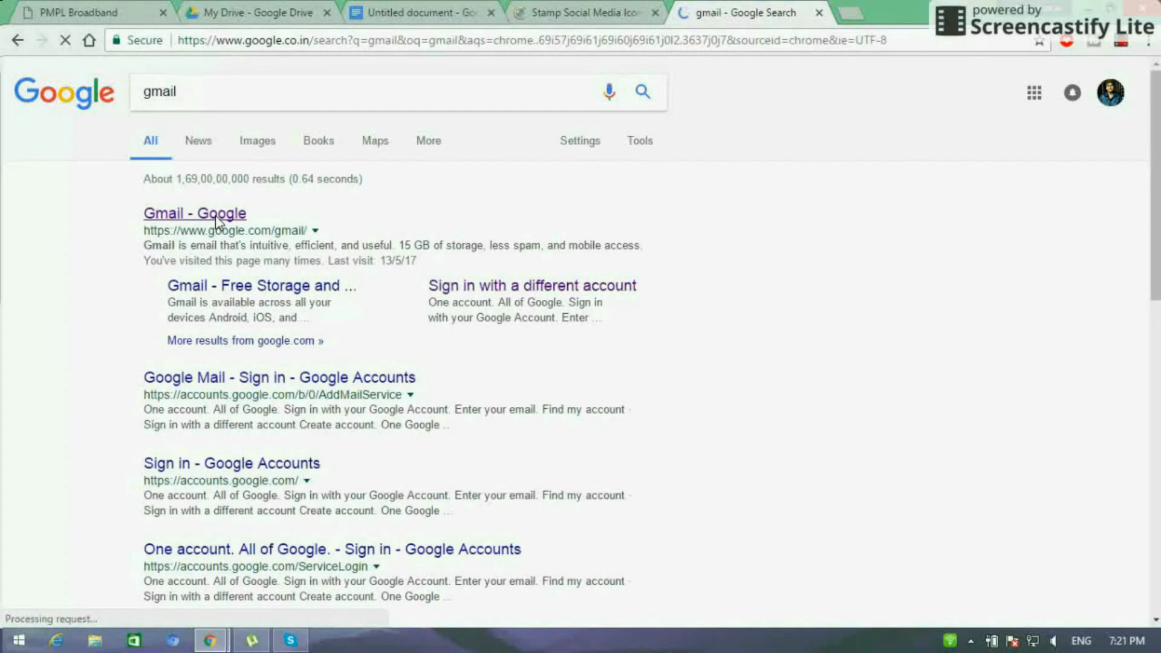
click(195, 213)
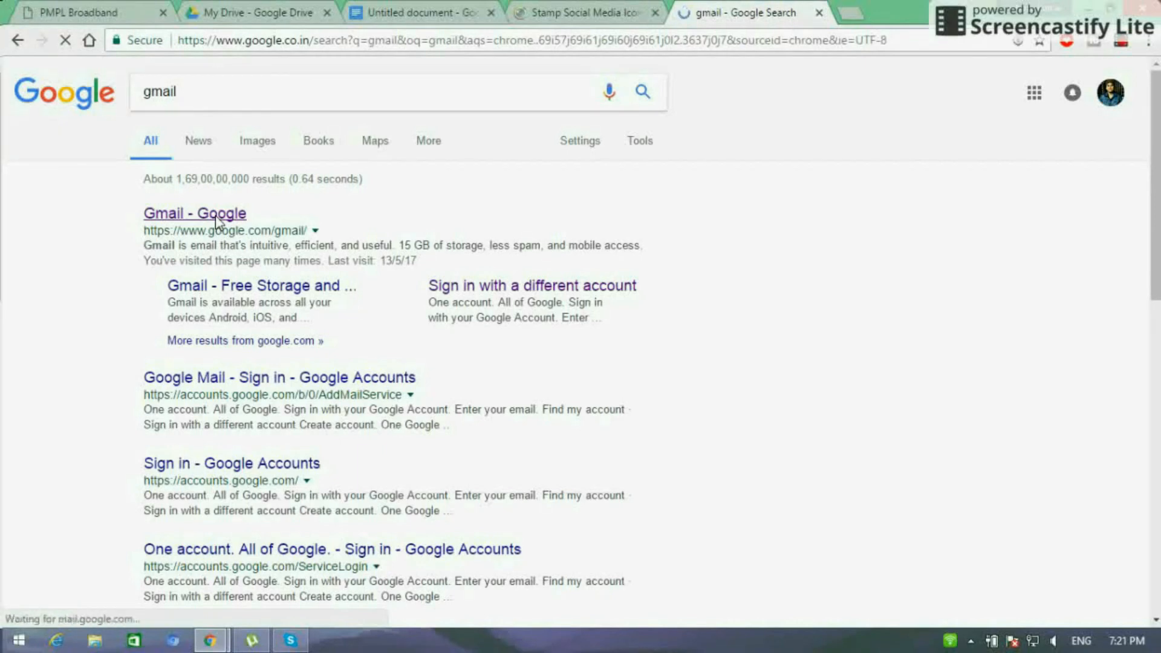
click(195, 214)
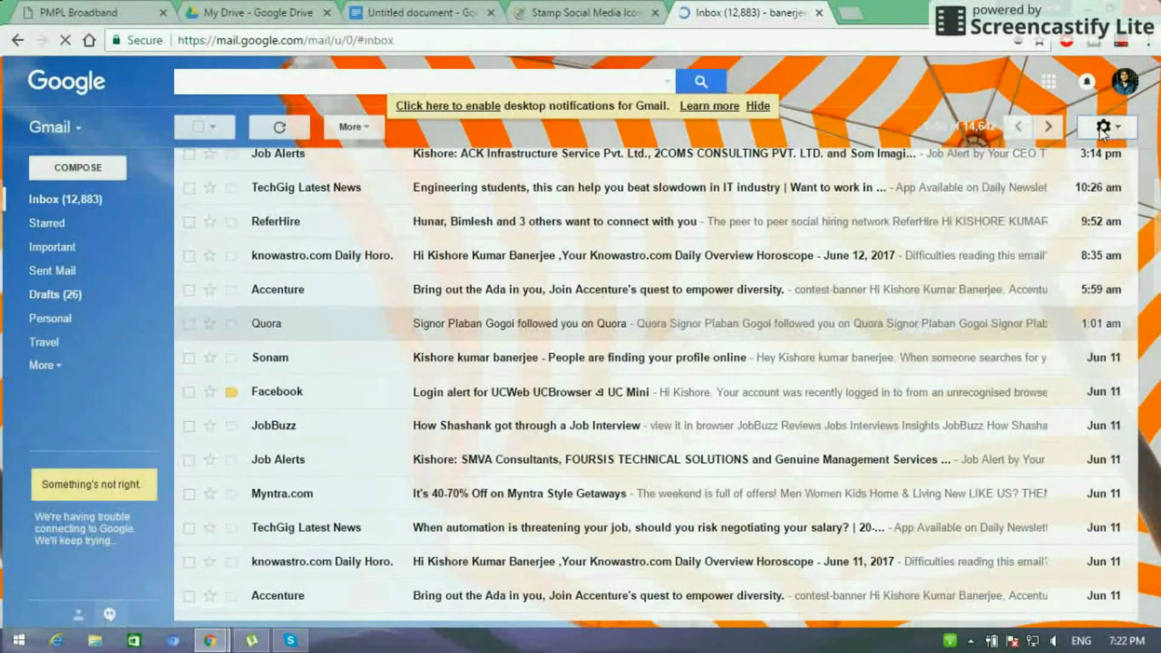
Step: Open Gmail's full Settings page from the gear menu
click(1104, 128)
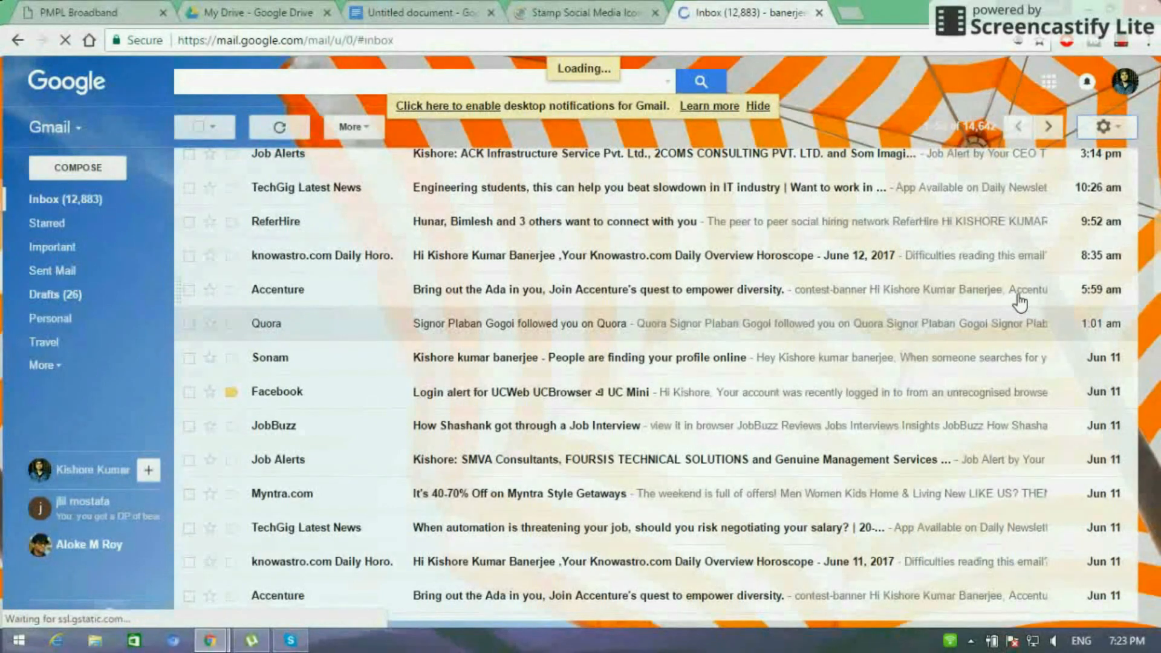
click(1104, 127)
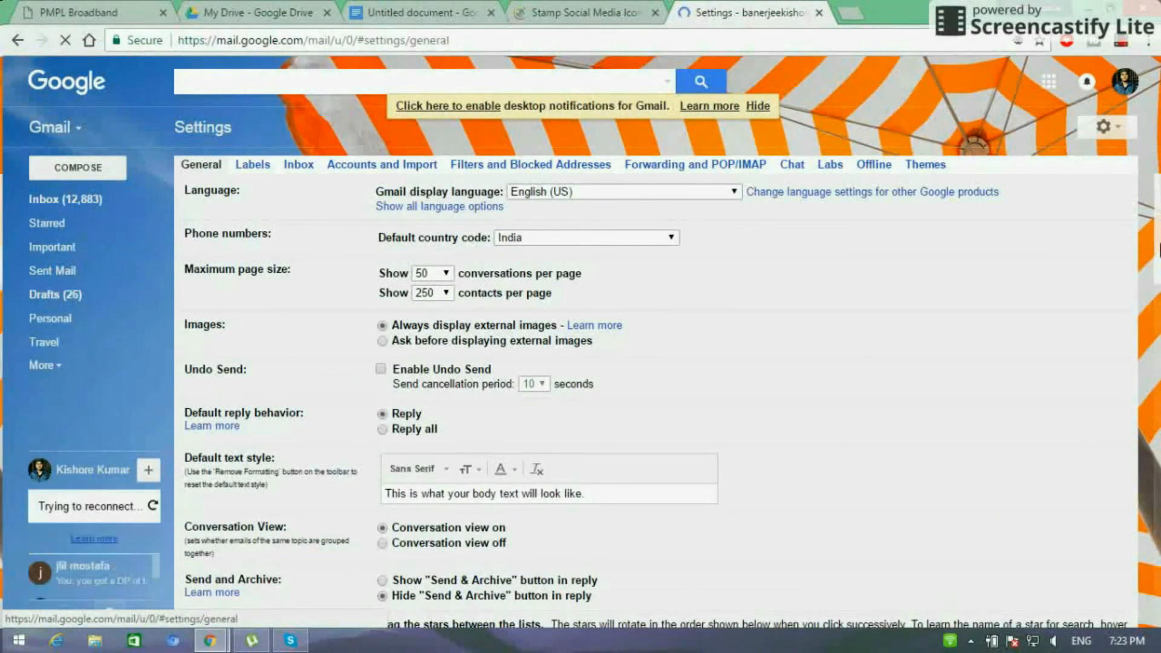
Step: Scroll down General settings to Signature and paste the copied signature table
scroll(down, 3)
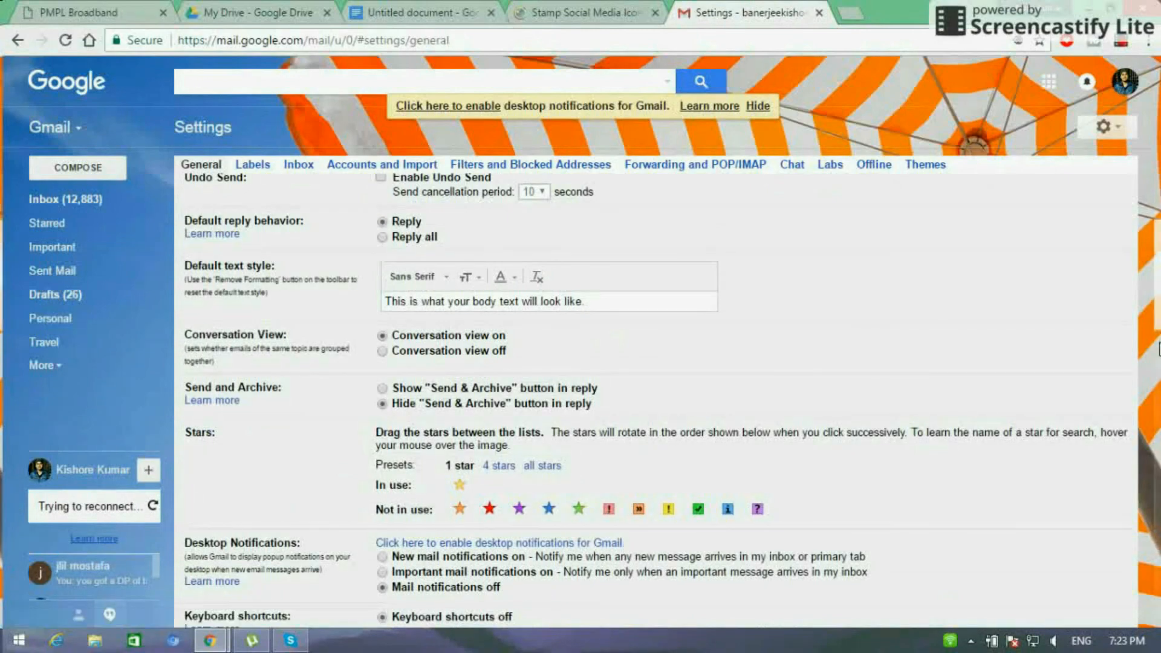
scroll(down, 3)
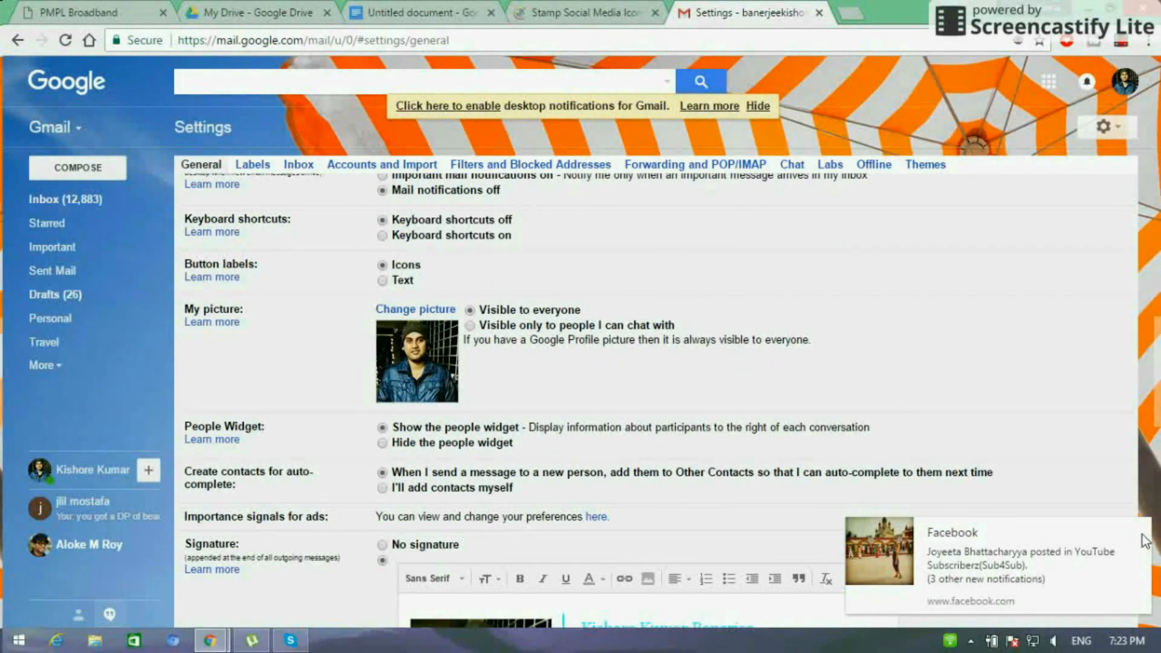
mouse_move(1130, 520)
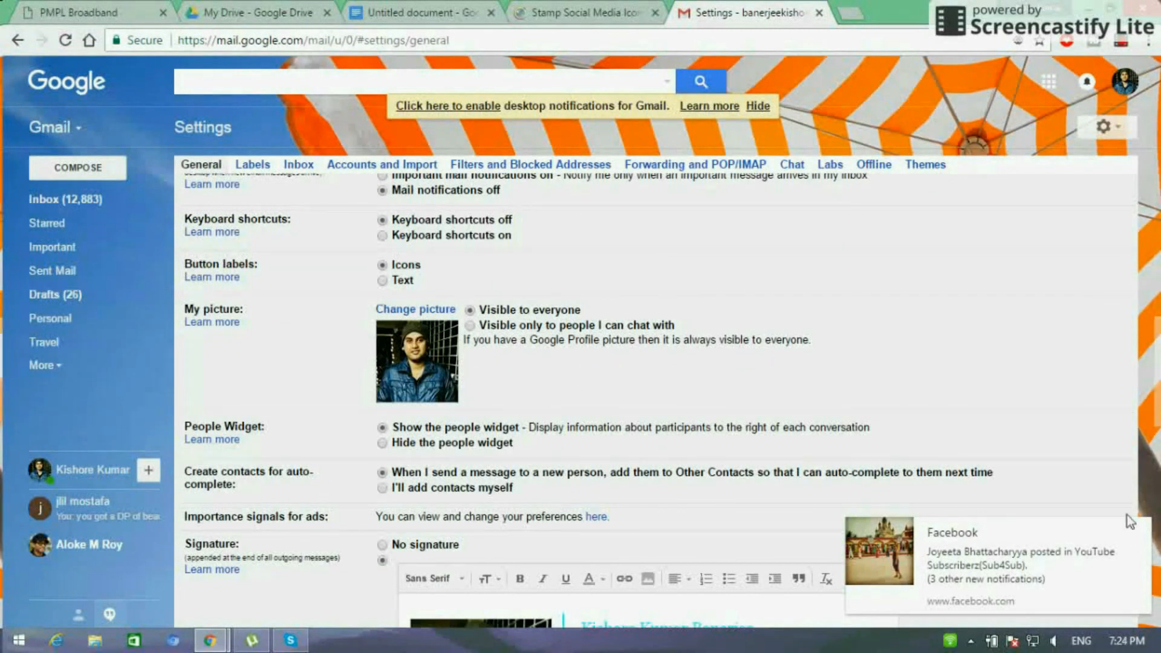
scroll(down, 3)
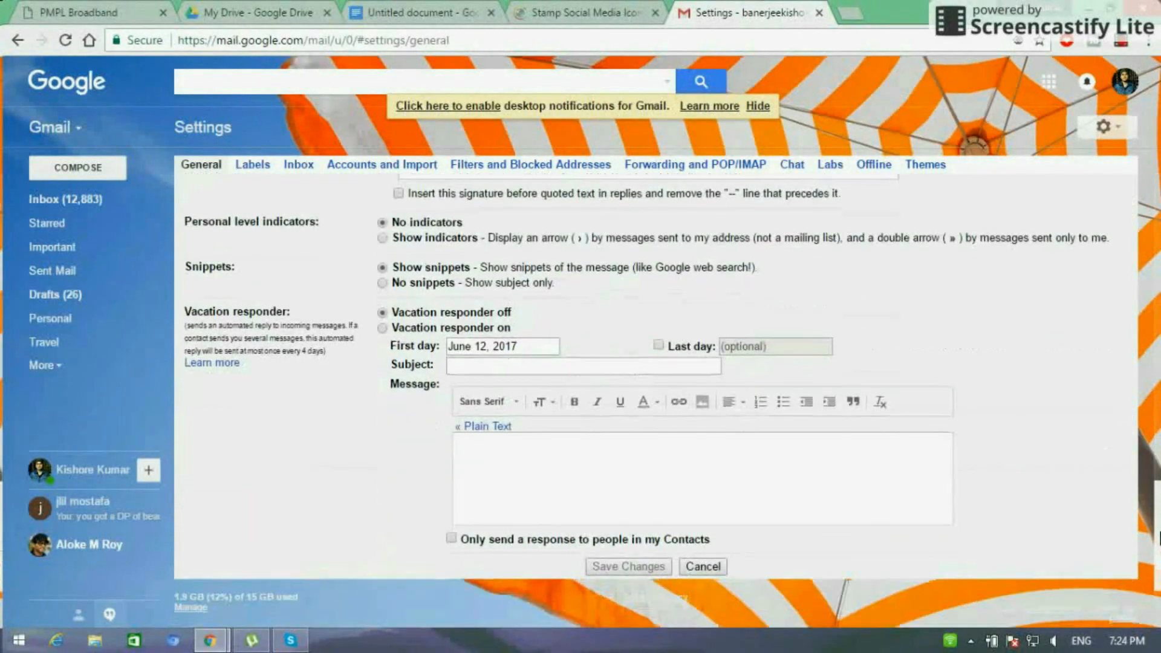
scroll(down, 3)
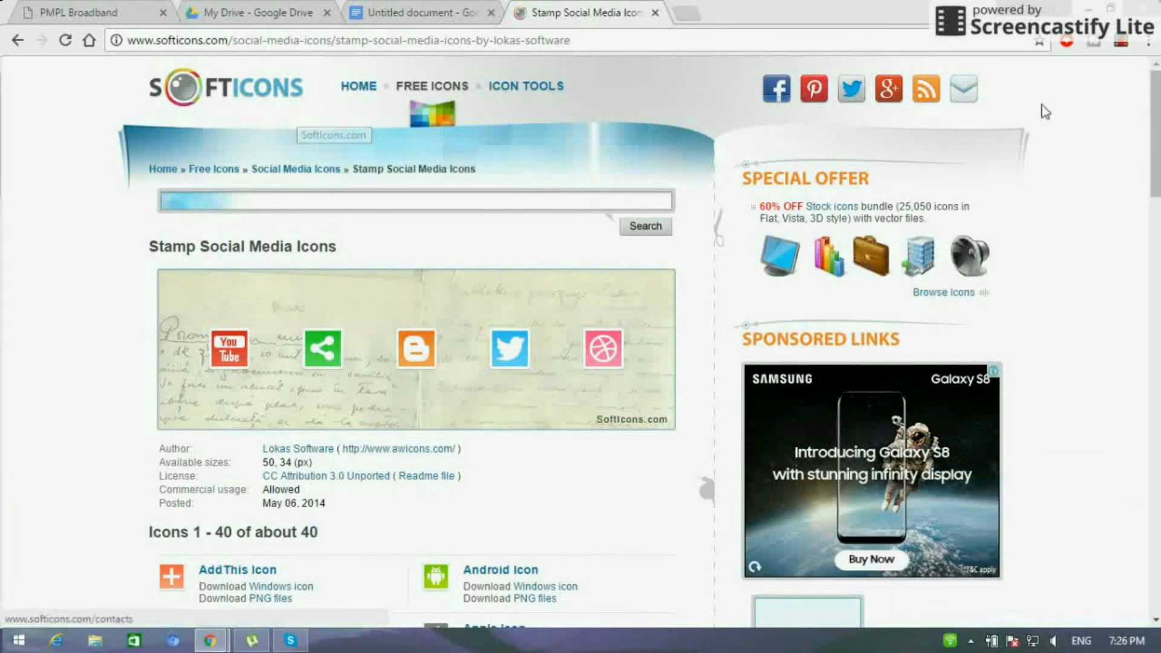
Step: Scroll the Stamp Social Media Icons page down to the Download Icon Set section
scroll(down, 3)
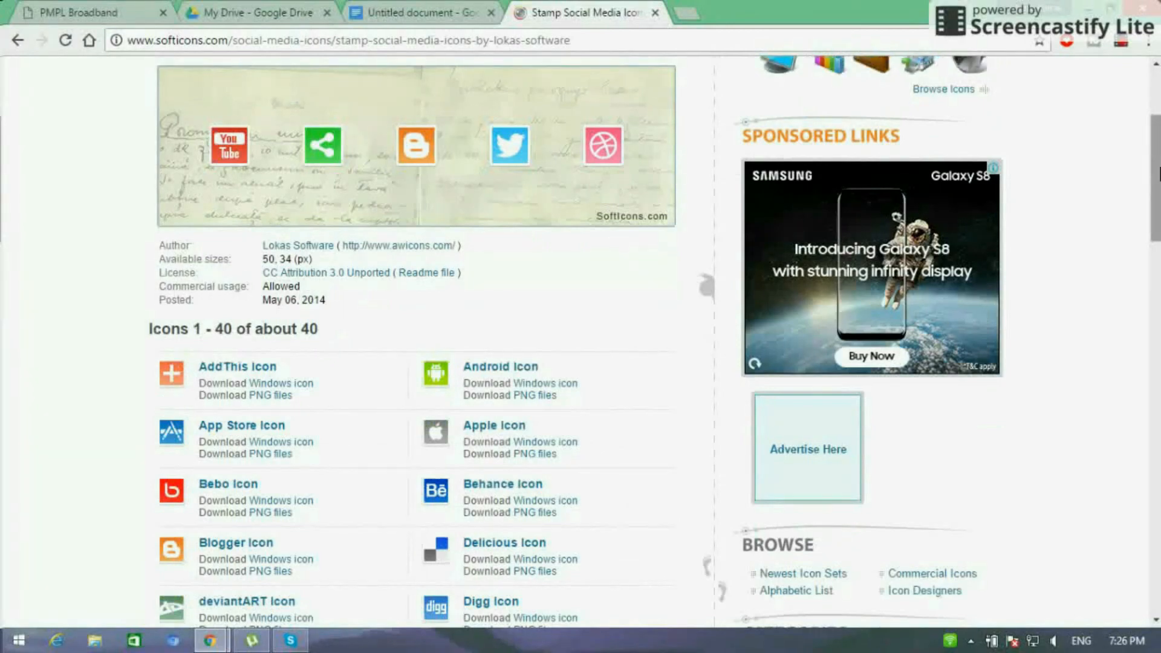
scroll(down, 3)
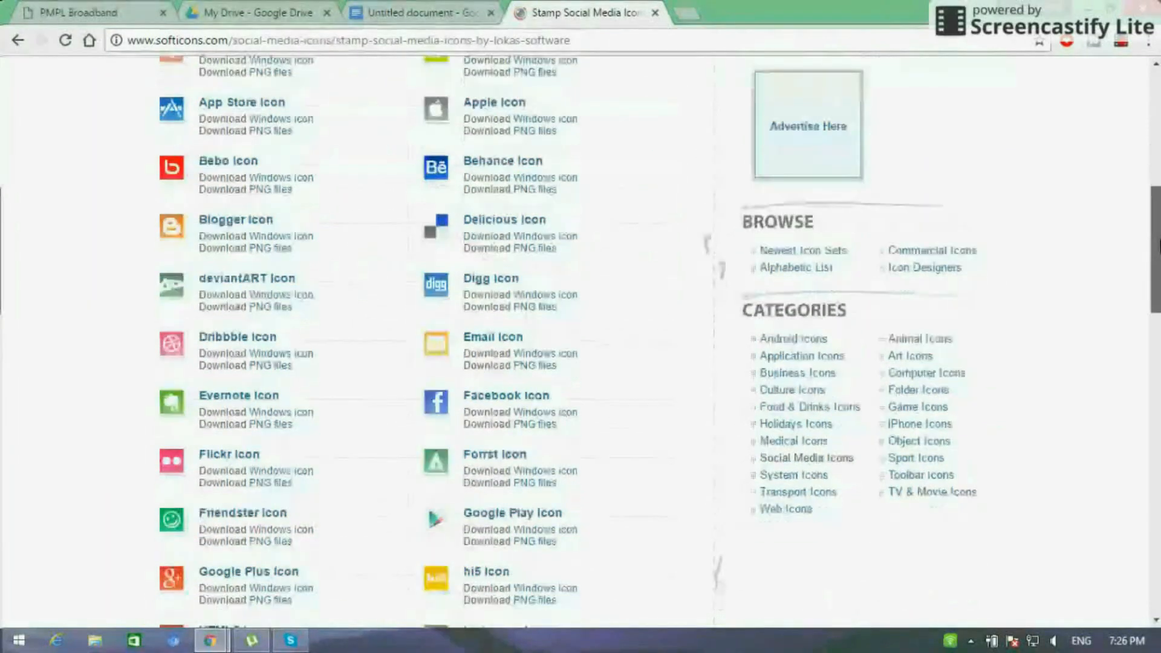
scroll(down, 3)
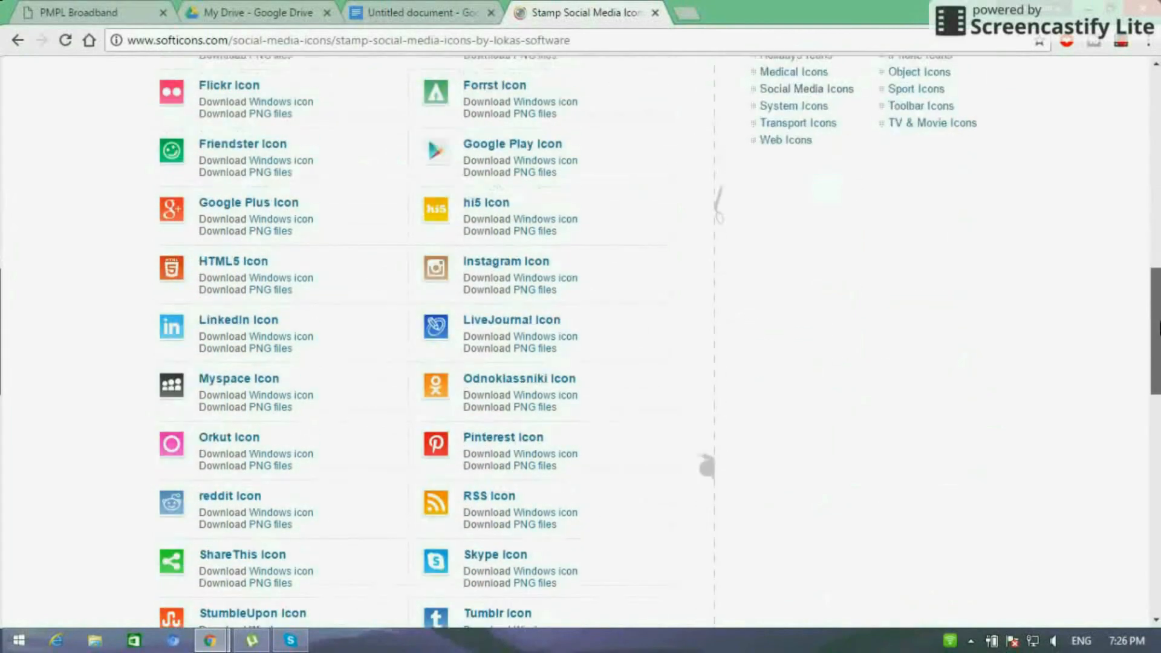
scroll(down, 3)
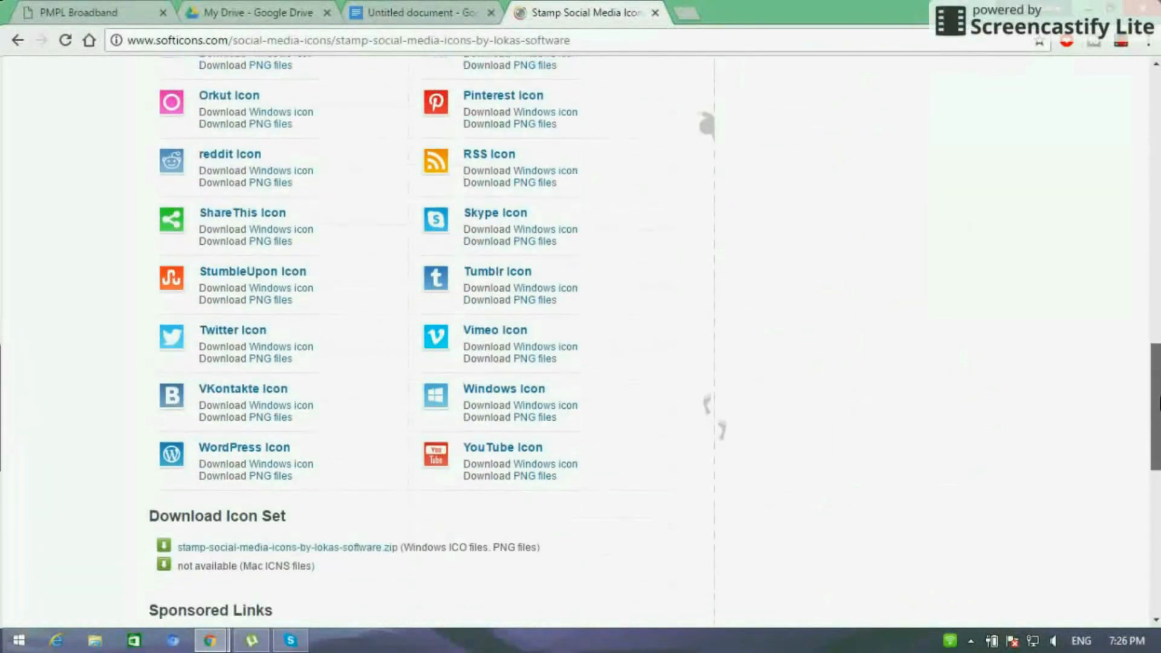